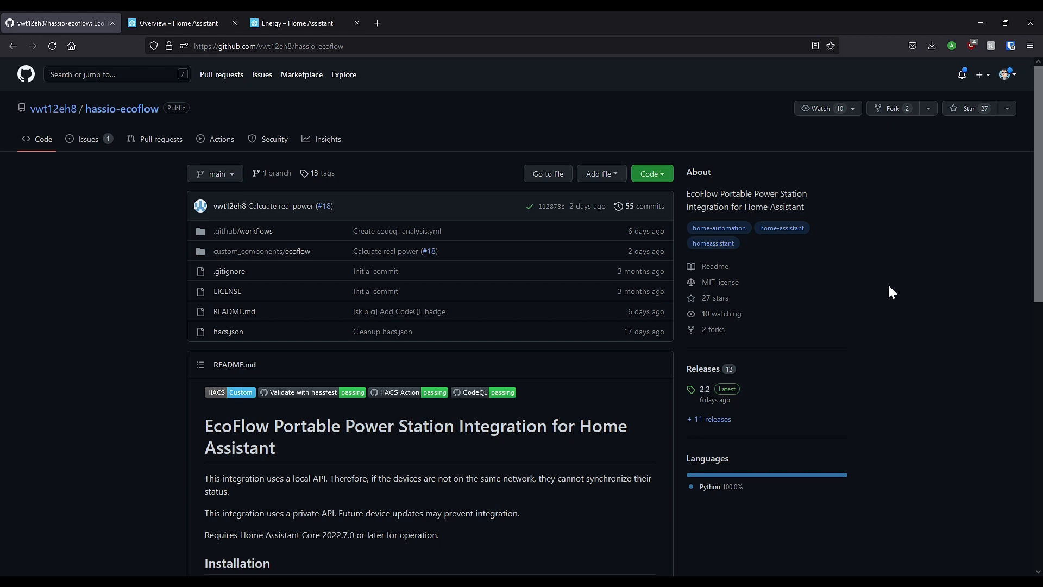
{"action": "mouse_move", "coordinate": [523, 391]}
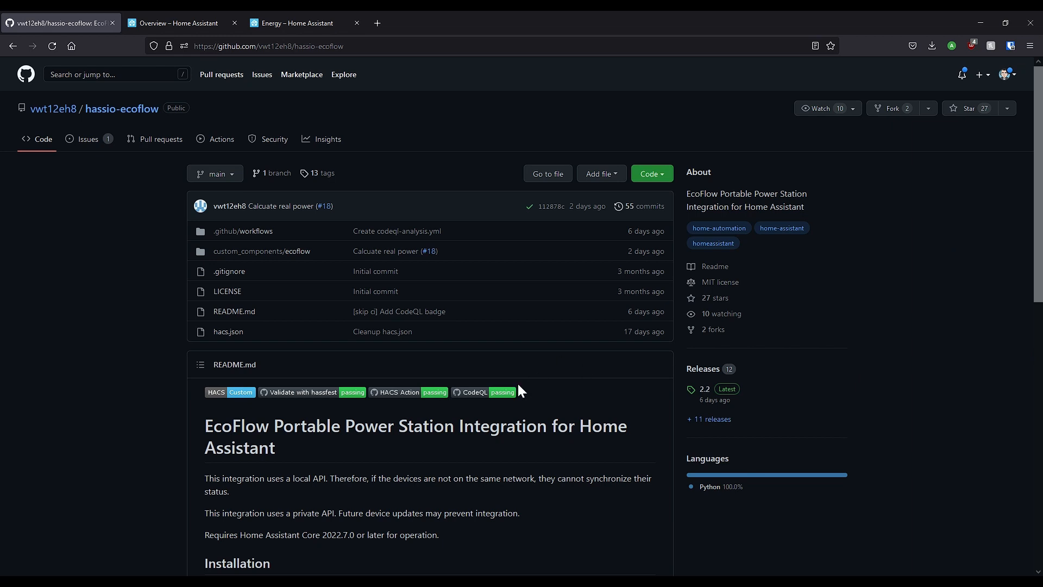
Step: Leave the GitHub README for the Home Assistant tab and go to Settings
{"action": "scroll", "scroll_direction": "down", "scroll_amount": 3}
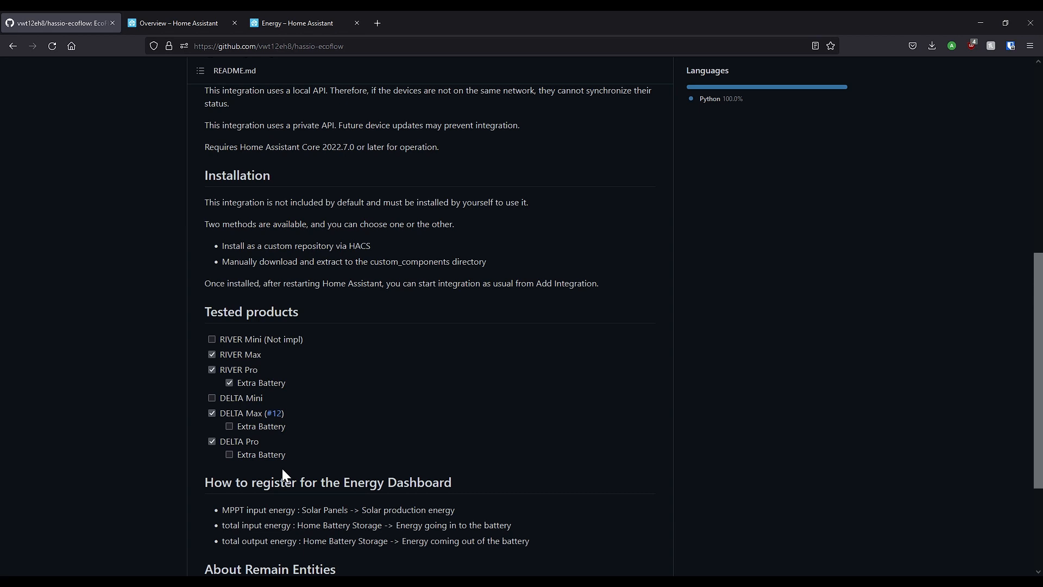
{"action": "mouse_move", "coordinate": [330, 462]}
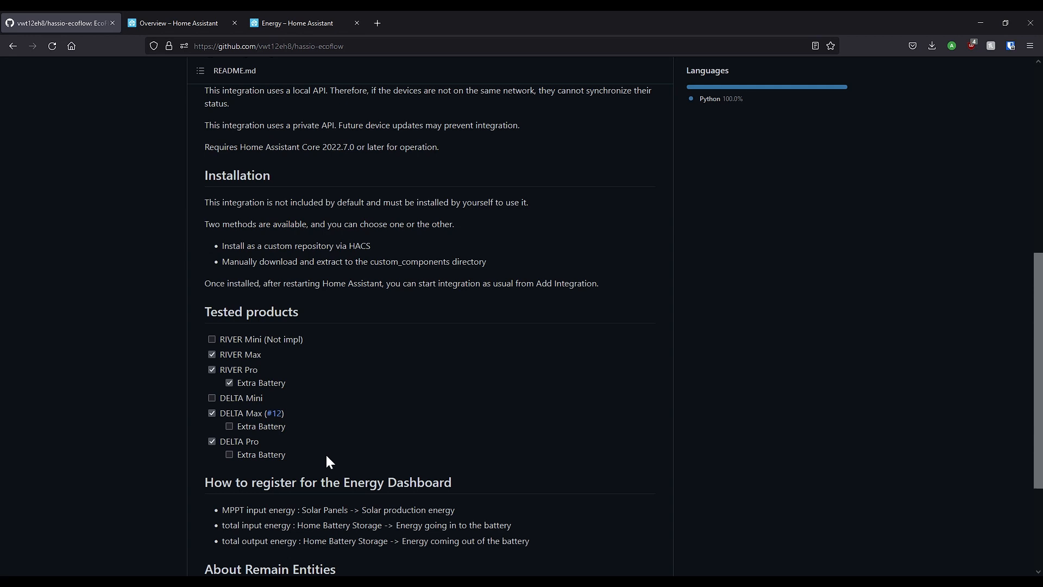
{"action": "mouse_move", "coordinate": [381, 365]}
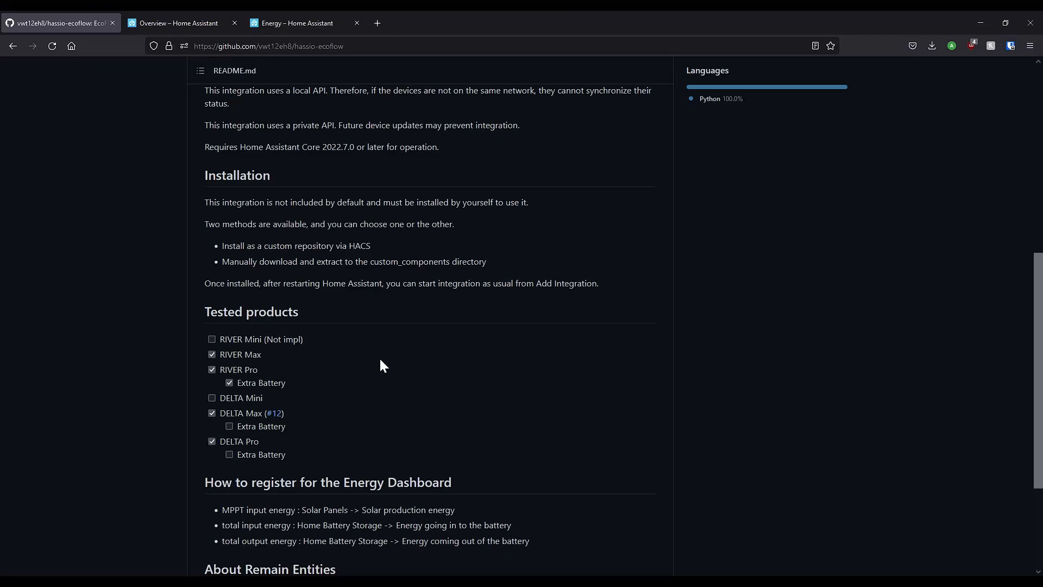
{"action": "scroll", "scroll_direction": "up", "scroll_amount": 3}
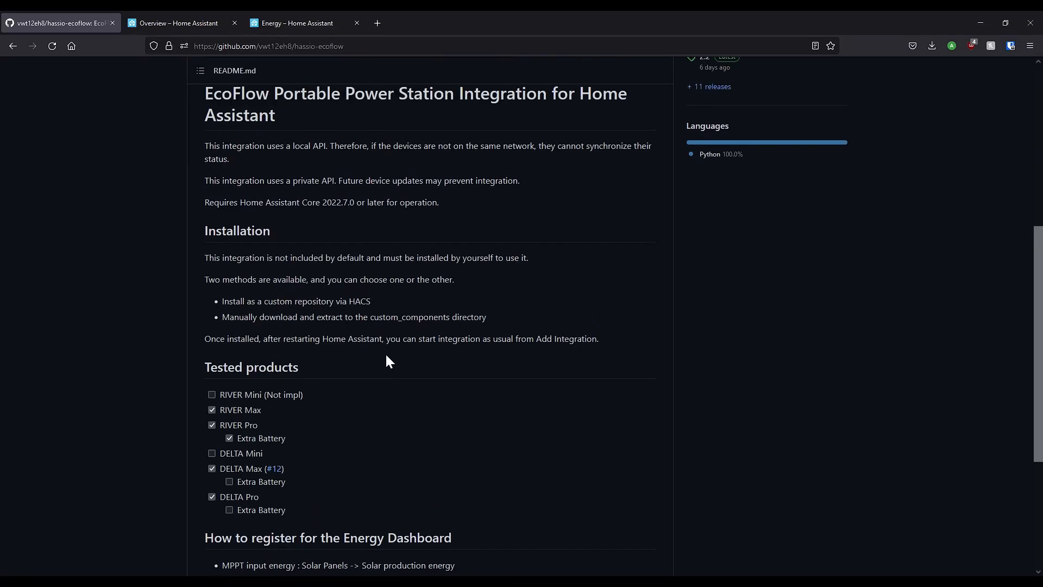
{"action": "scroll", "scroll_direction": "up", "scroll_amount": 3}
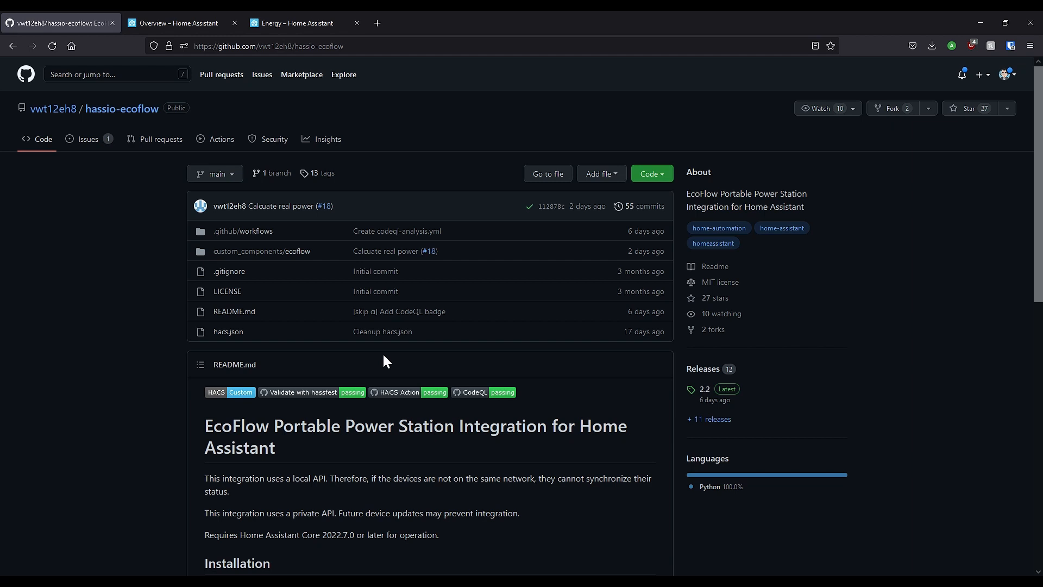
{"action": "mouse_move", "coordinate": [381, 332]}
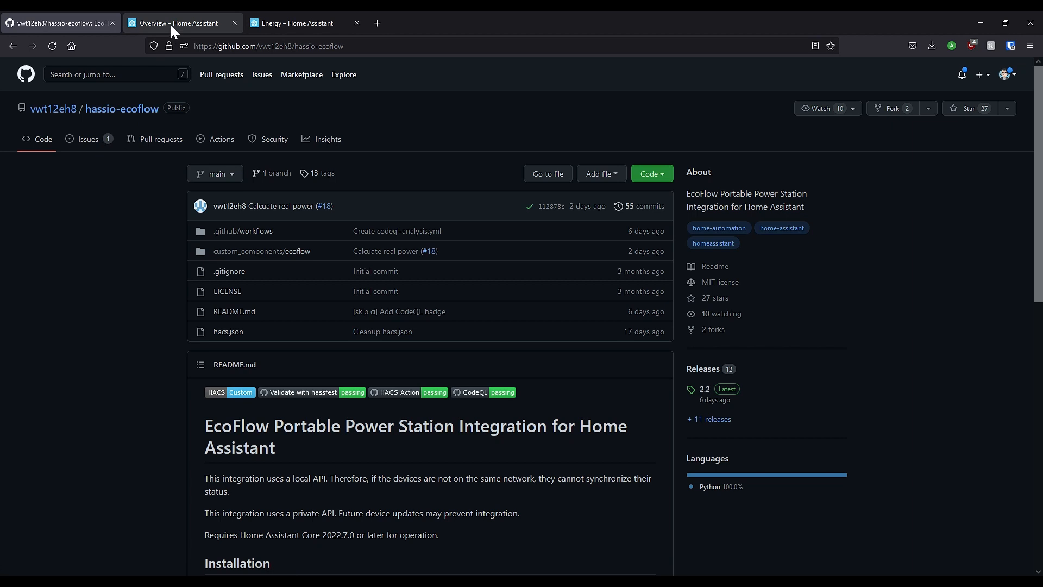
{"action": "left_click", "coordinate": [182, 23]}
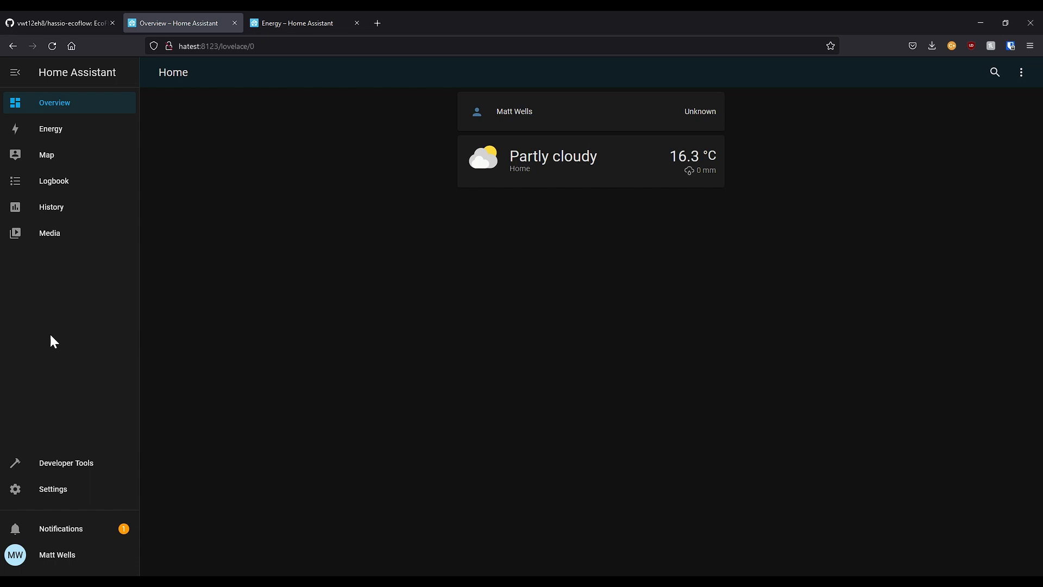
{"action": "left_click", "coordinate": [52, 488]}
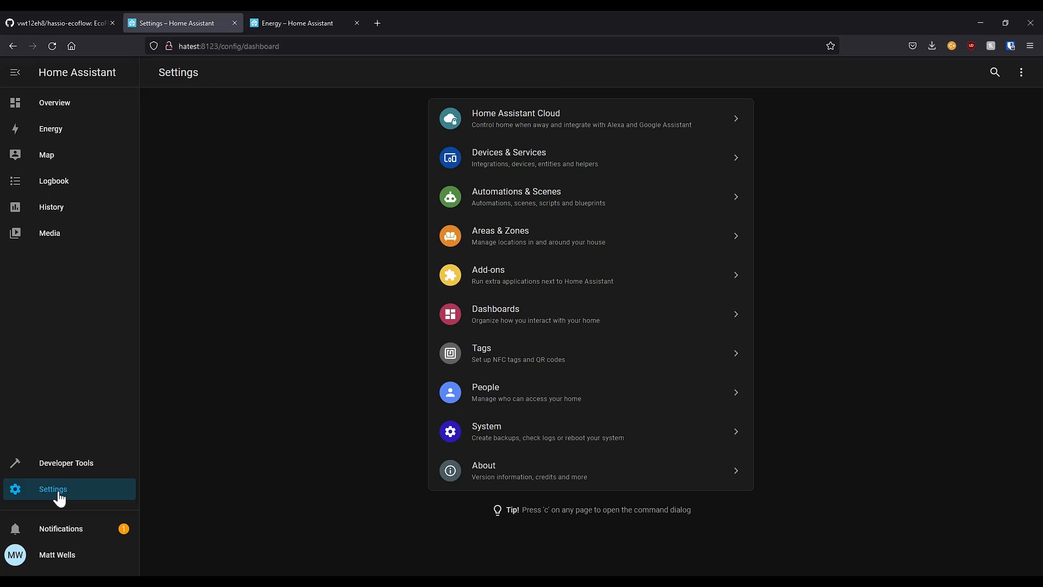
{"action": "mouse_move", "coordinate": [64, 558]}
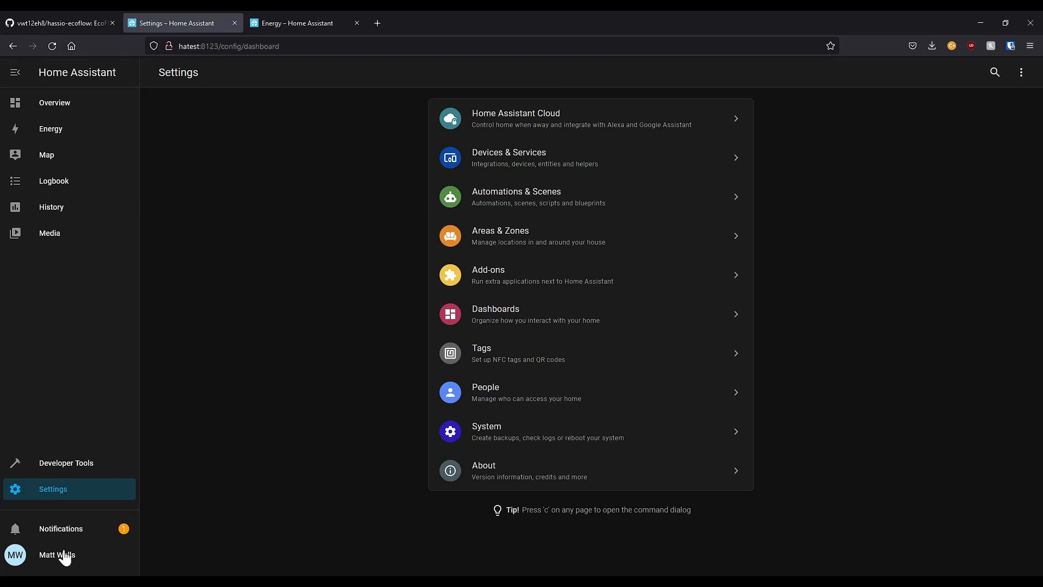
Step: Switch on Advanced Mode in the user profile preferences
{"action": "left_click", "coordinate": [57, 555]}
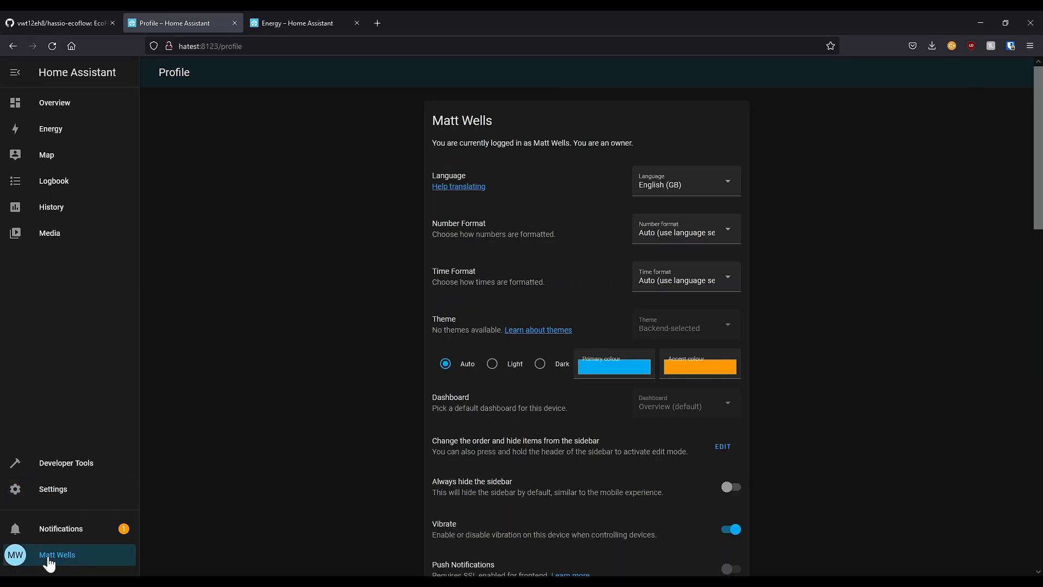
{"action": "mouse_move", "coordinate": [62, 557]}
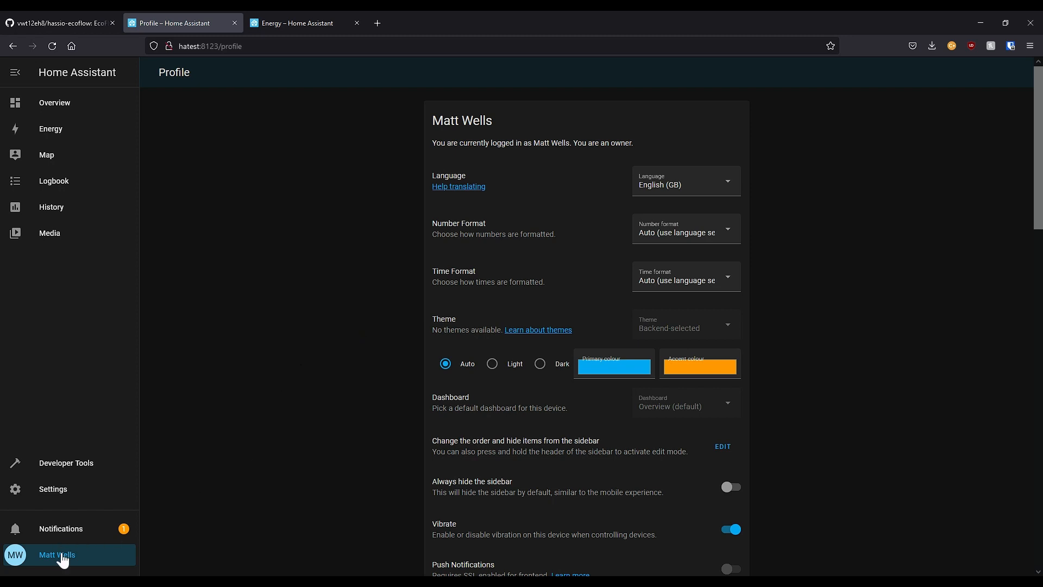
{"action": "mouse_move", "coordinate": [347, 463]}
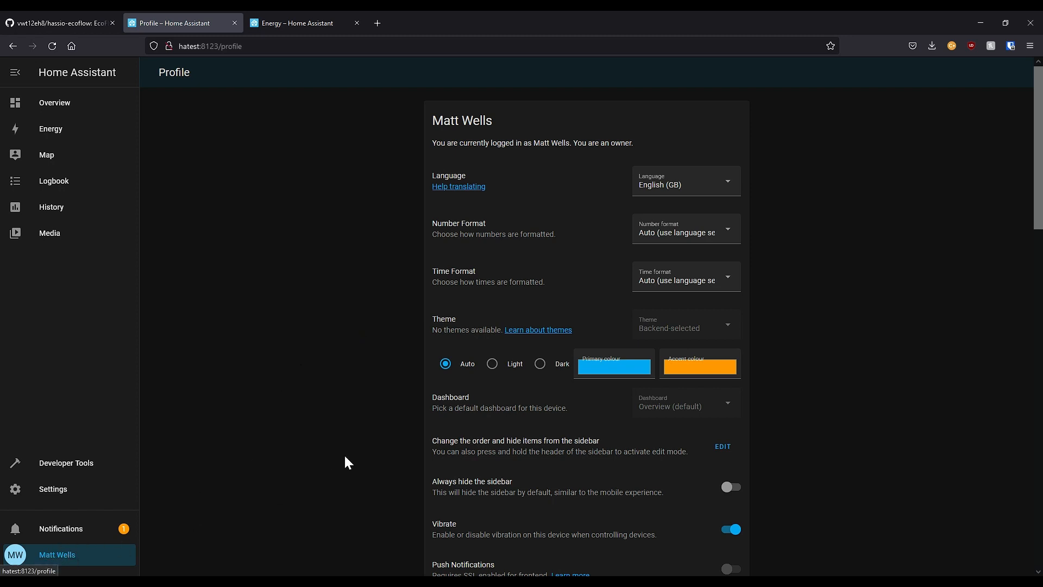
{"action": "scroll", "scroll_direction": "down", "scroll_amount": 3}
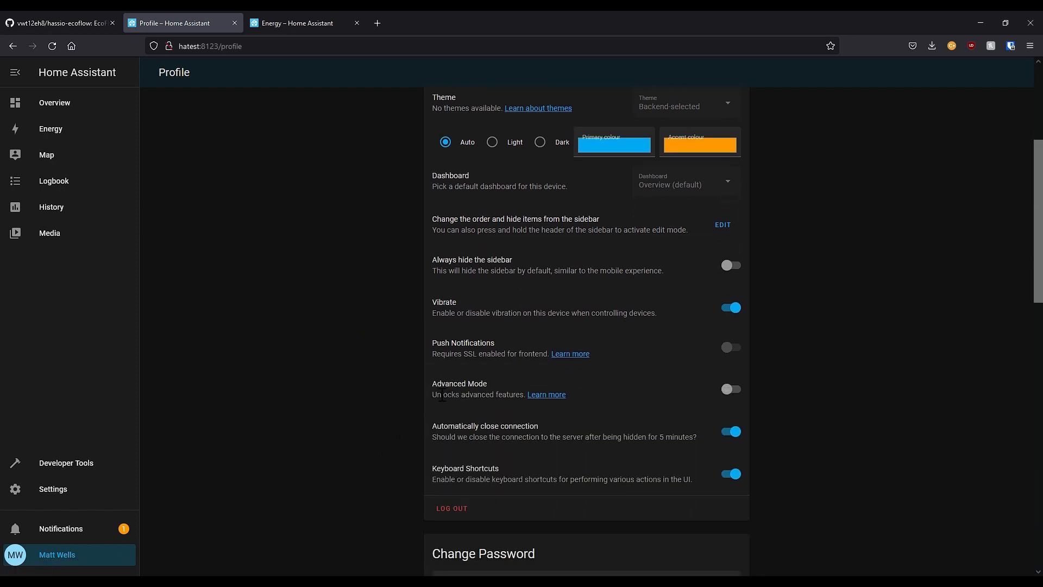
{"action": "mouse_move", "coordinate": [730, 389]}
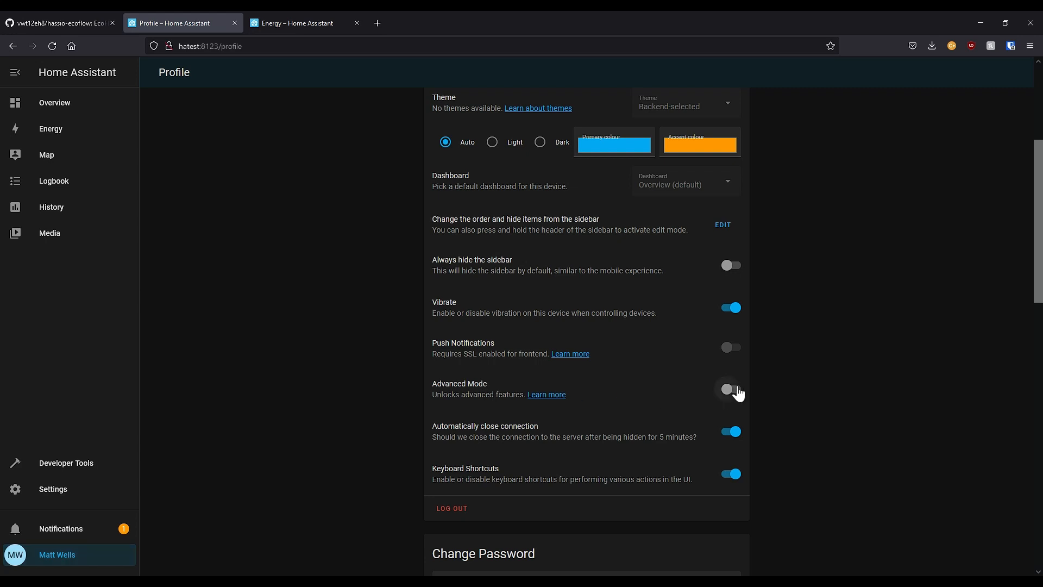
{"action": "left_click", "coordinate": [731, 389]}
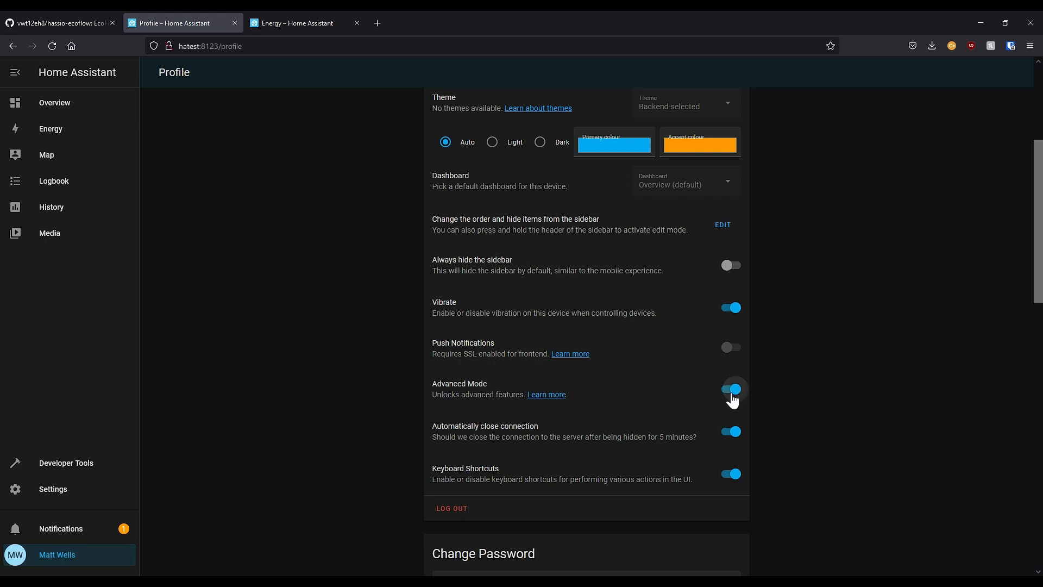
{"action": "left_click", "coordinate": [731, 389]}
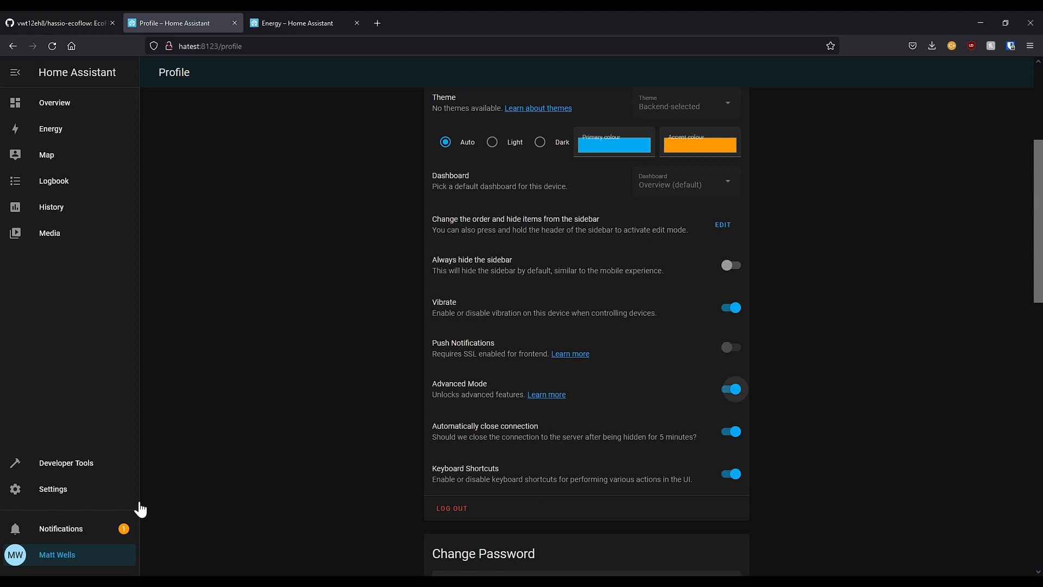
{"action": "mouse_move", "coordinate": [66, 494]}
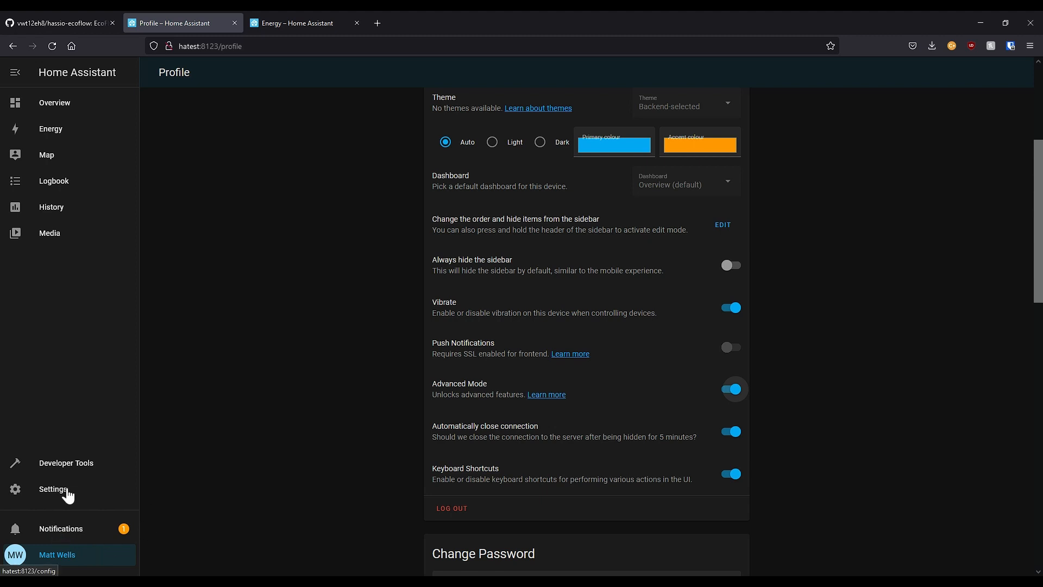
Step: Find Terminal & SSH in the Add-on Store via 'term', install it and start it
{"action": "left_click", "coordinate": [53, 492]}
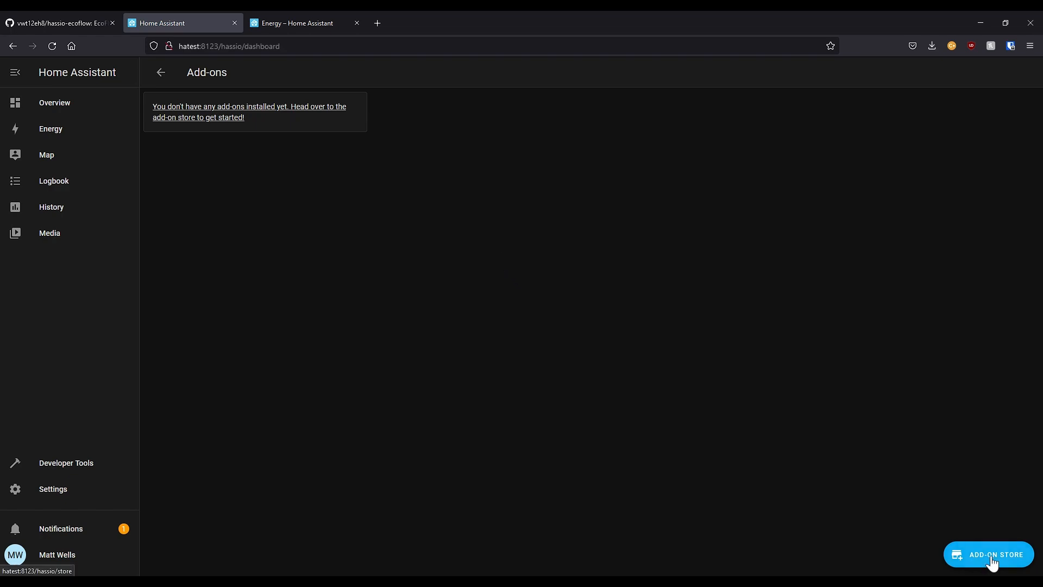
{"action": "left_click", "coordinate": [988, 555]}
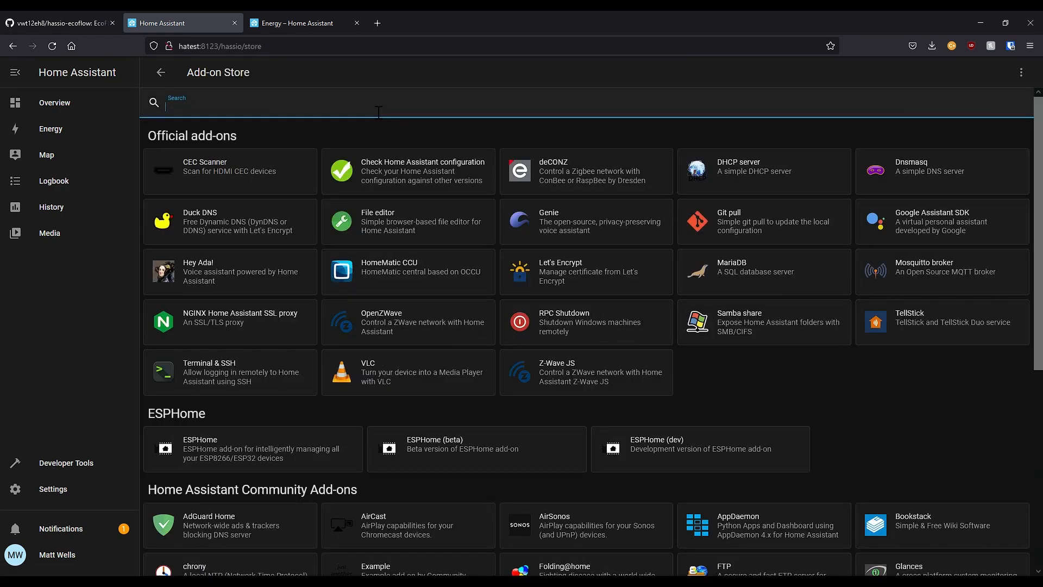
{"action": "type", "text": "term"}
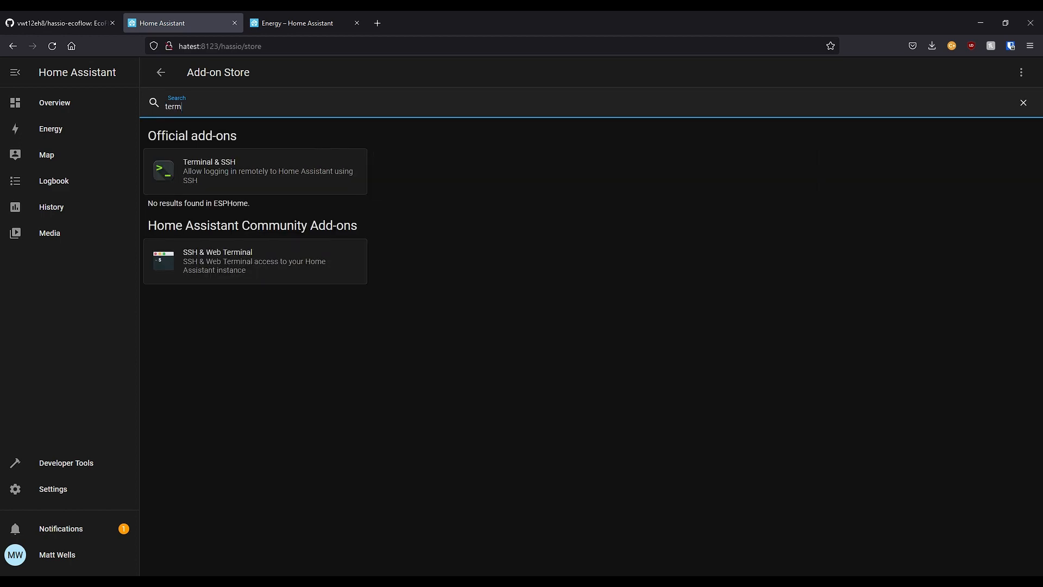
{"action": "left_click", "coordinate": [255, 171]}
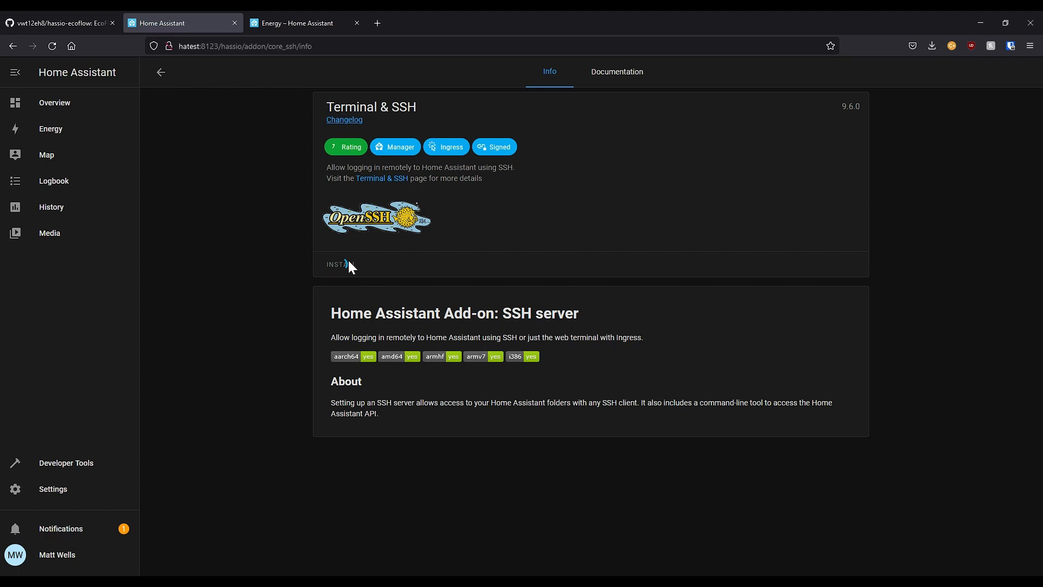
{"action": "left_click", "coordinate": [338, 264]}
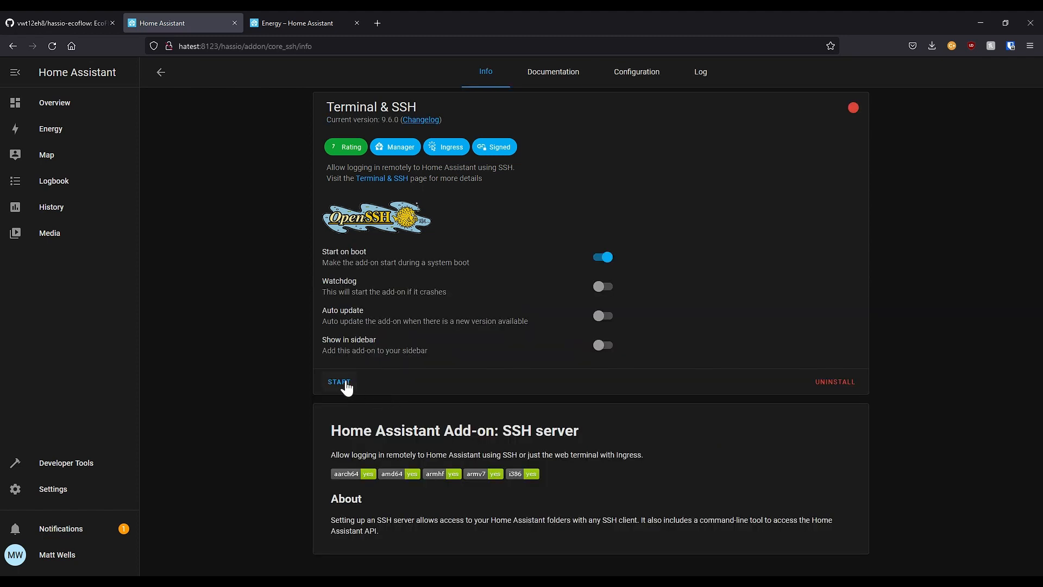
{"action": "left_click", "coordinate": [339, 382]}
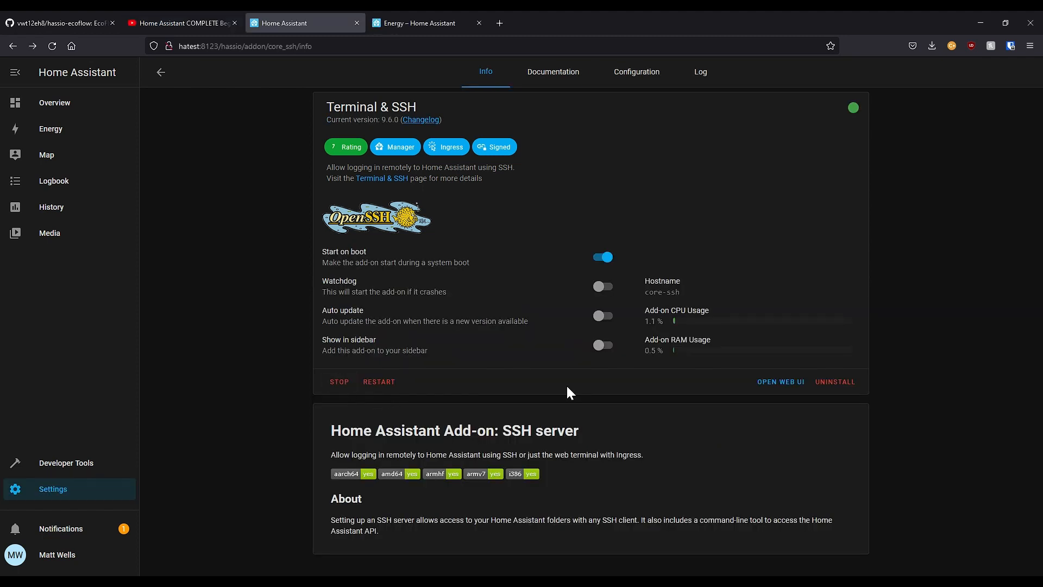
{"action": "mouse_move", "coordinate": [780, 382]}
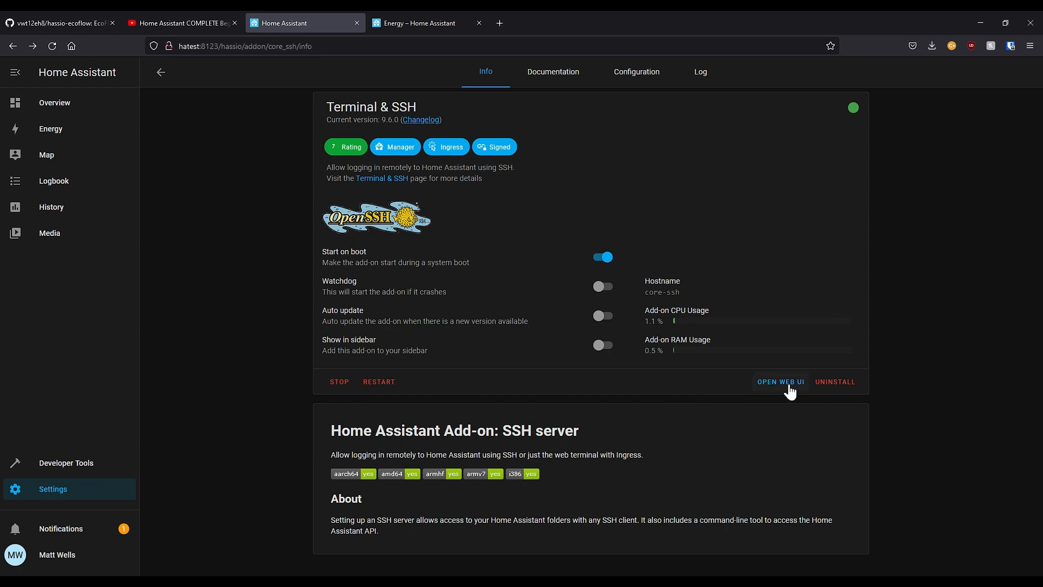
{"action": "left_click", "coordinate": [780, 382]}
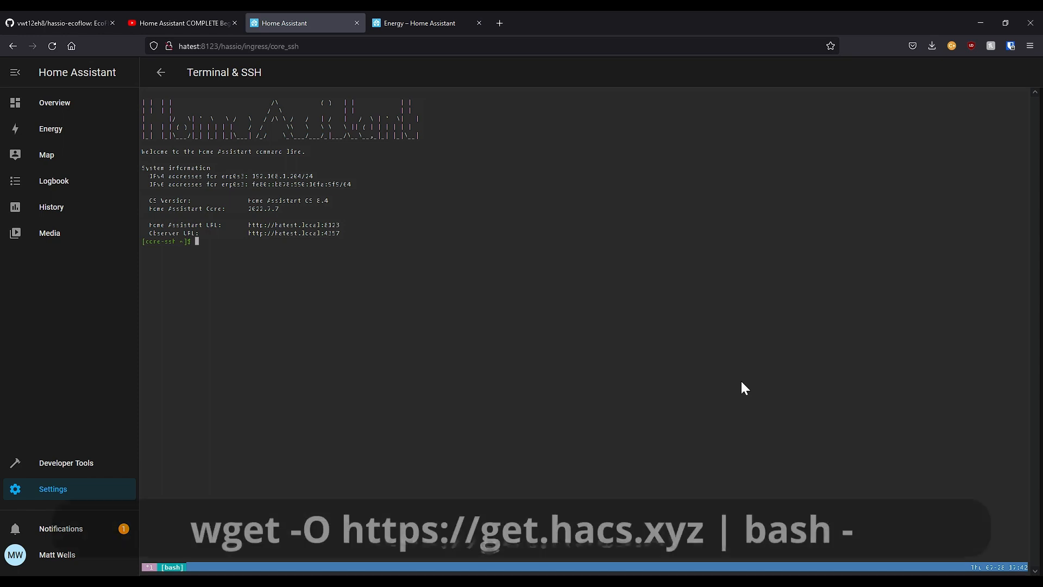
{"action": "type", "text": "wget"}
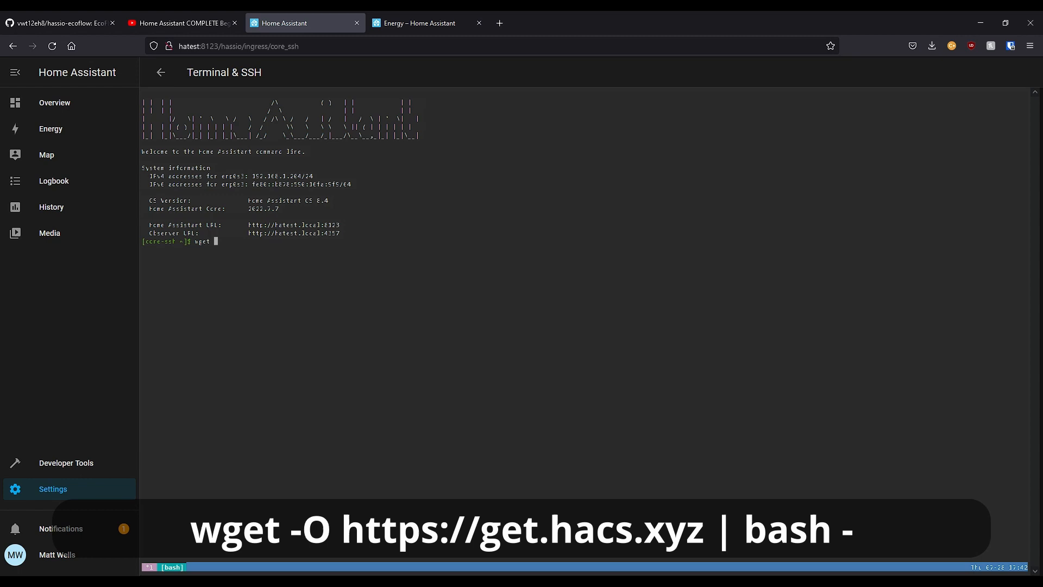
{"action": "type", "text": "-O"}
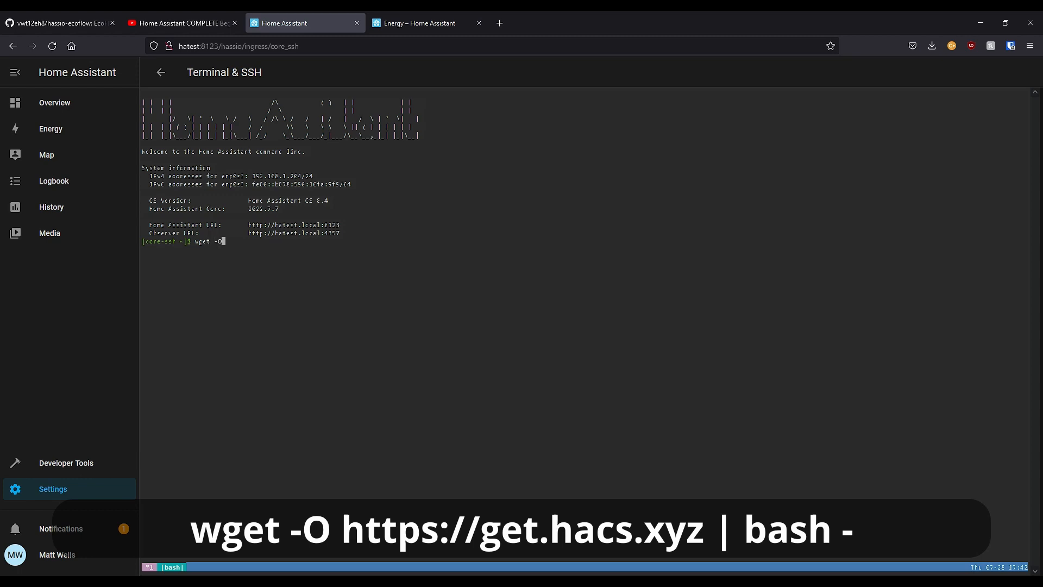
{"action": "type", "text": "-C"}
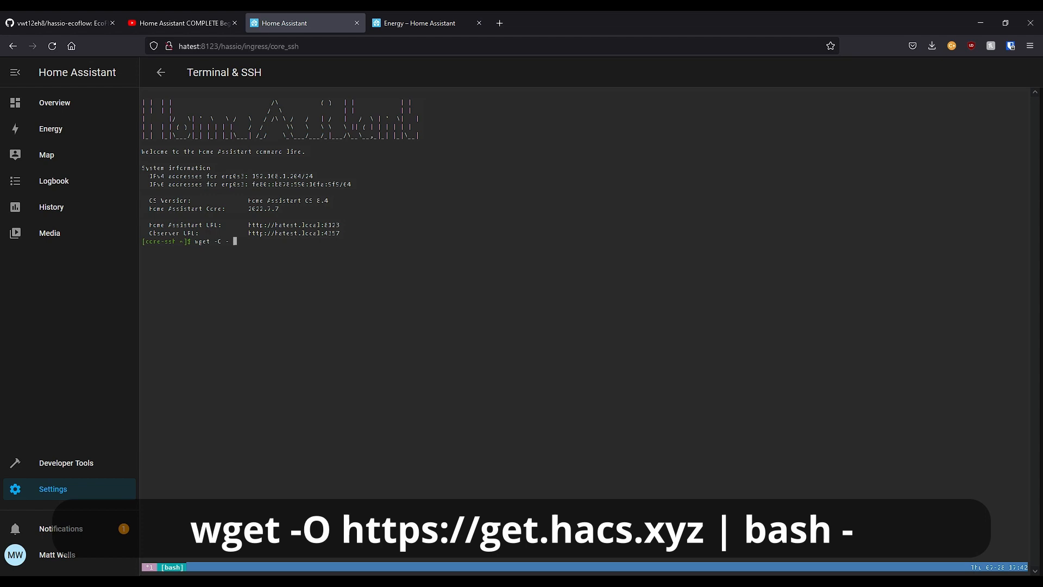
{"action": "type", "text": "https:/"}
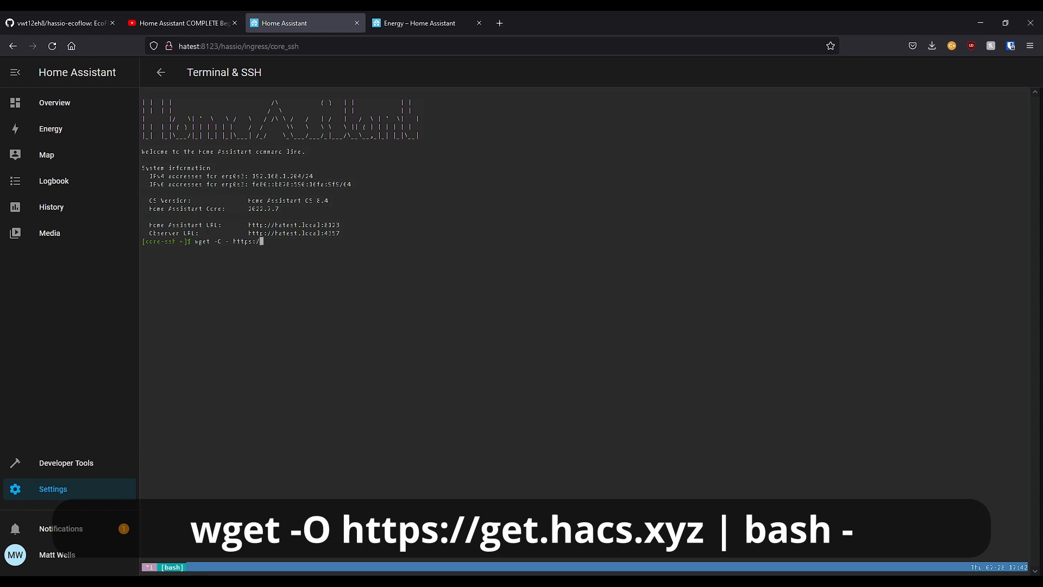
{"action": "type", "text": "get.hacs.x"}
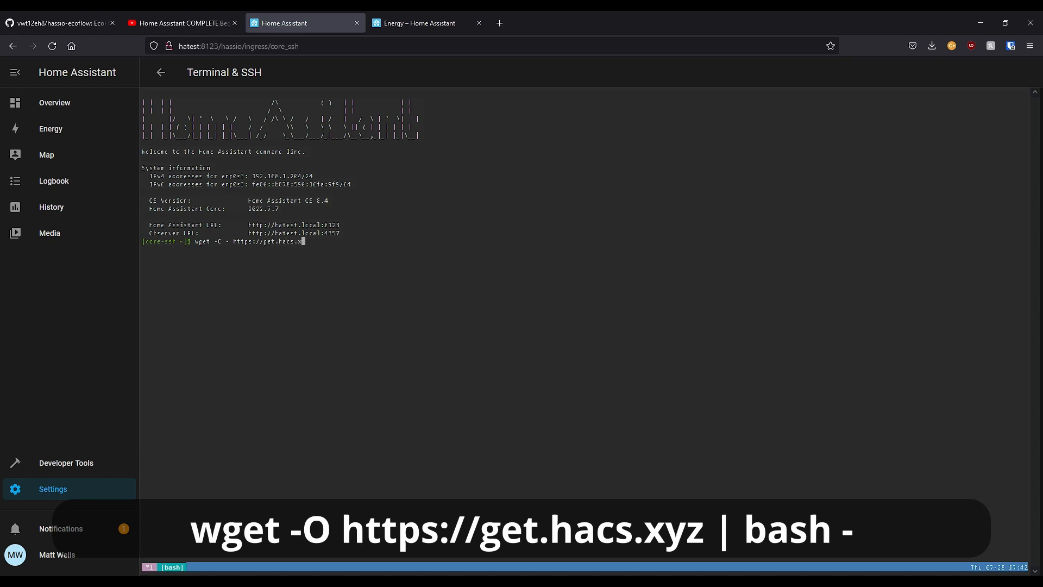
{"action": "type", "text": "yz |"}
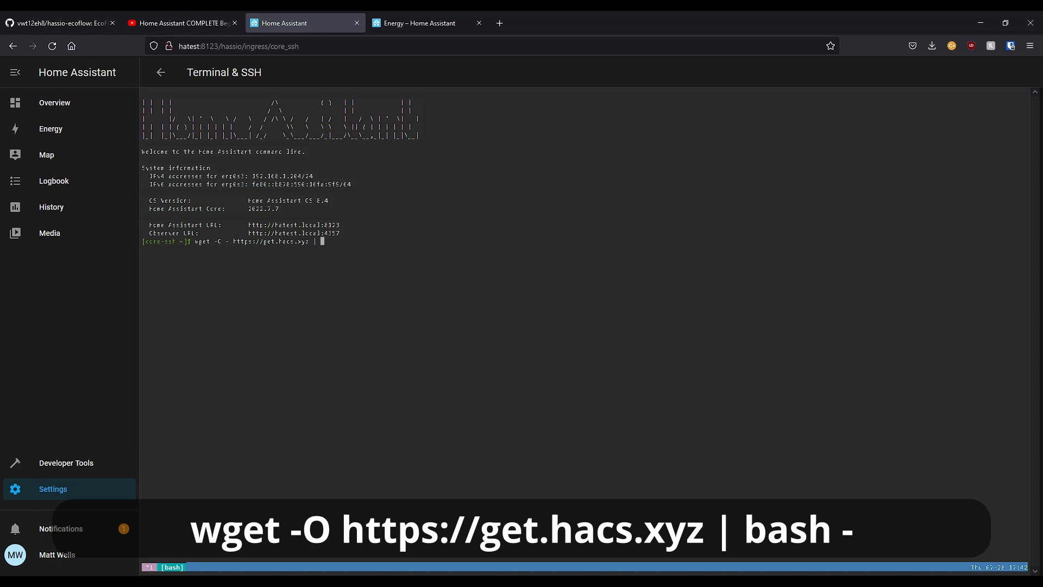
{"action": "type", "text": "bash -"}
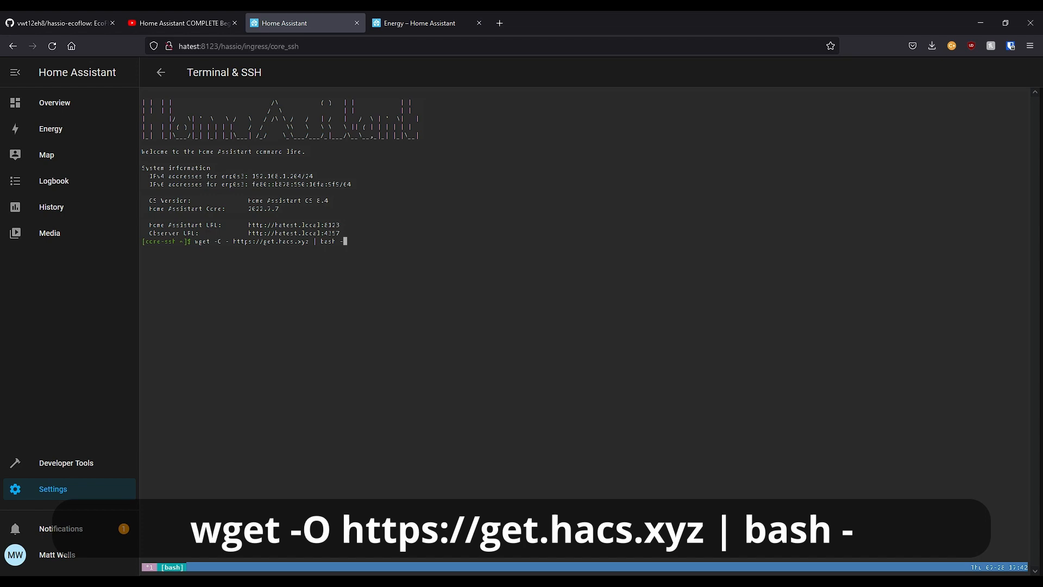
{"action": "key", "text": "Return"}
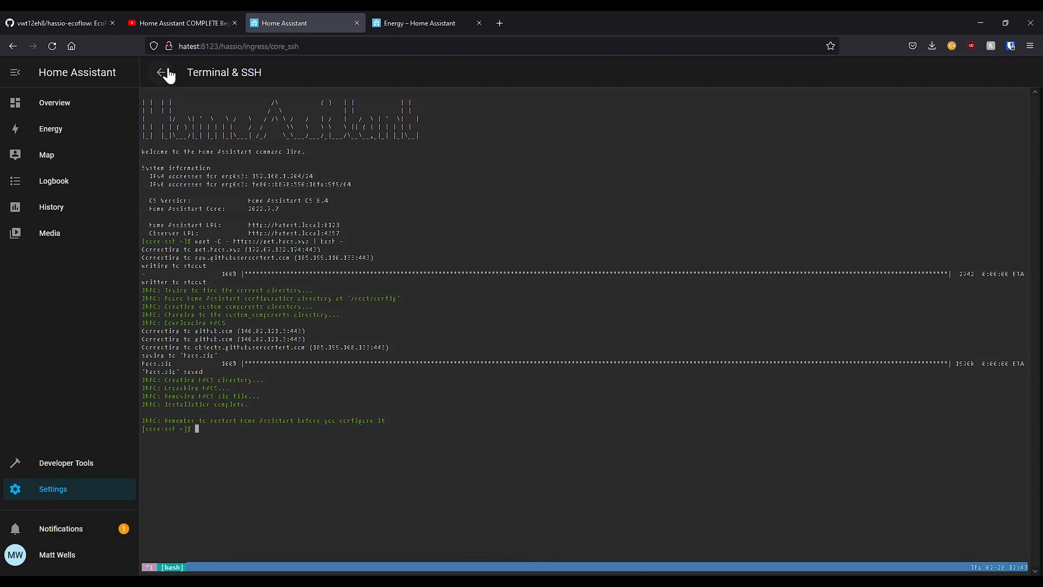
Step: Restart Home Assistant from Developer Tools and return to the Settings overview
{"action": "left_click", "coordinate": [161, 73]}
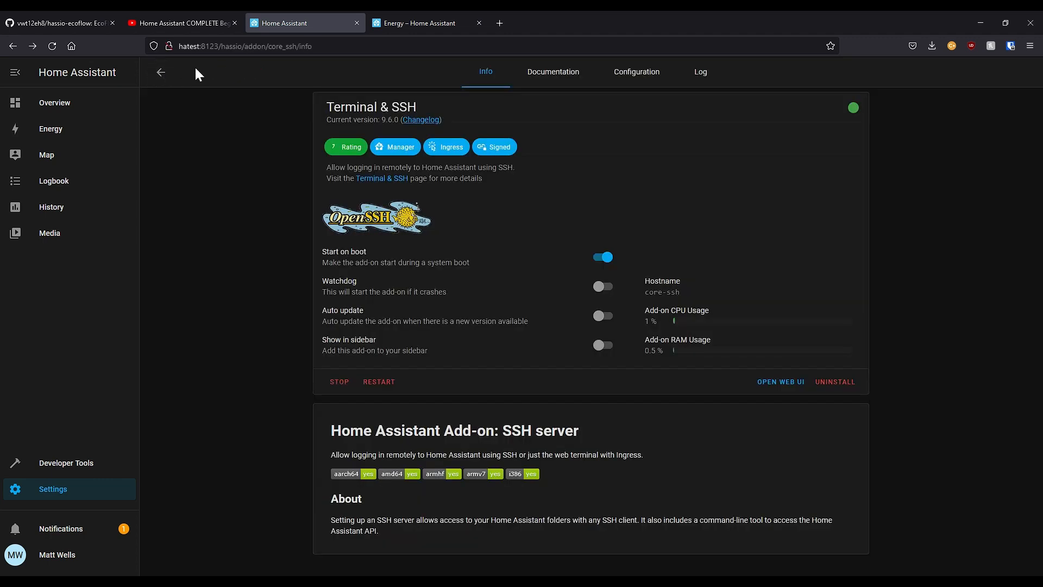
{"action": "left_click", "coordinate": [66, 463]}
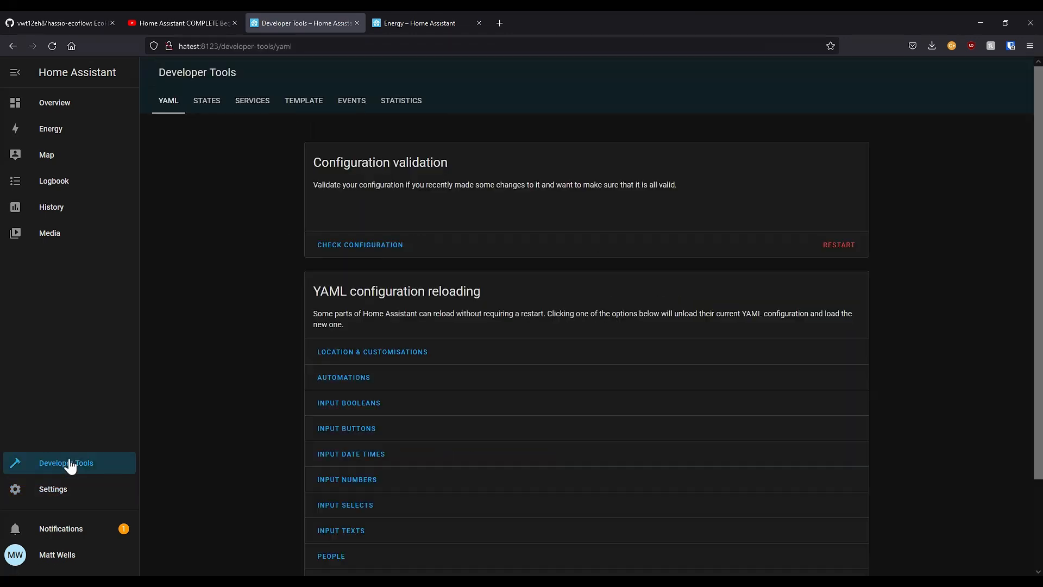
{"action": "mouse_move", "coordinate": [200, 317]}
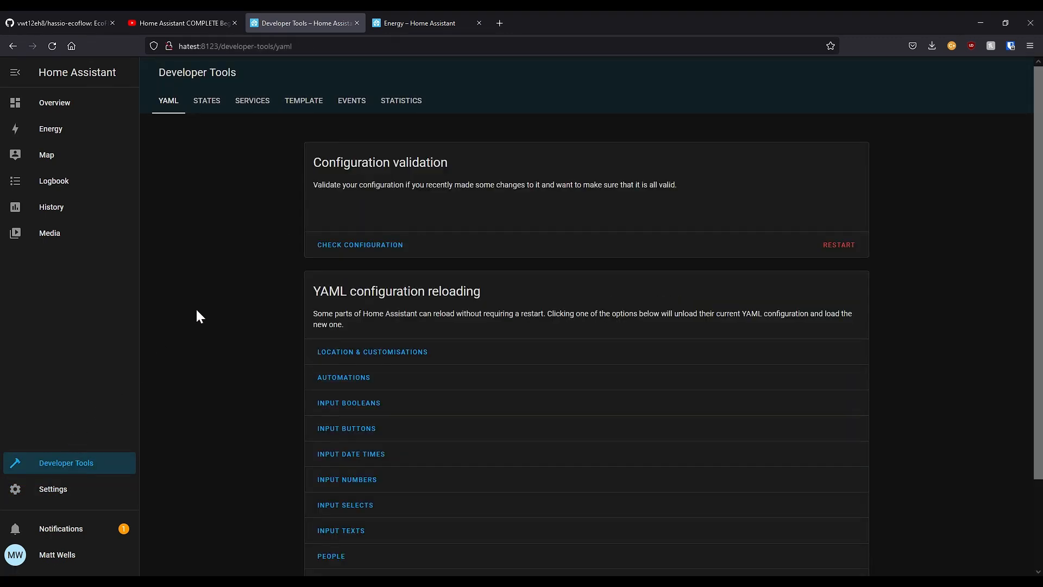
{"action": "left_click", "coordinate": [838, 245]}
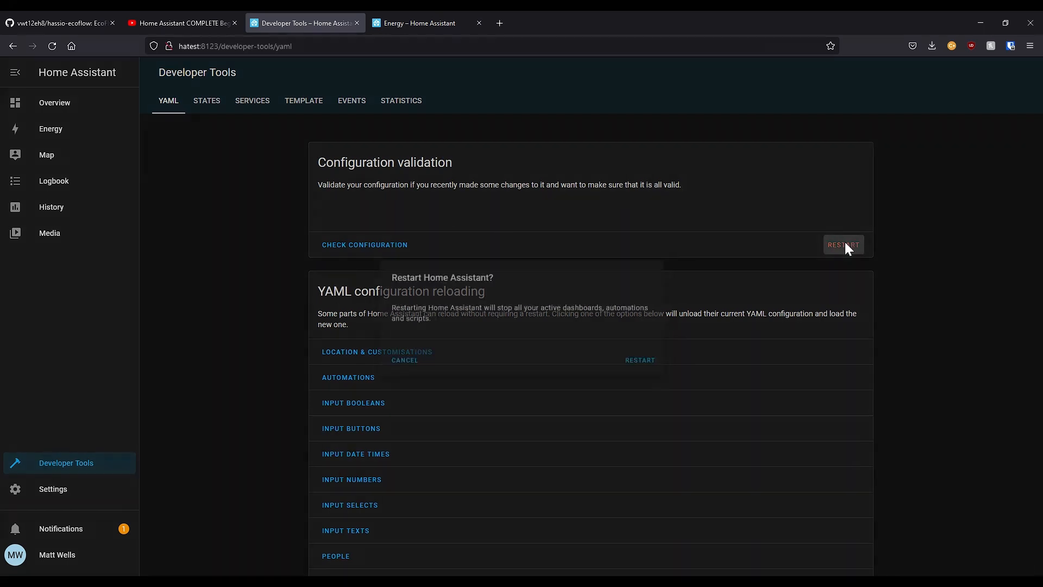
{"action": "left_click", "coordinate": [639, 360]}
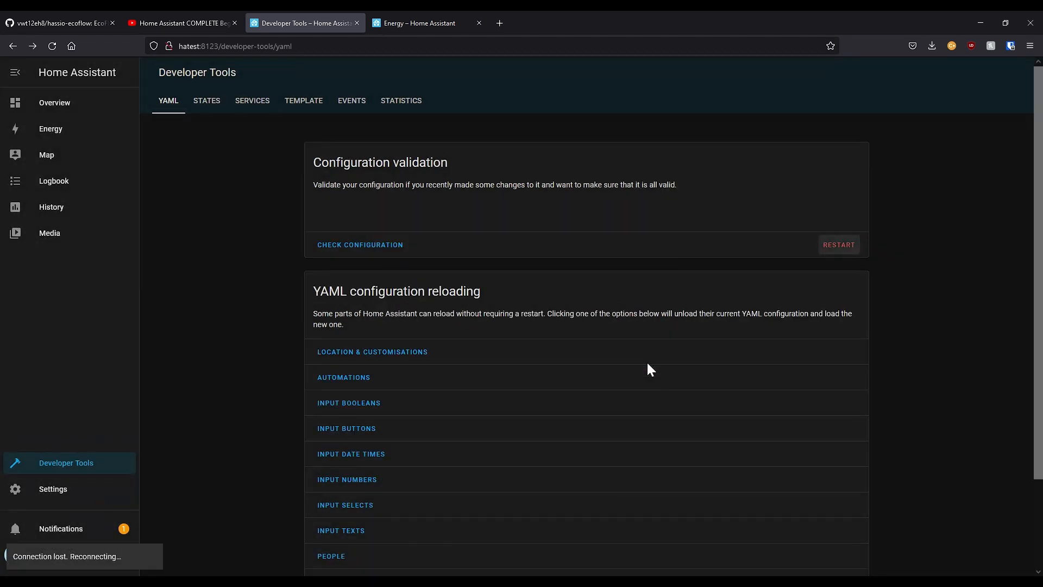
{"action": "mouse_move", "coordinate": [639, 352]}
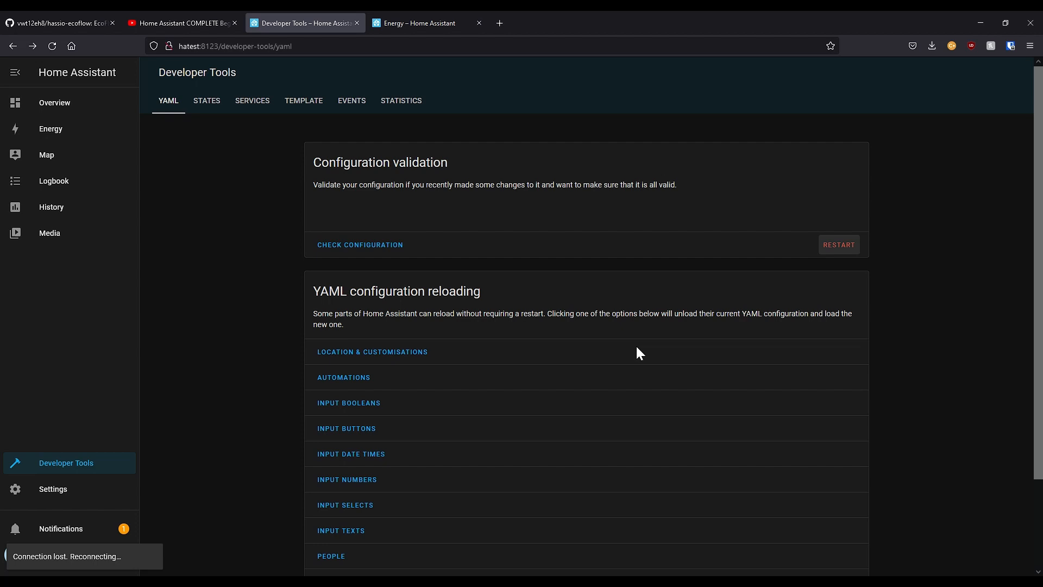
{"action": "mouse_move", "coordinate": [63, 495]}
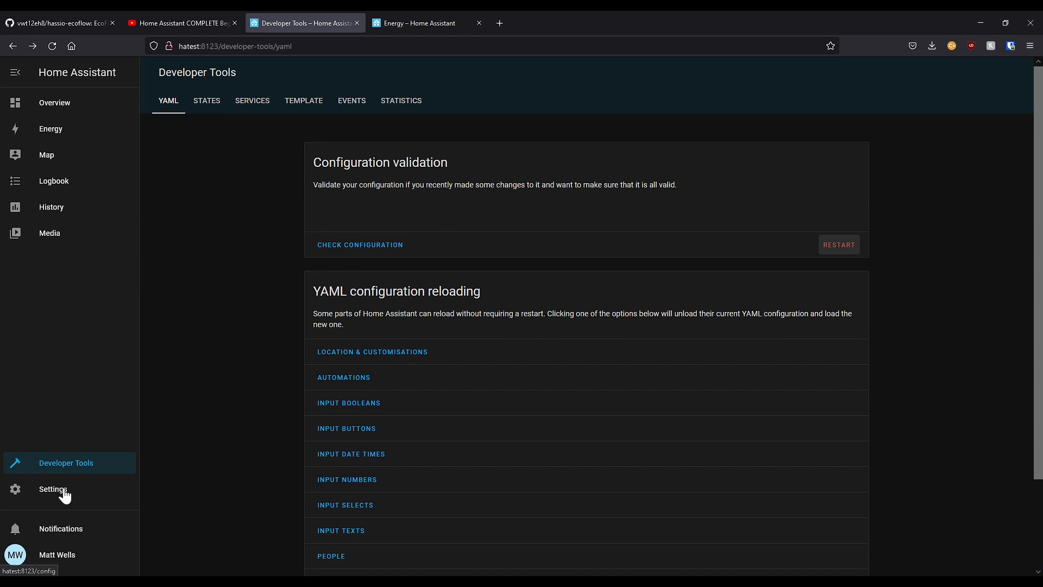
{"action": "left_click", "coordinate": [52, 489]}
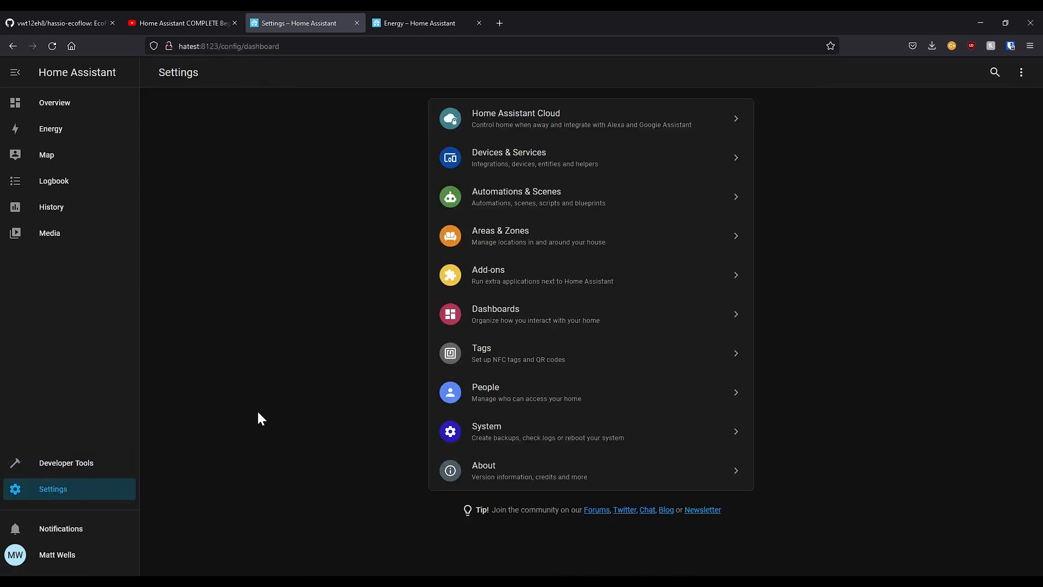
Step: Add the HACS integration from Devices & Services and tick its acknowledgement boxes
{"action": "left_click", "coordinate": [533, 158]}
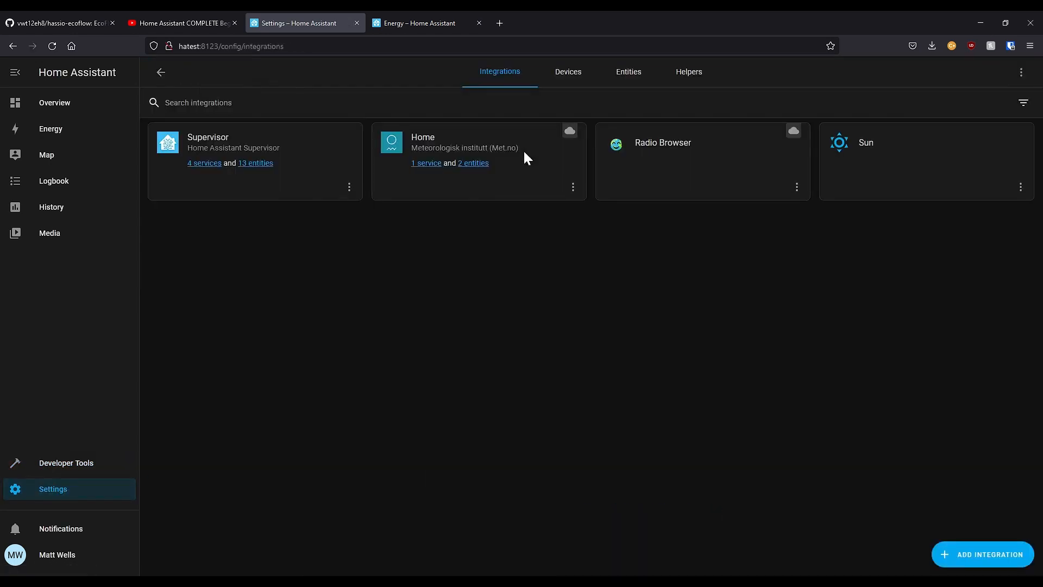
{"action": "mouse_move", "coordinate": [983, 554]}
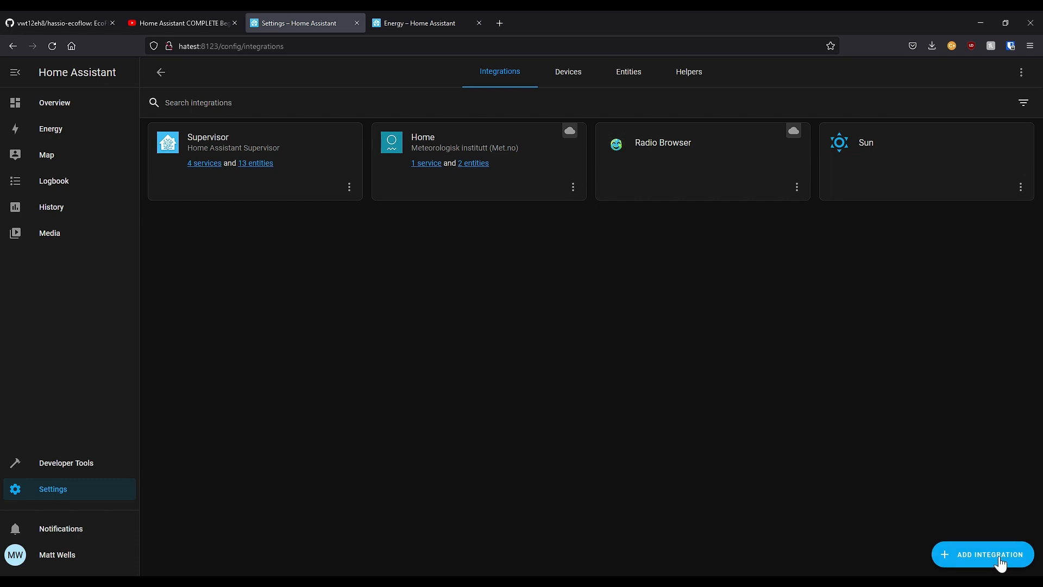
{"action": "left_click", "coordinate": [982, 555]}
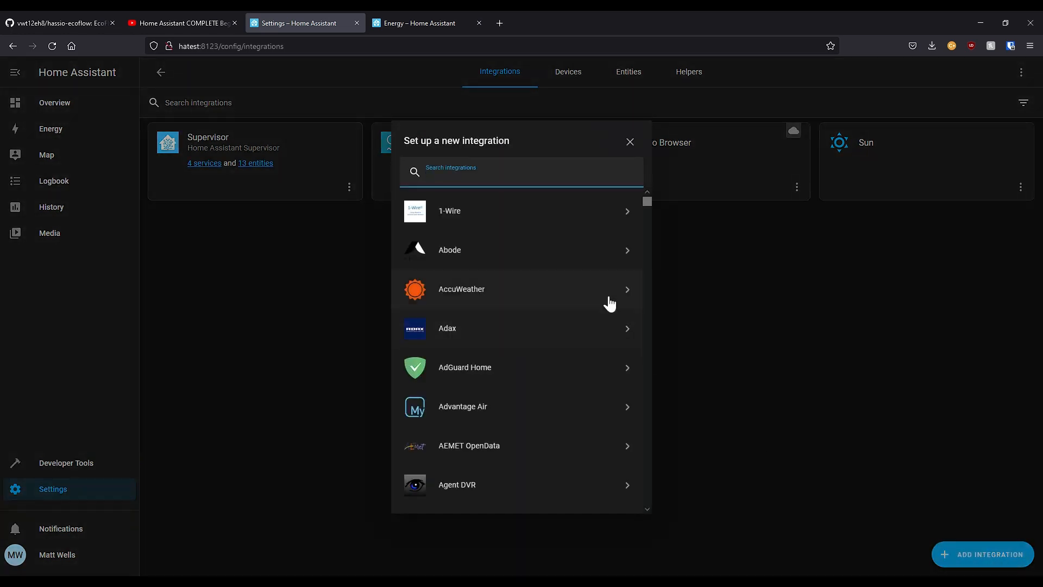
{"action": "type", "text": "hac"}
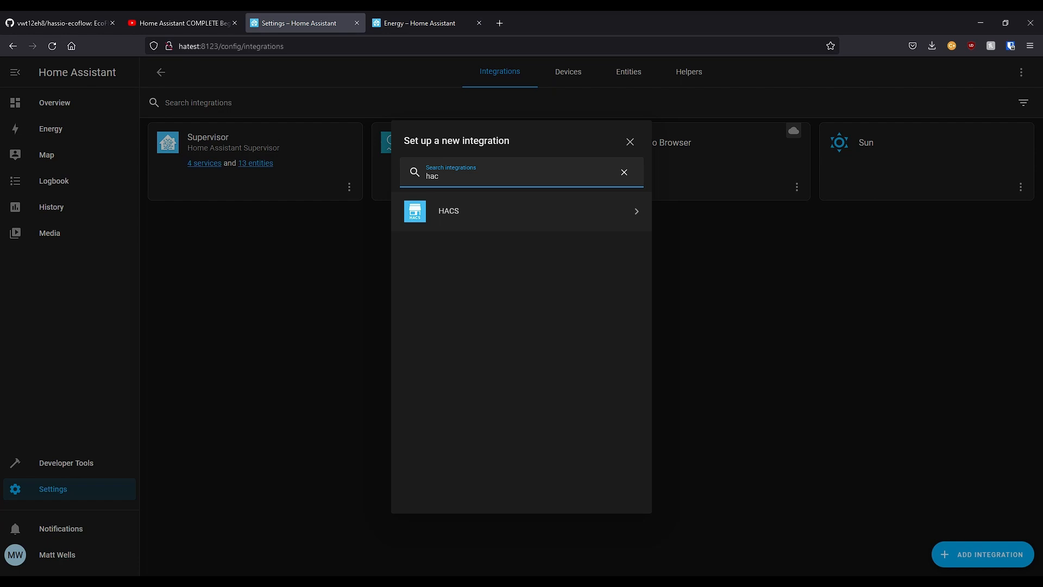
{"action": "type", "text": "s"}
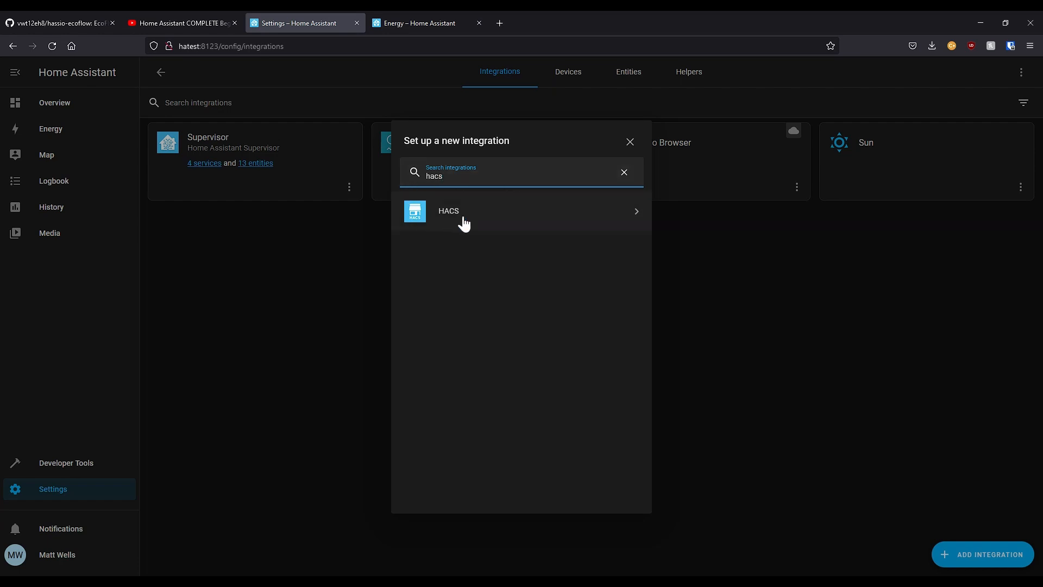
{"action": "left_click", "coordinate": [521, 211]}
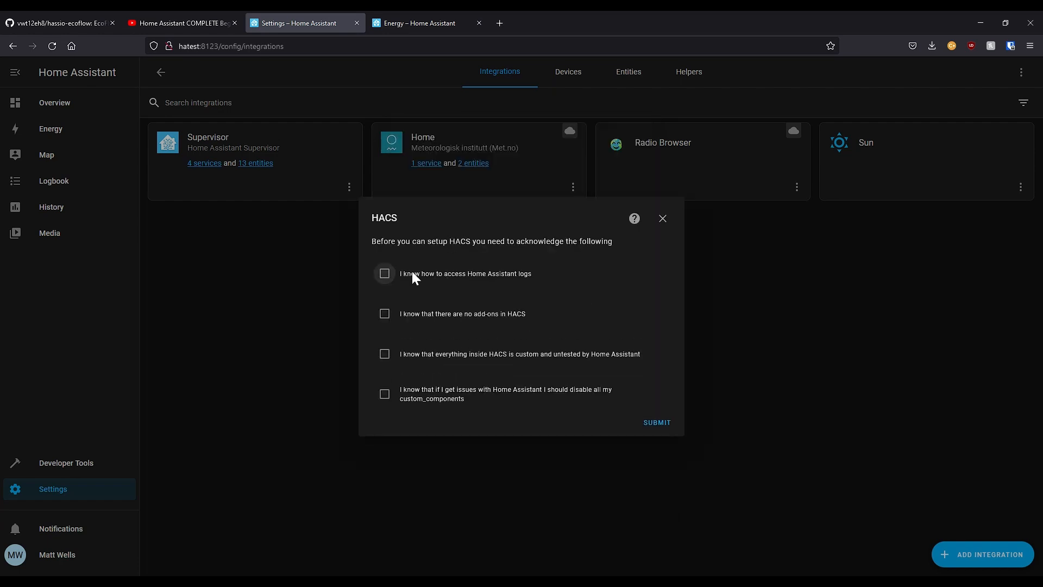
{"action": "left_click", "coordinate": [384, 354]}
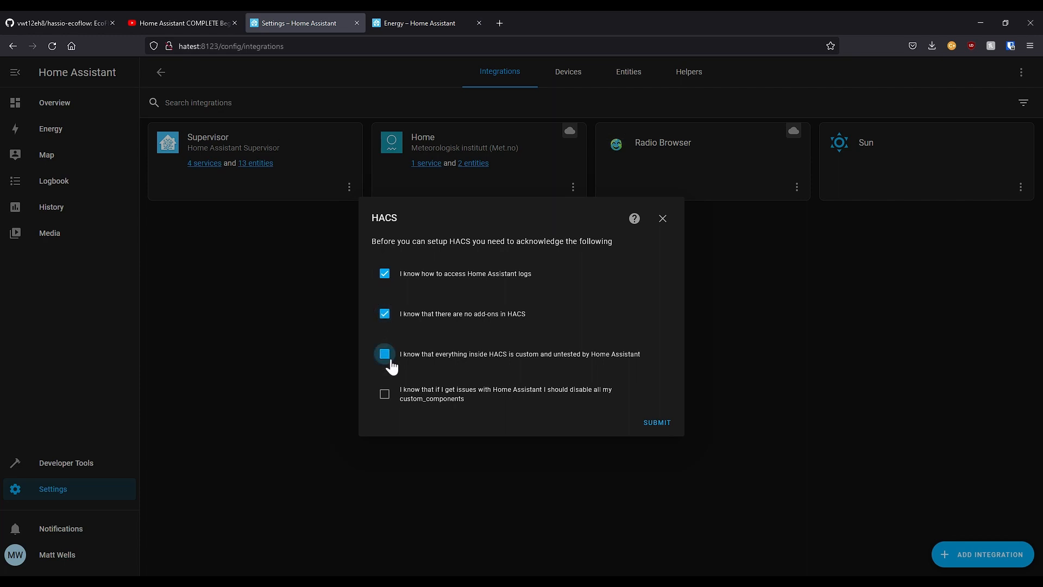
{"action": "left_click", "coordinate": [656, 423]}
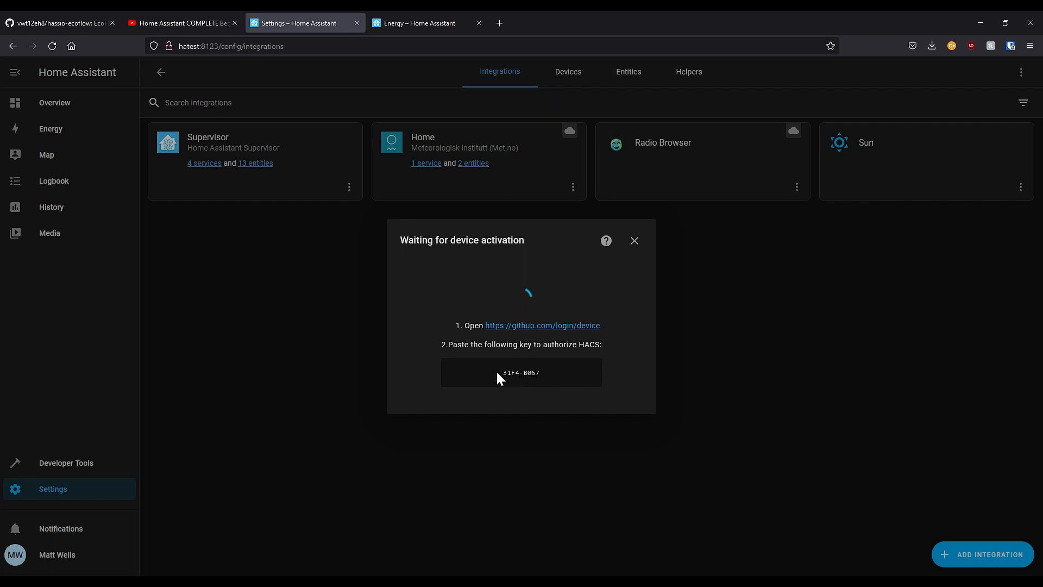
{"action": "mouse_move", "coordinate": [536, 334]}
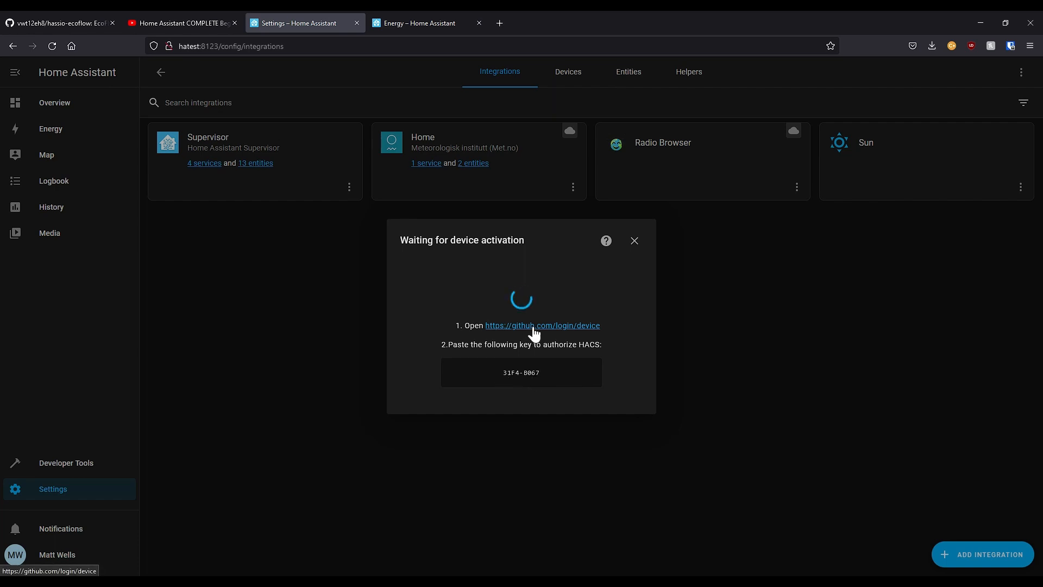
Step: Enter the activation key on GitHub's device page and authorize HACS for the account
{"action": "left_click", "coordinate": [541, 325]}
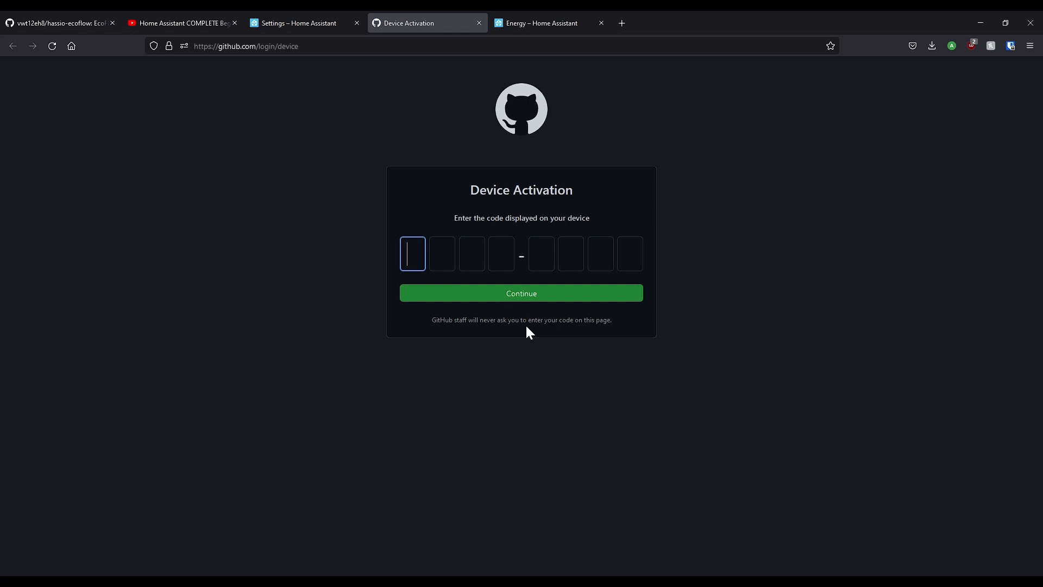
{"action": "mouse_move", "coordinate": [303, 23]}
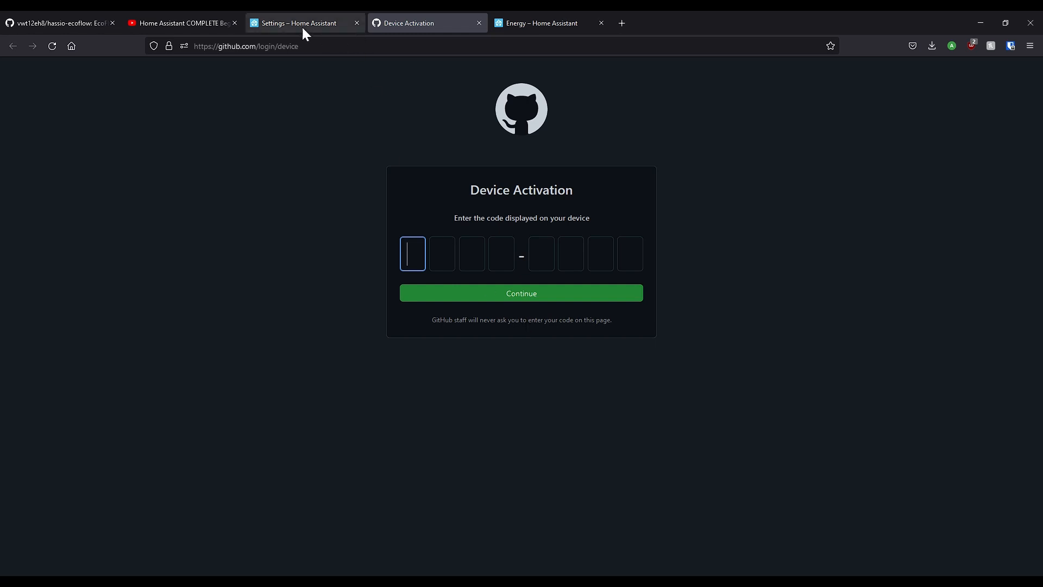
{"action": "left_click", "coordinate": [301, 23]}
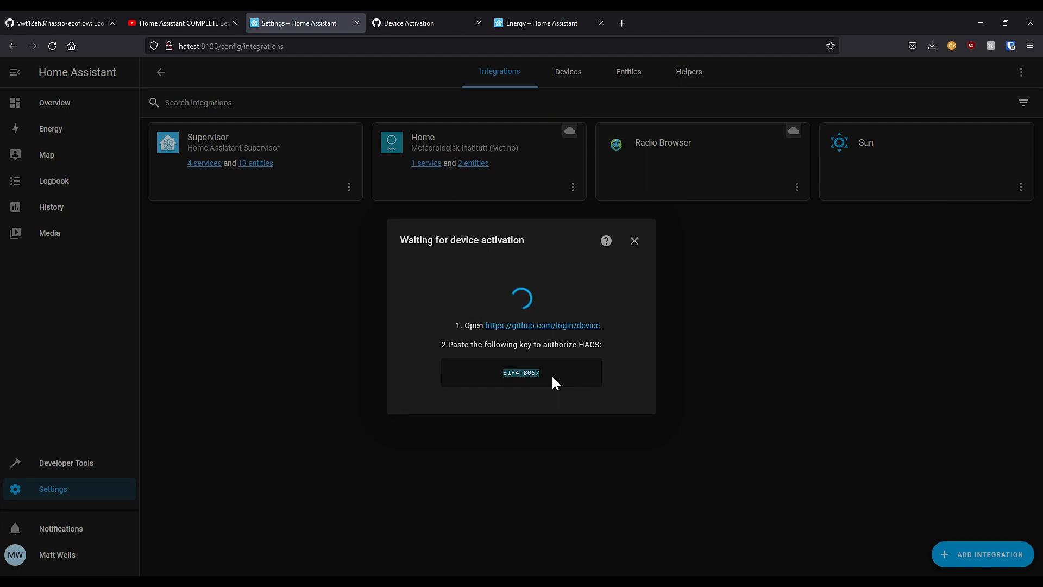
{"action": "left_click", "coordinate": [426, 23]}
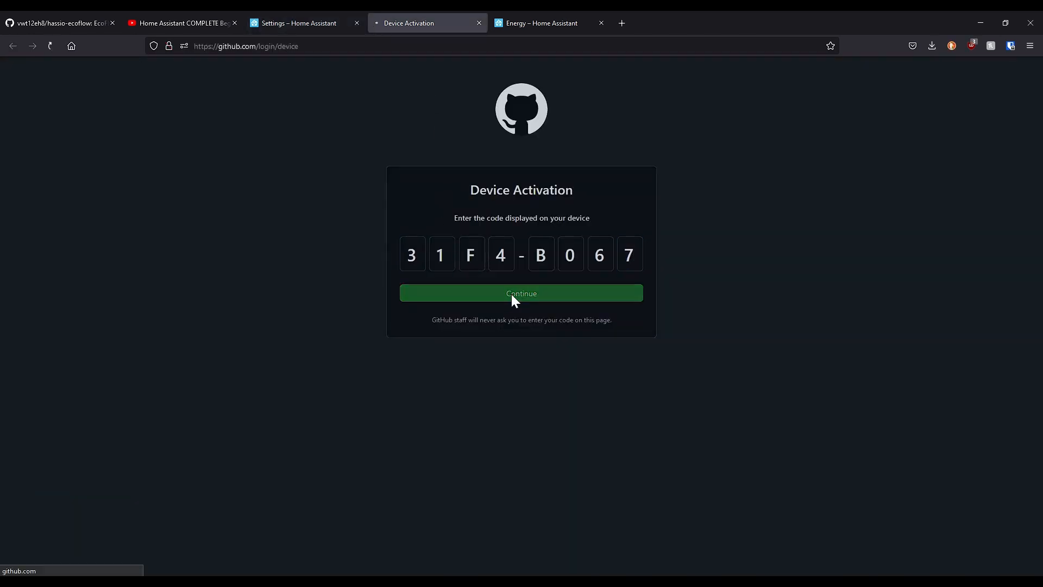
{"action": "left_click", "coordinate": [521, 294]}
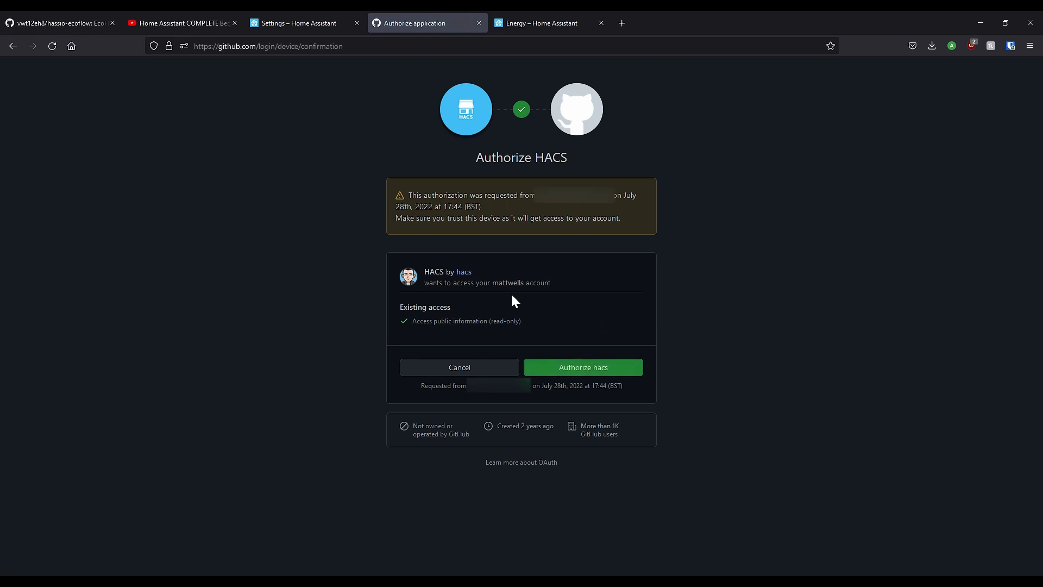
{"action": "mouse_move", "coordinate": [521, 297]}
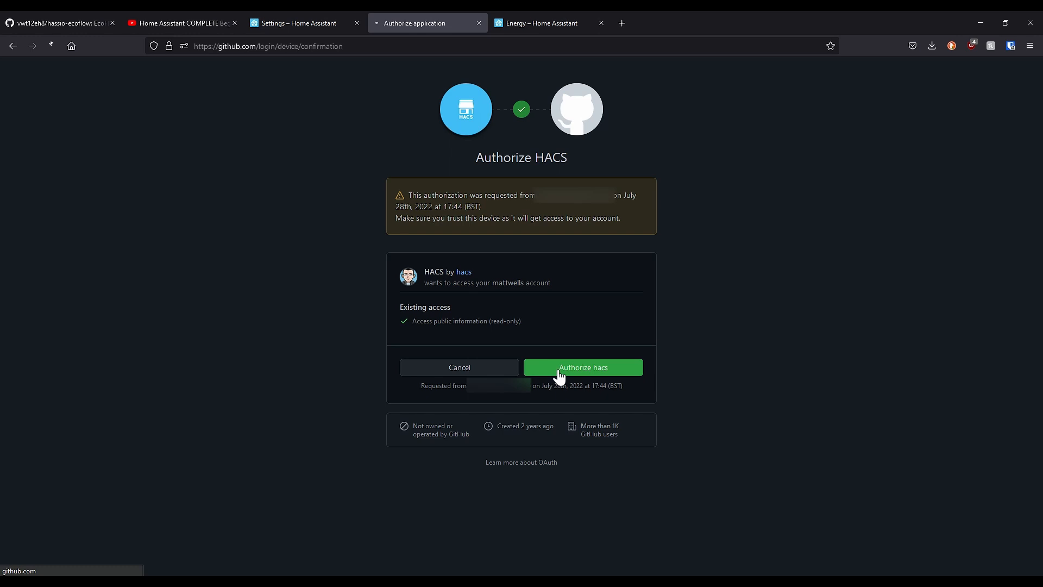
{"action": "left_click", "coordinate": [581, 368]}
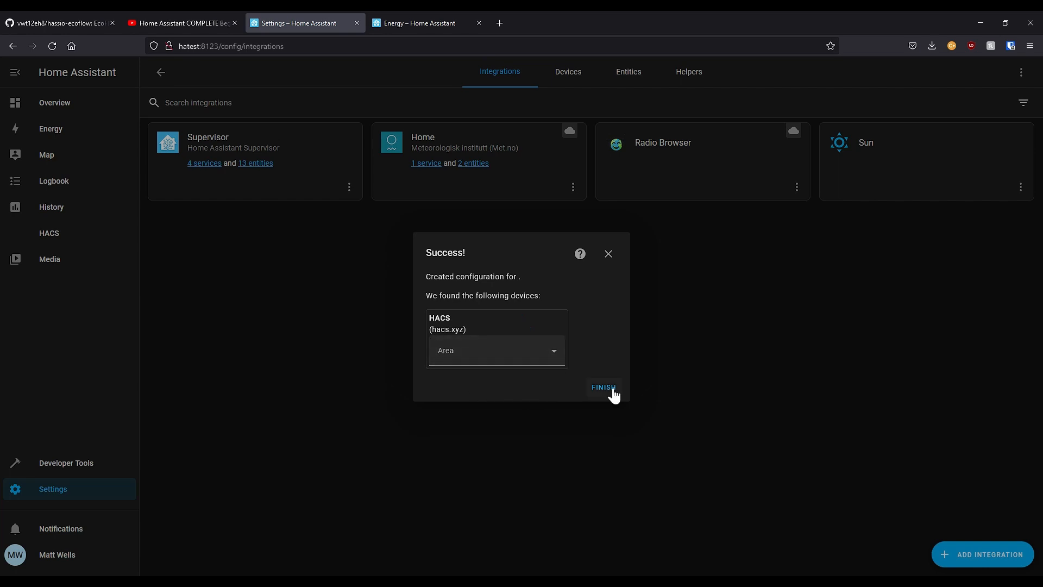
Step: Finish HACS setup, restart Home Assistant again and go to the HACS store
{"action": "left_click", "coordinate": [603, 388]}
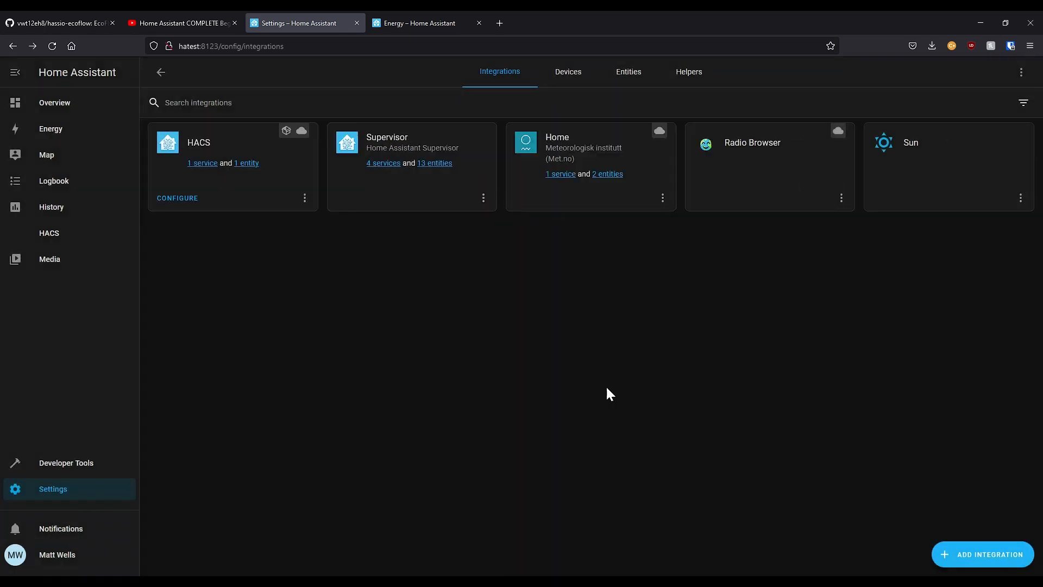
{"action": "left_click", "coordinate": [66, 463]}
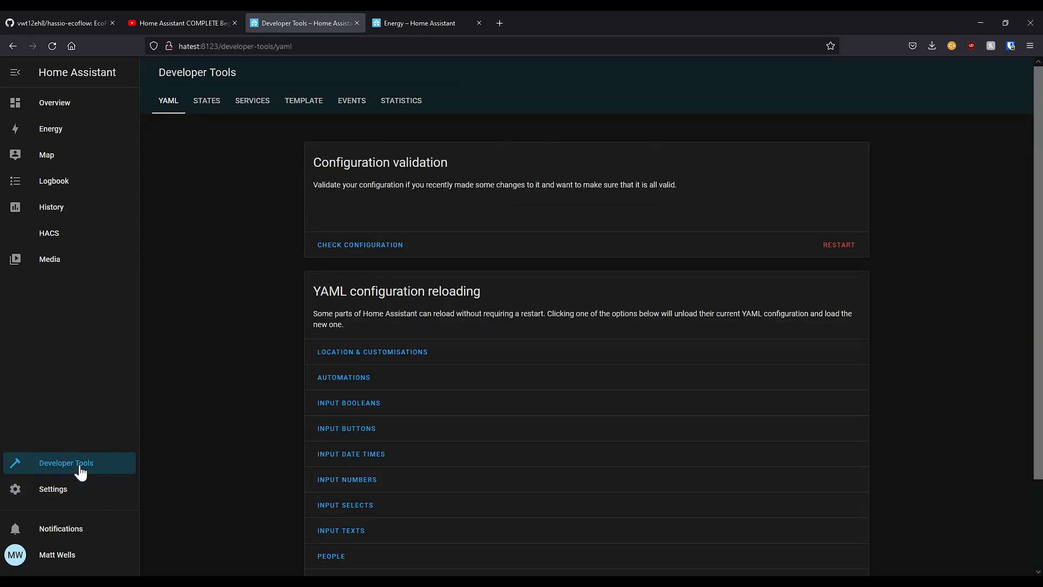
{"action": "left_click", "coordinate": [839, 245]}
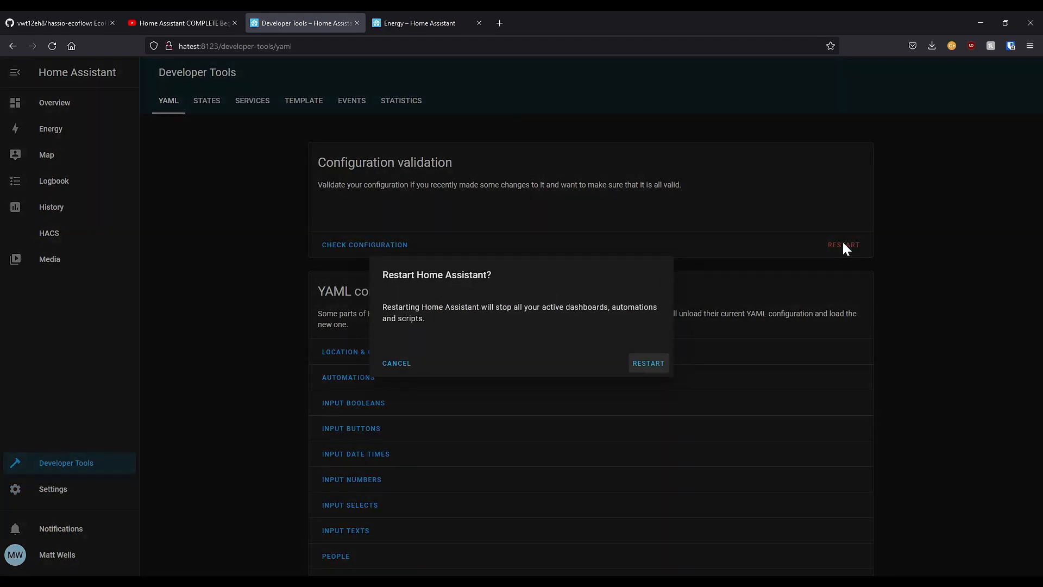
{"action": "left_click", "coordinate": [395, 363]}
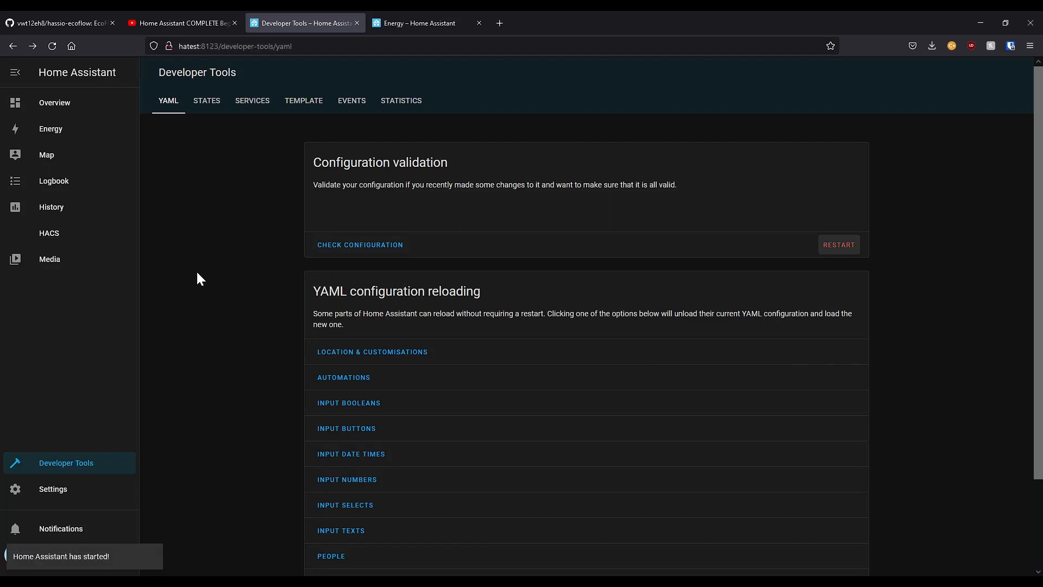
{"action": "mouse_move", "coordinate": [54, 240]}
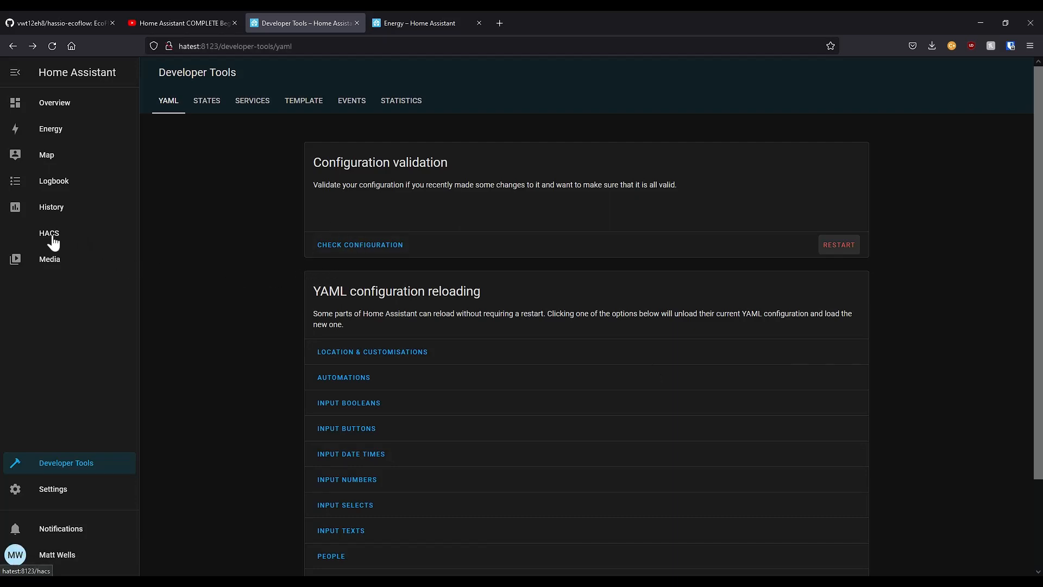
{"action": "left_click", "coordinate": [49, 232]}
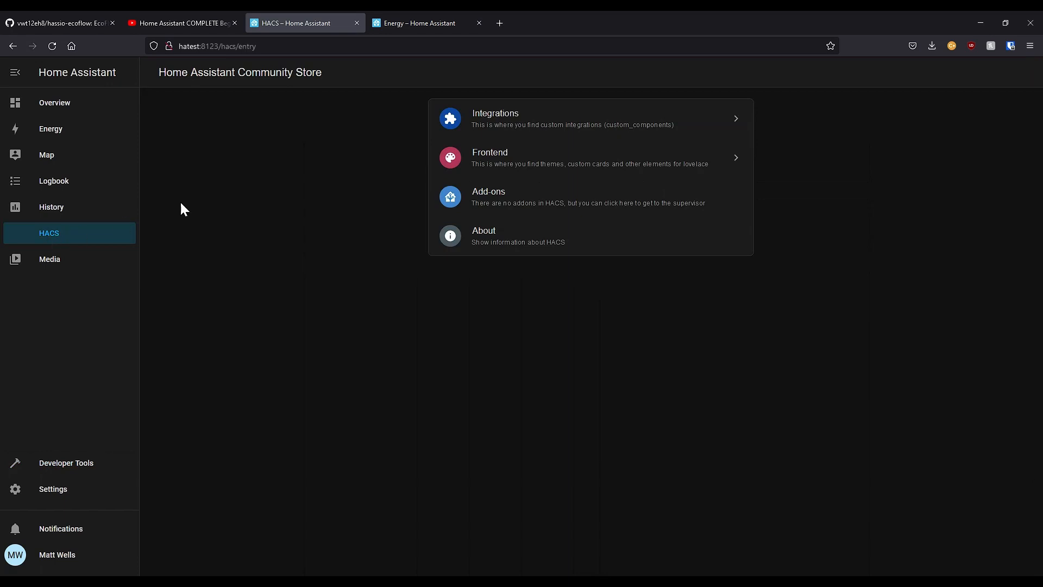
{"action": "left_click", "coordinate": [494, 119]}
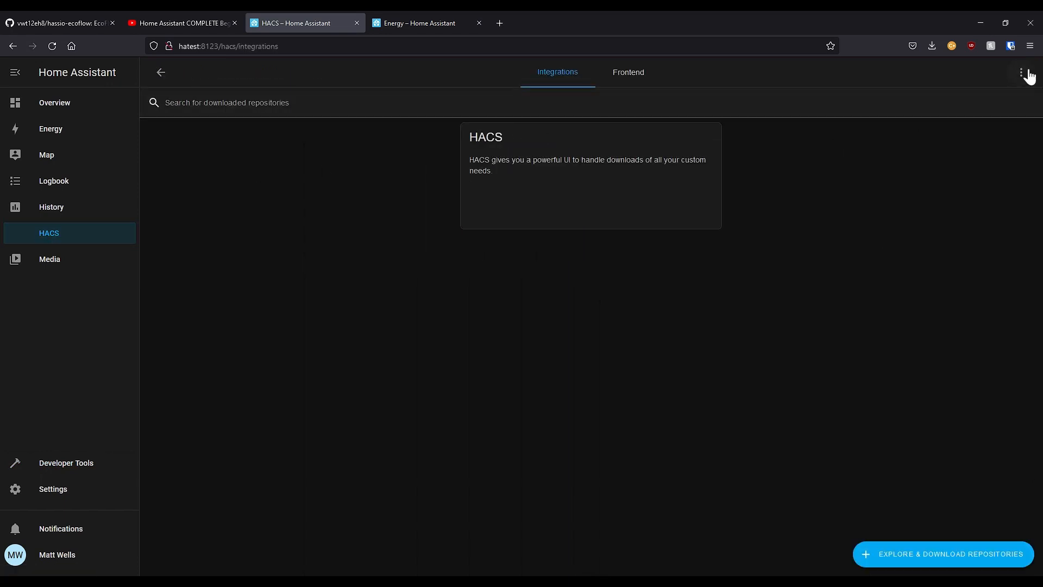
{"action": "left_click", "coordinate": [1024, 72]}
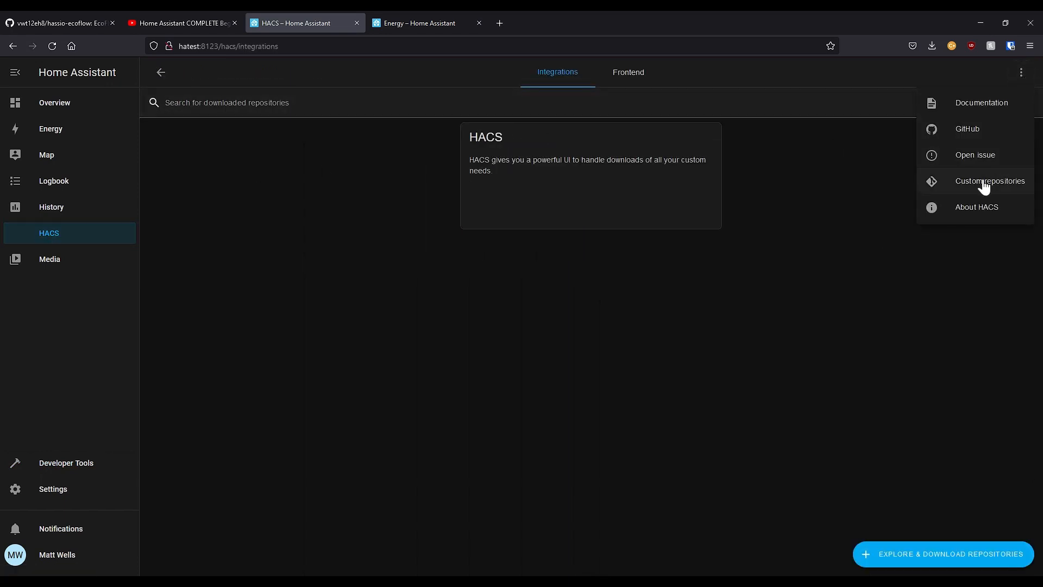
{"action": "mouse_move", "coordinate": [978, 188]}
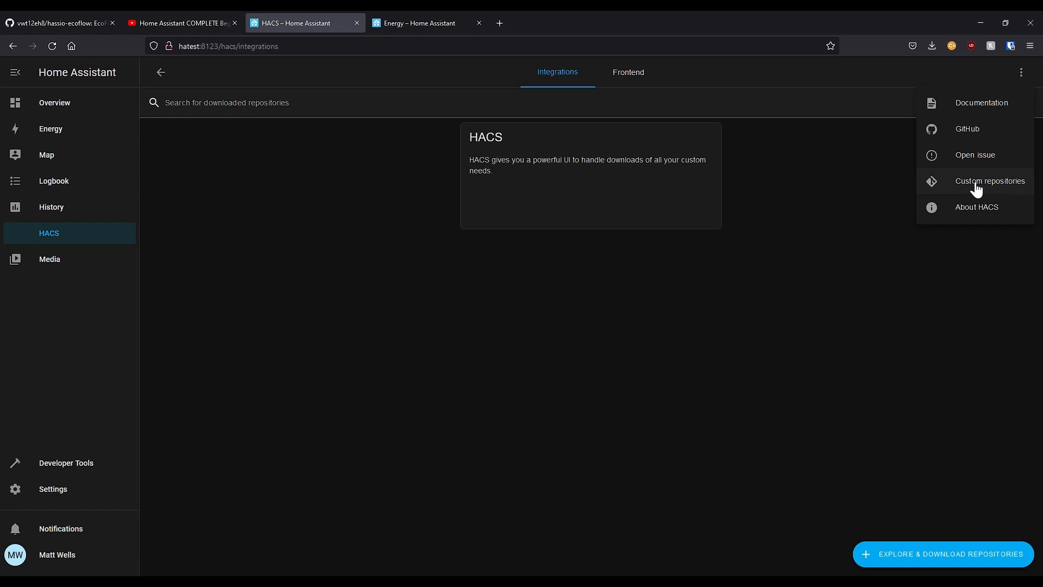
{"action": "left_click", "coordinate": [990, 181]}
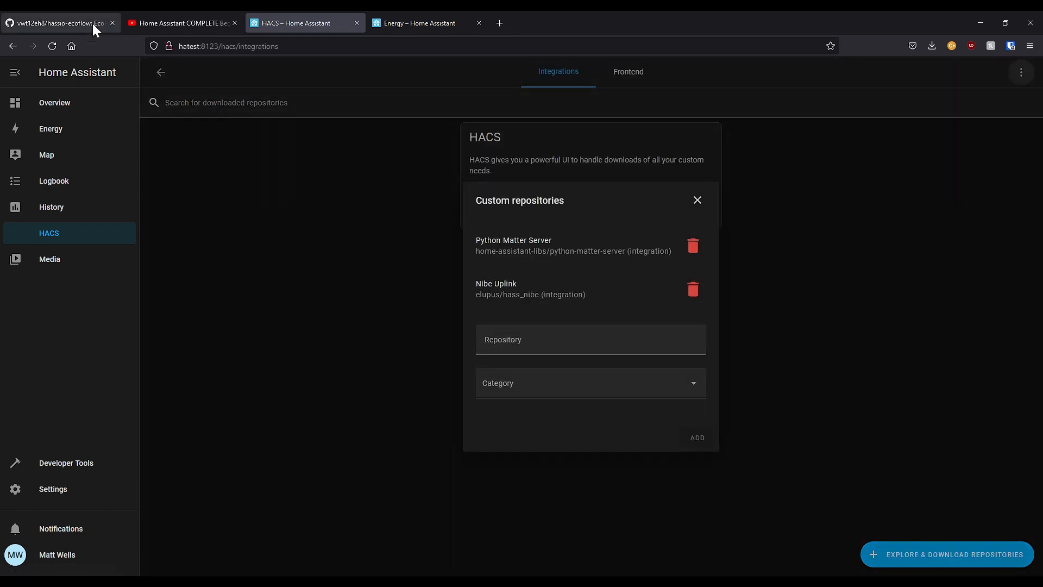
{"action": "left_click", "coordinate": [60, 23]}
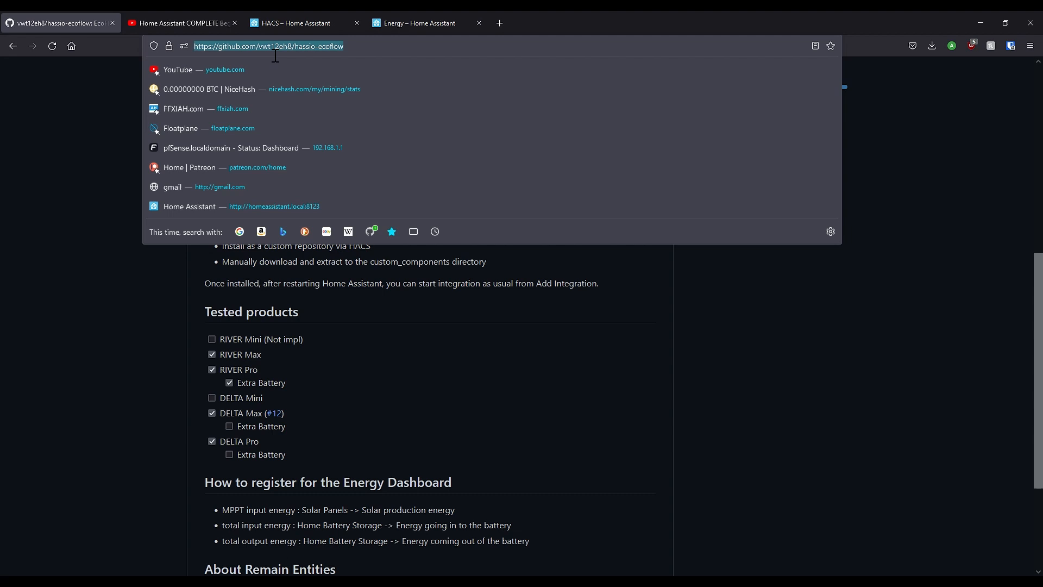
{"action": "mouse_move", "coordinate": [363, 51]}
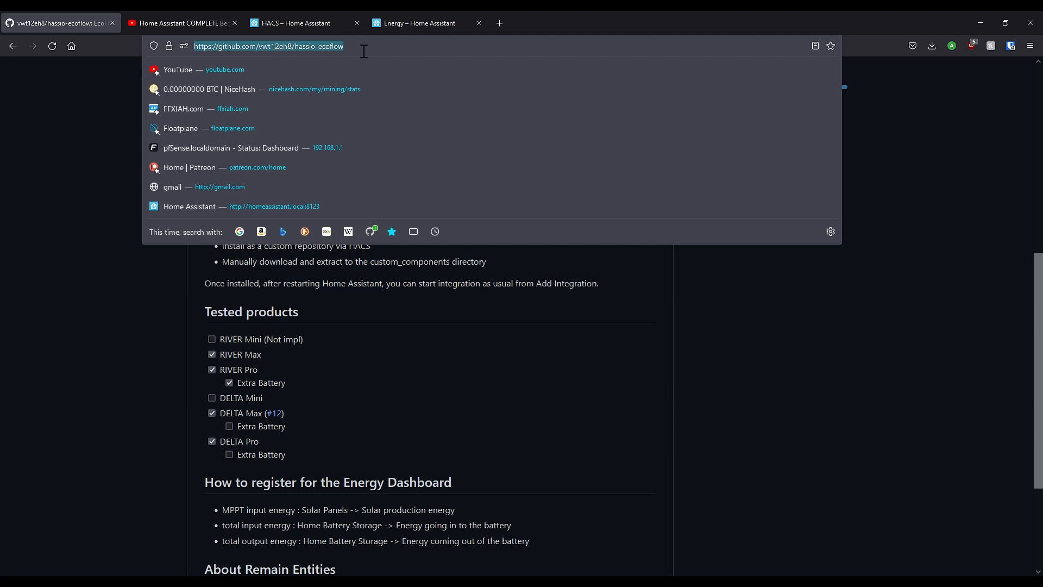
{"action": "mouse_move", "coordinate": [306, 23]}
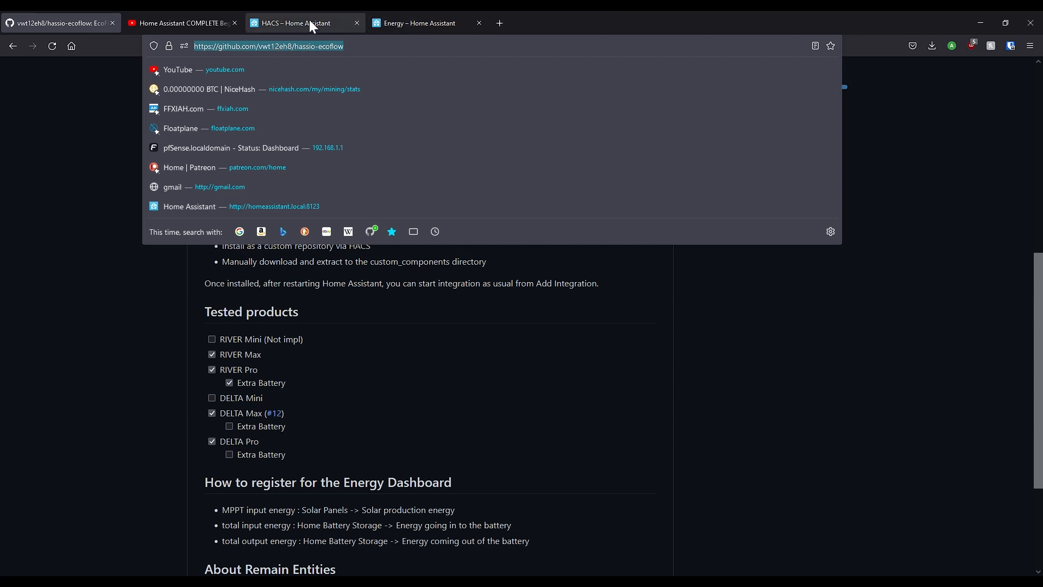
{"action": "left_click", "coordinate": [304, 23]}
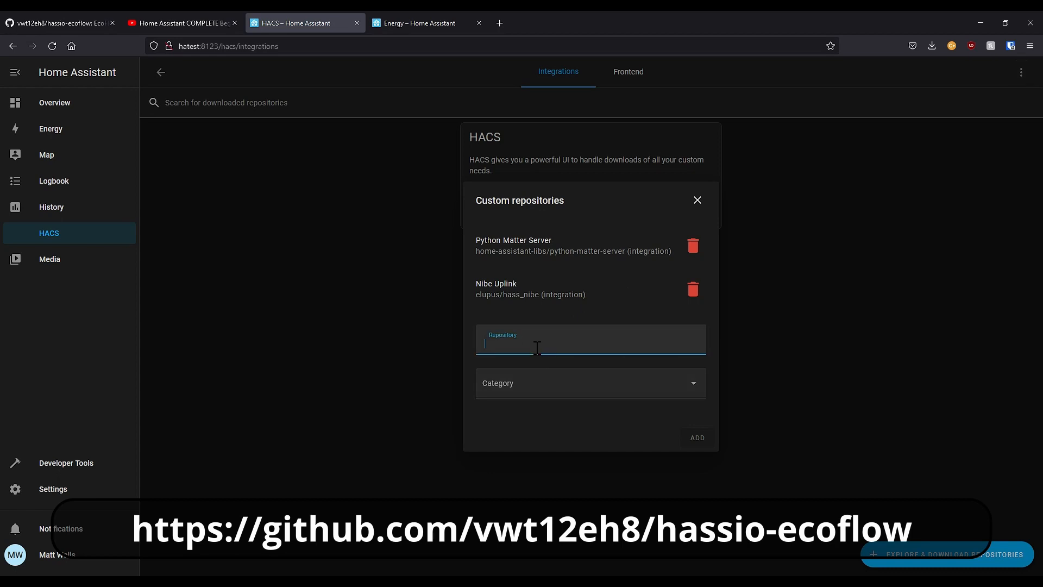
{"action": "type", "text": "https://github.com/vwt12eh8/hassio-ecoflow"}
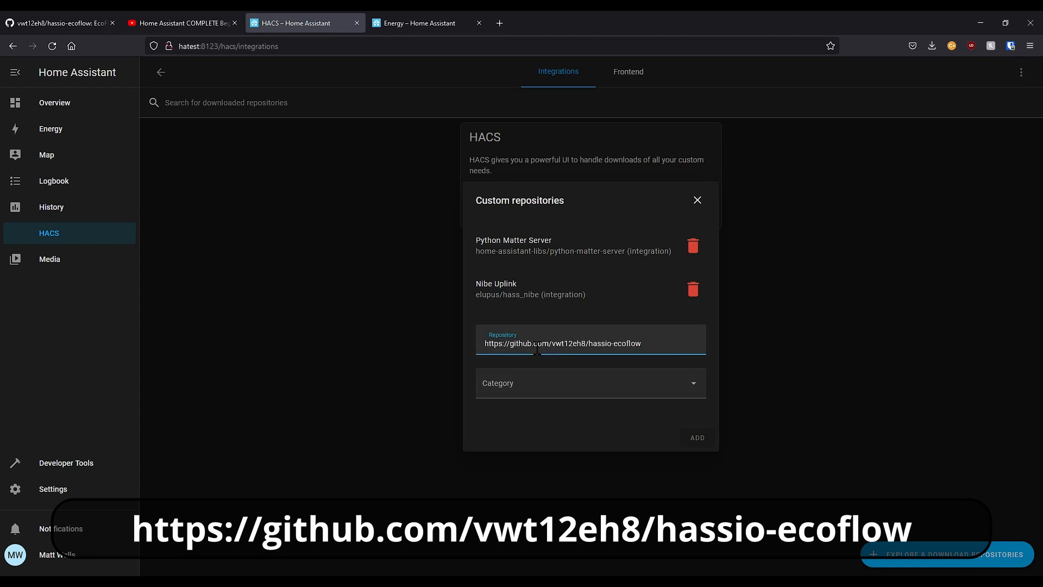
{"action": "left_click", "coordinate": [589, 383]}
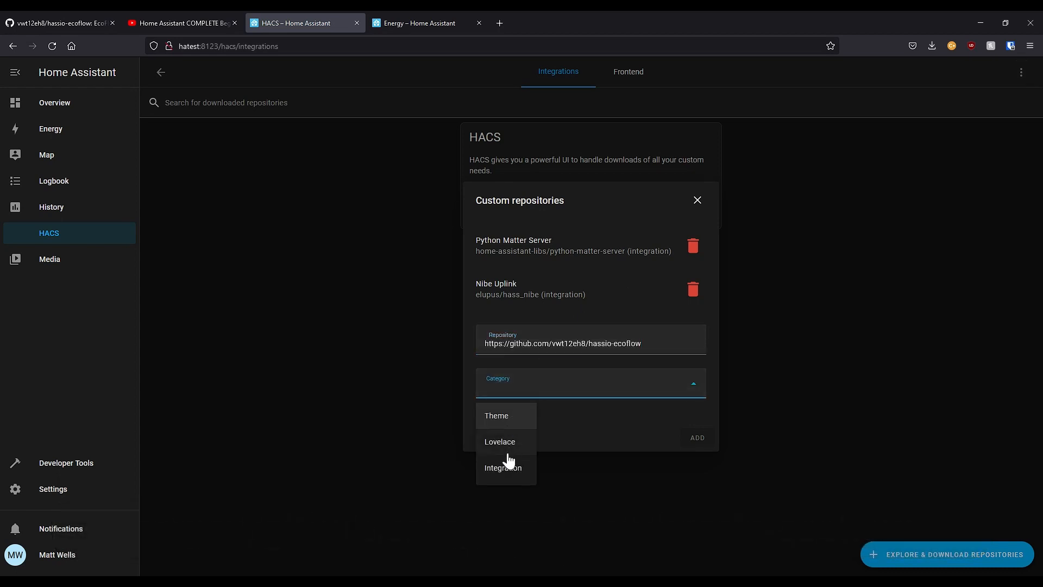
{"action": "left_click", "coordinate": [503, 467]}
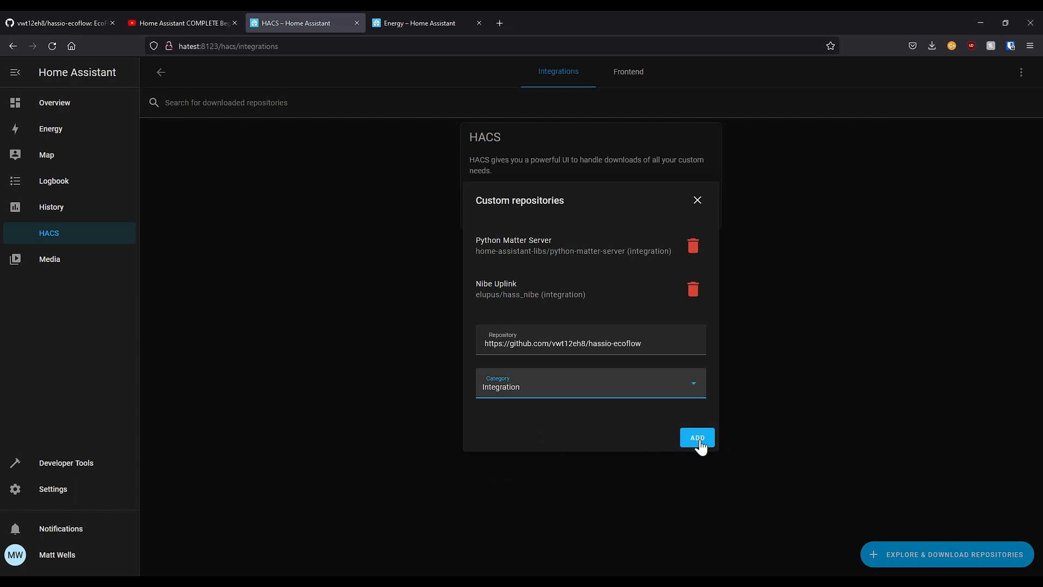
{"action": "left_click", "coordinate": [696, 437]}
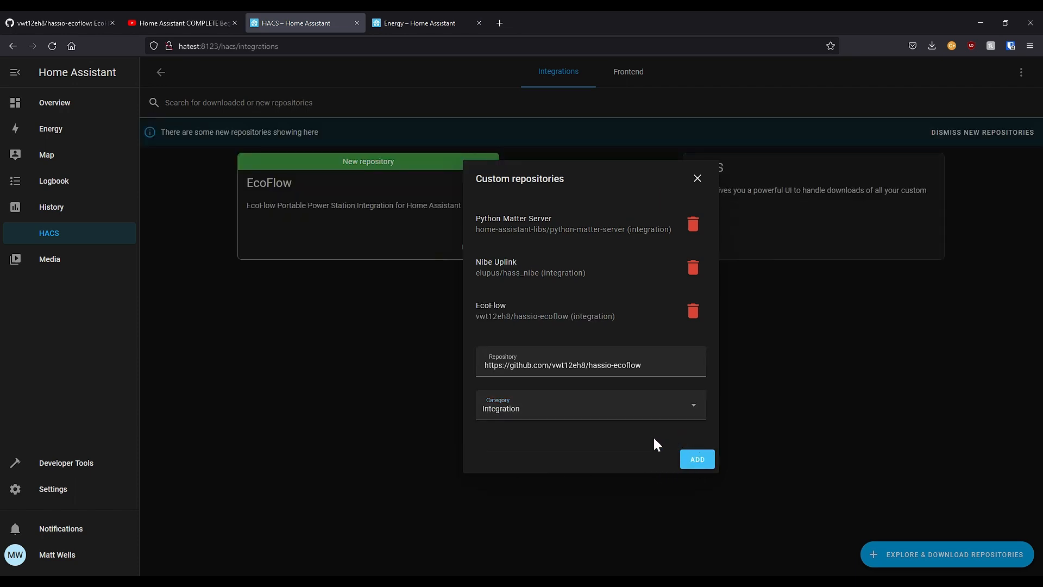
{"action": "left_click", "coordinate": [696, 177]}
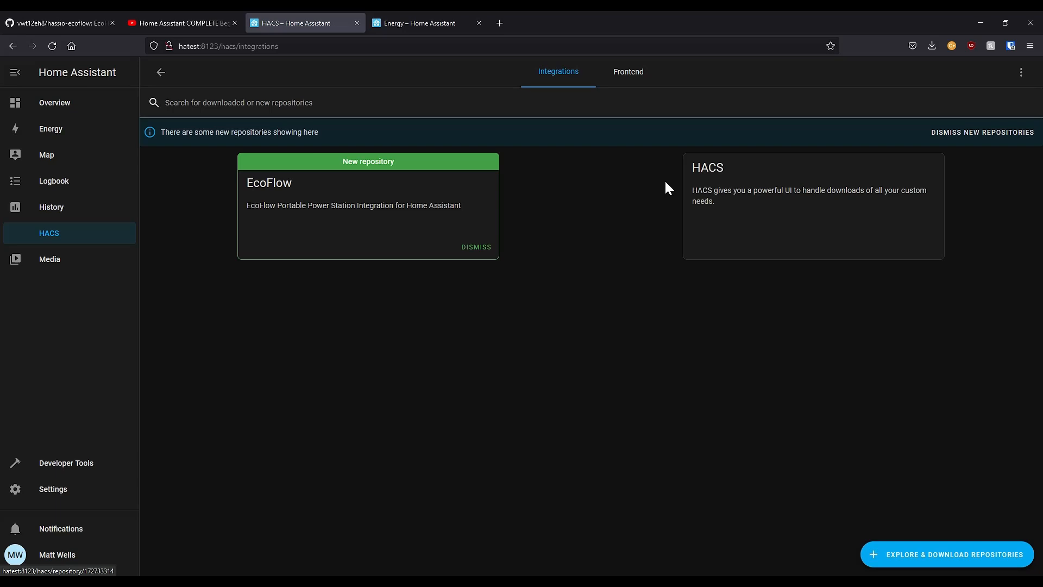
Step: Download version 2.2 of the EcoFlow integration from its HACS repository page
{"action": "left_click", "coordinate": [368, 206]}
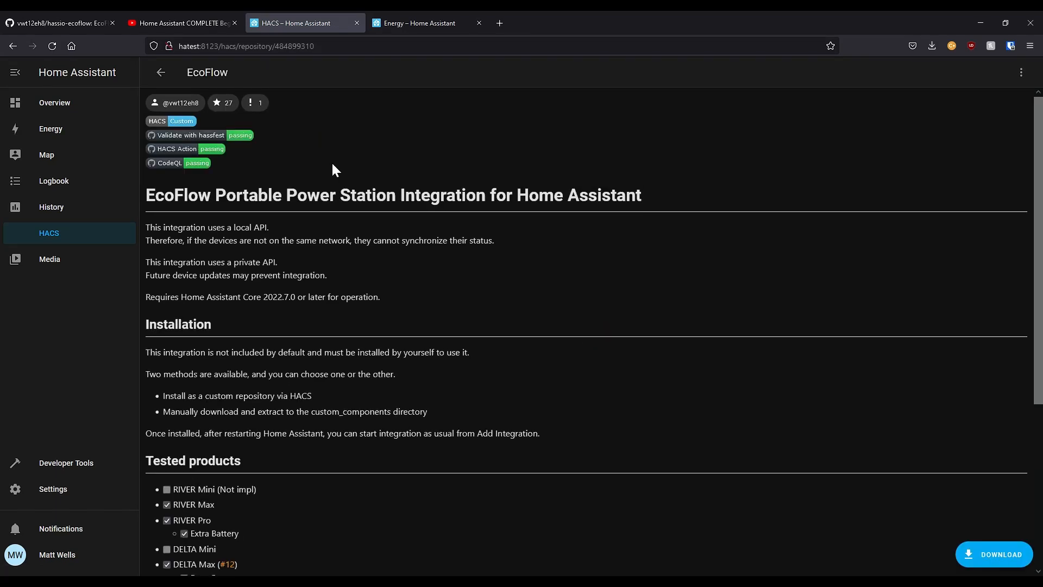
{"action": "mouse_move", "coordinate": [995, 554]}
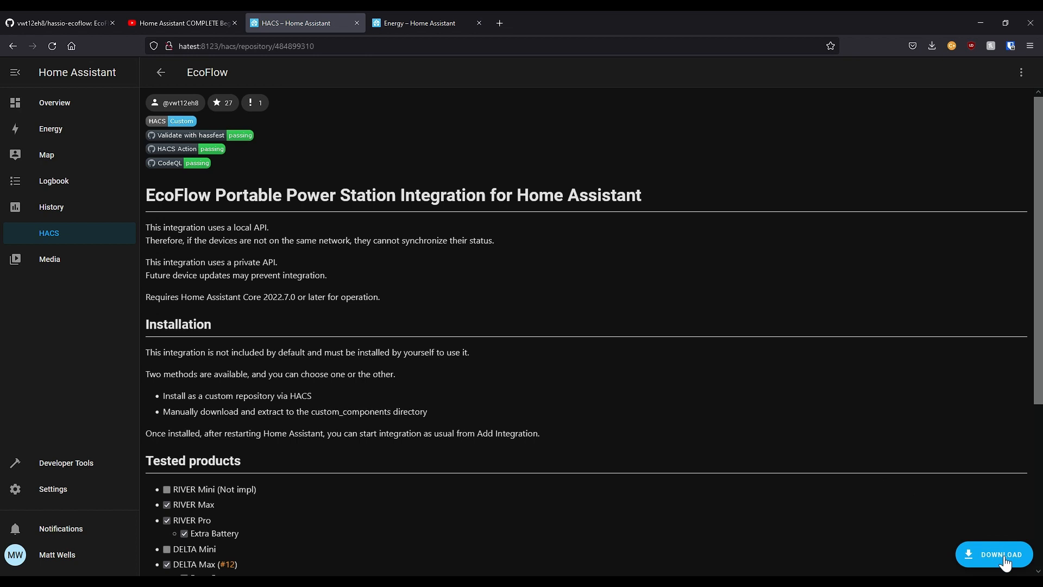
{"action": "left_click", "coordinate": [994, 555]}
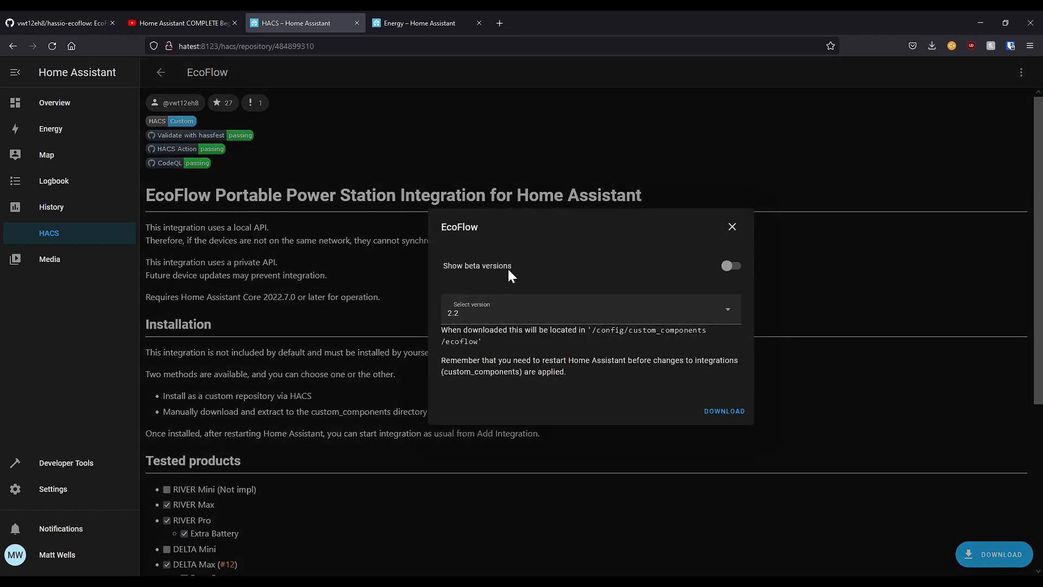
{"action": "mouse_move", "coordinate": [456, 324]}
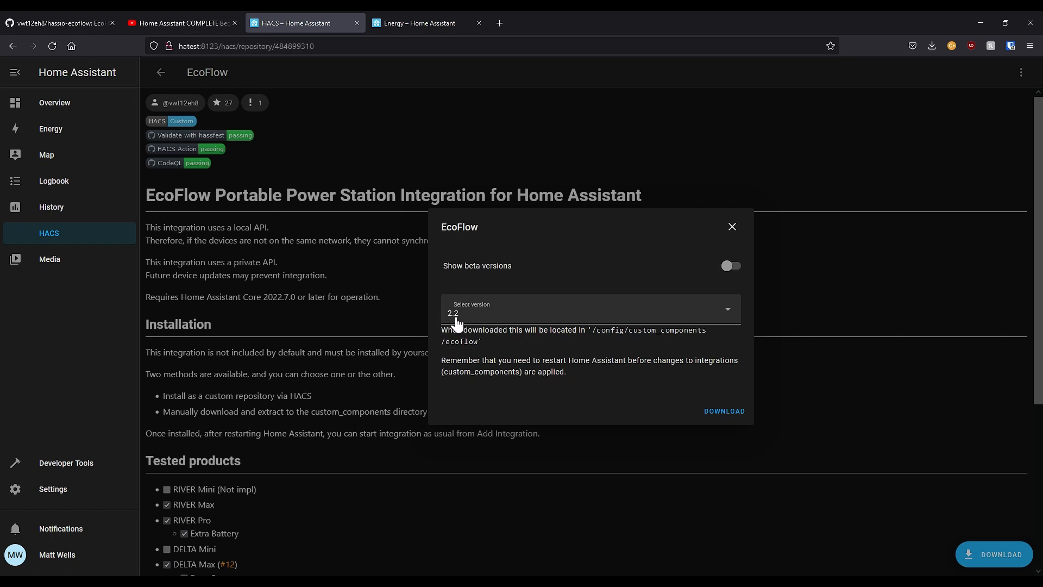
{"action": "mouse_move", "coordinate": [615, 437]}
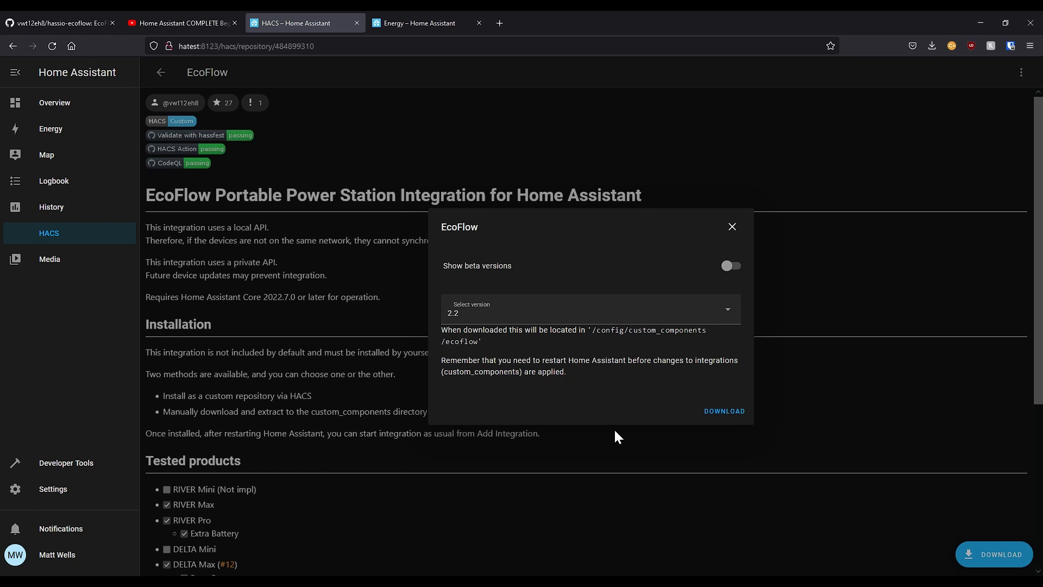
{"action": "mouse_move", "coordinate": [723, 411]}
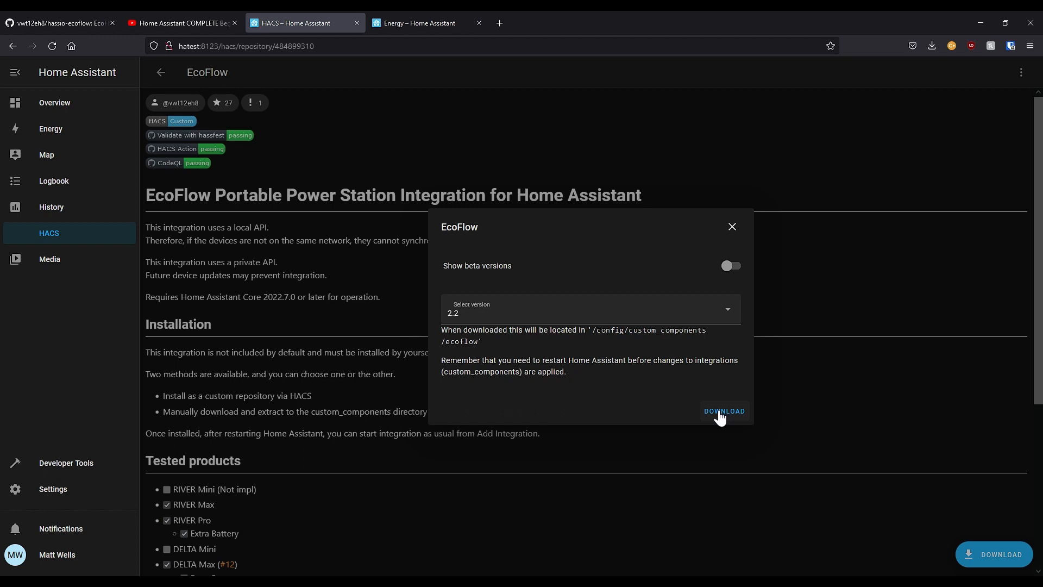
{"action": "left_click", "coordinate": [725, 411]}
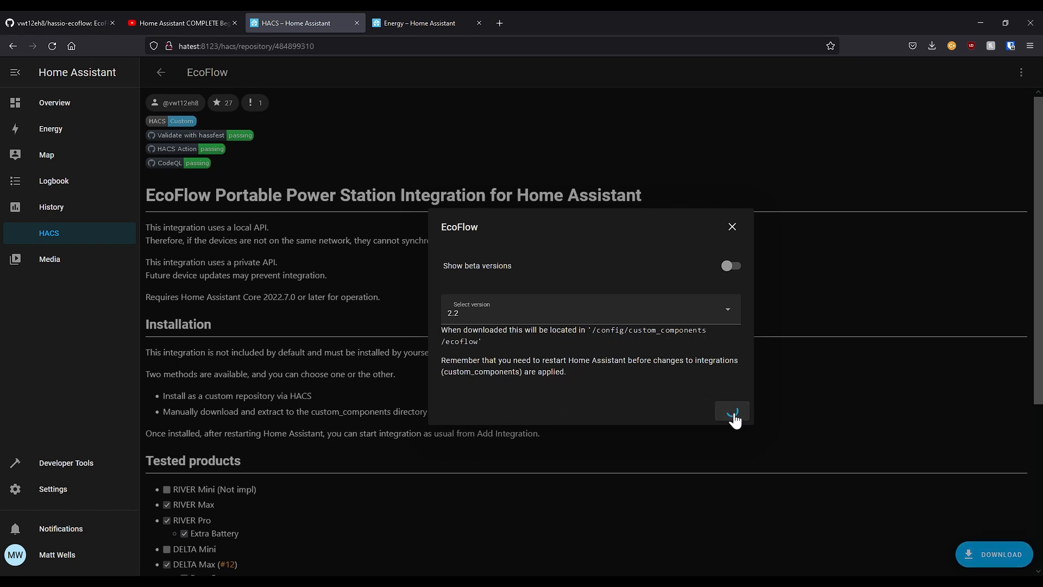
{"action": "left_click", "coordinate": [732, 411]}
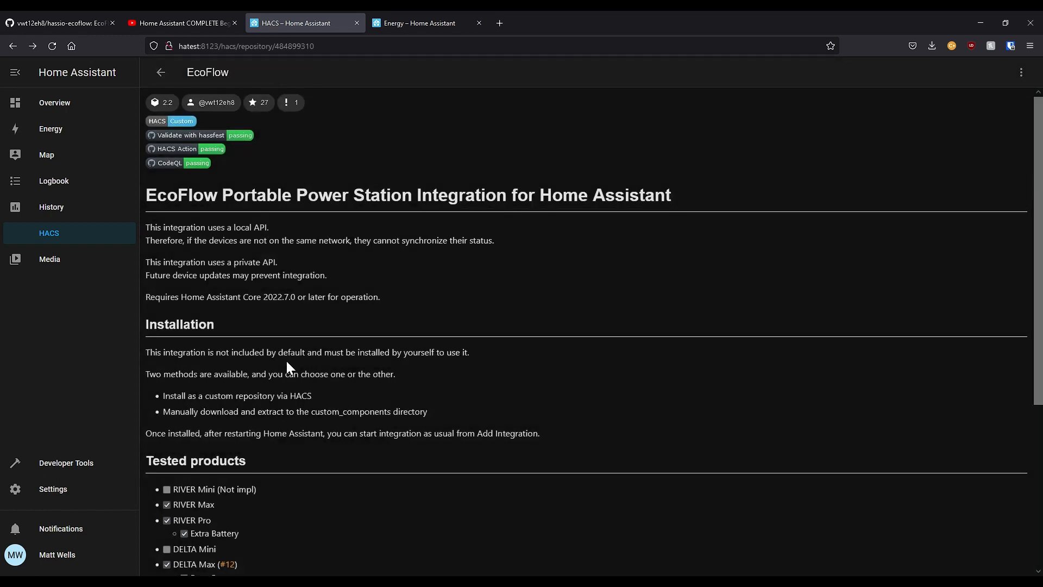
{"action": "mouse_move", "coordinate": [80, 488]}
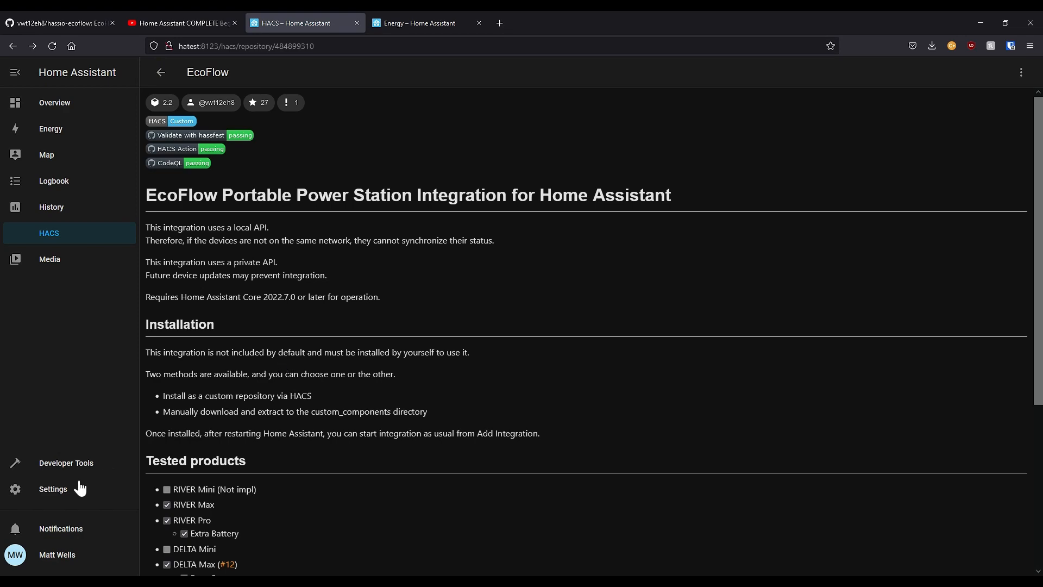
{"action": "left_click", "coordinate": [52, 489]}
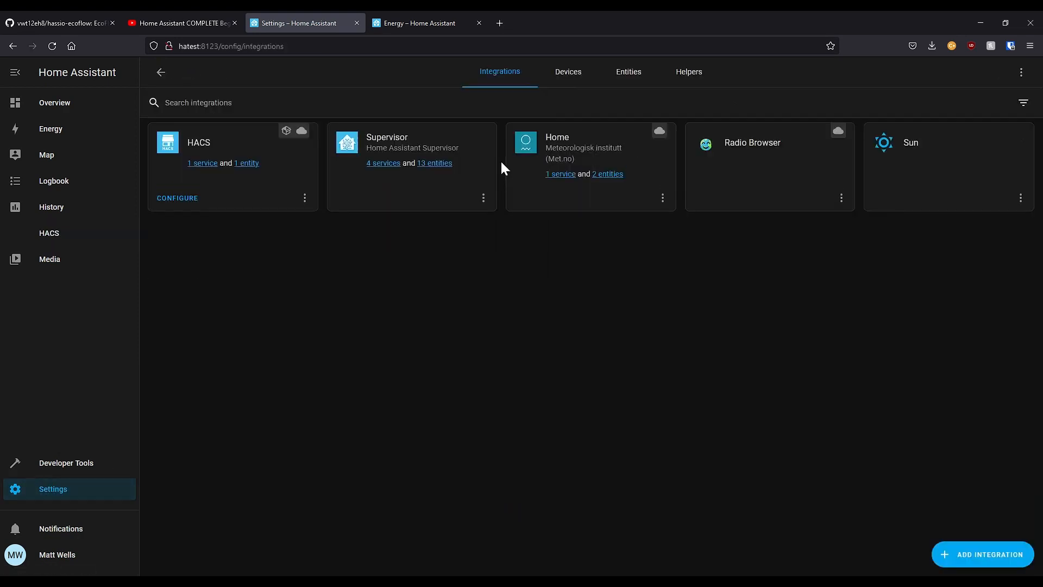
{"action": "left_click", "coordinate": [982, 554]}
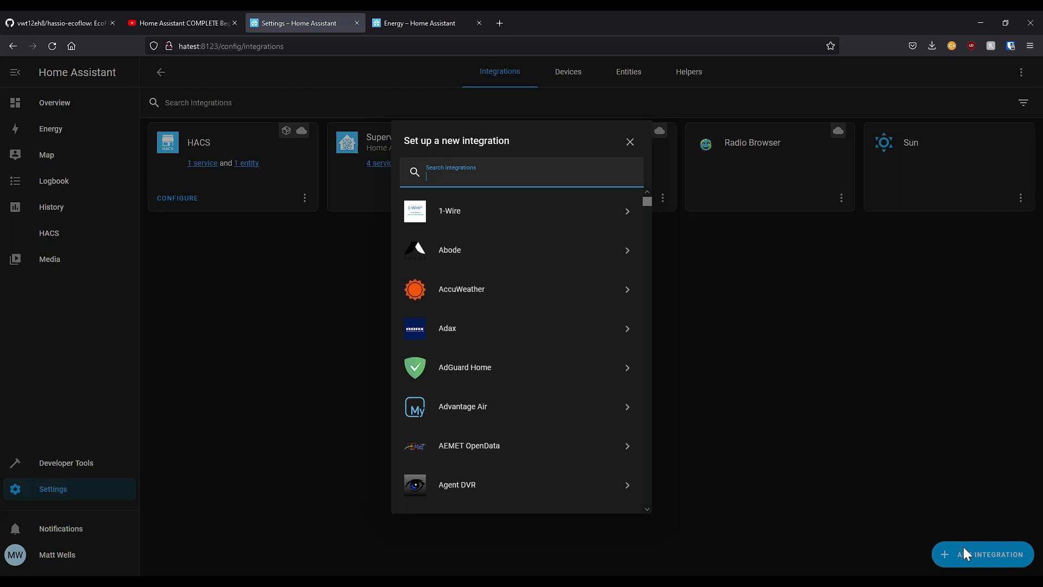
{"action": "type", "text": "ec"}
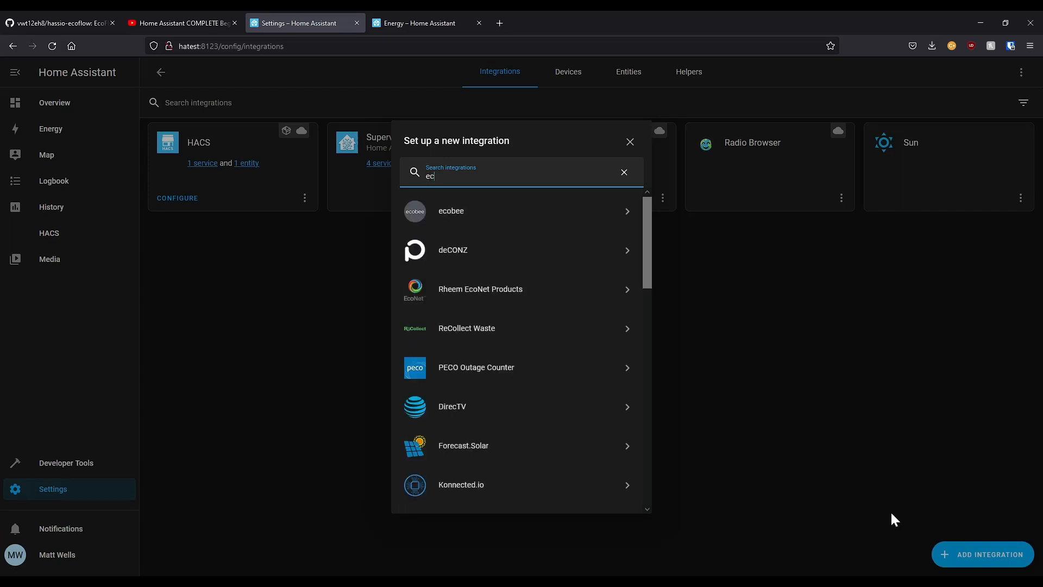
{"action": "type", "text": "o"}
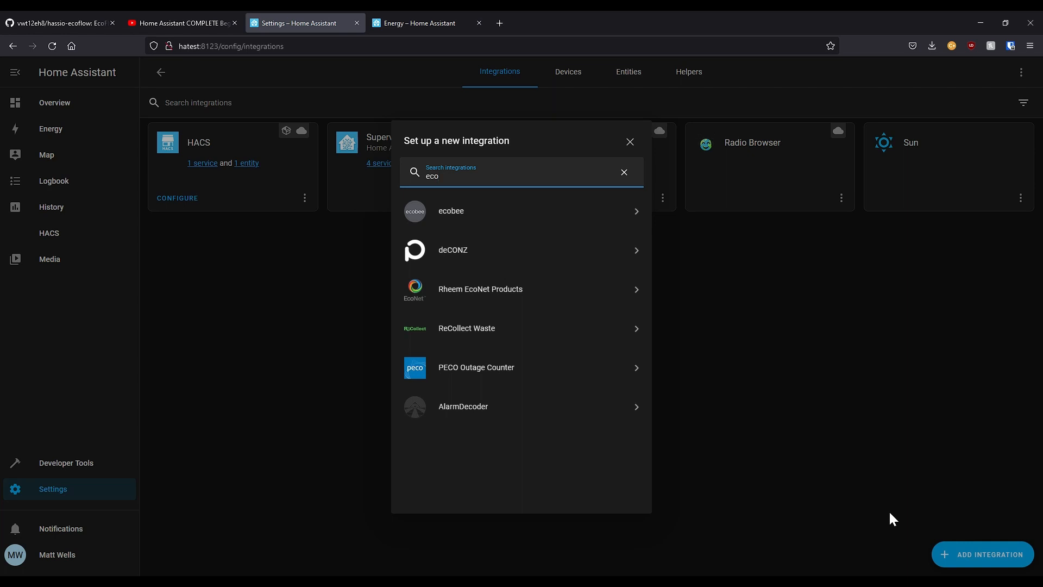
{"action": "left_click", "coordinate": [628, 141]}
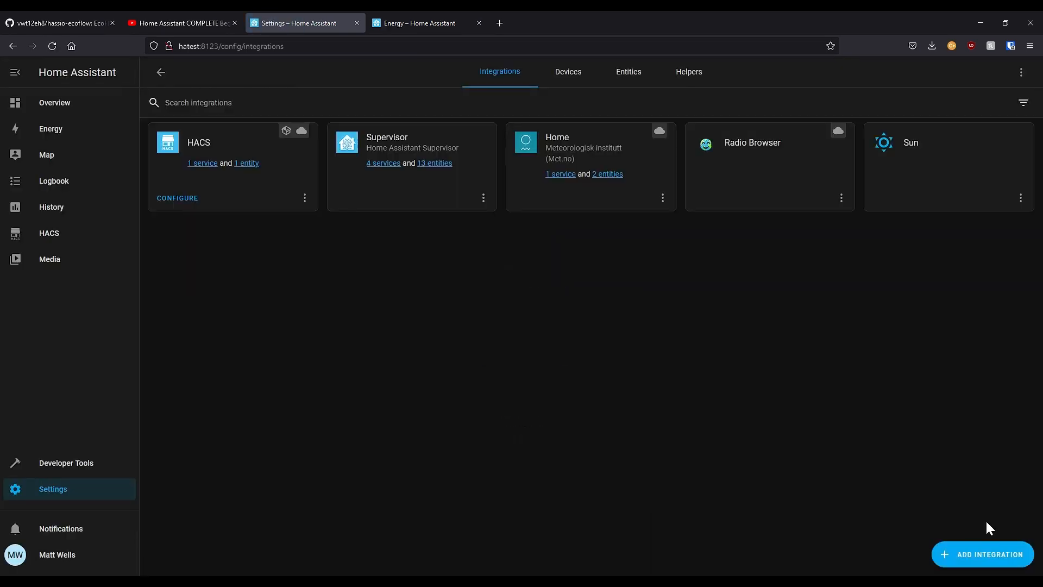
{"action": "mouse_move", "coordinate": [997, 558]}
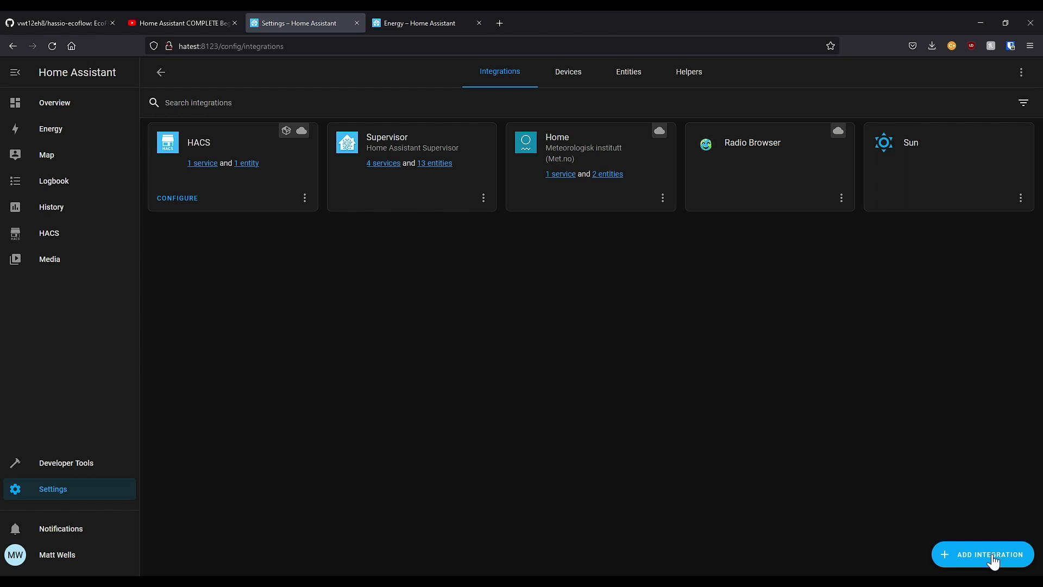
Step: Add a new integration and choose Ecoflow from the search for 'ecof'
{"action": "left_click", "coordinate": [983, 554]}
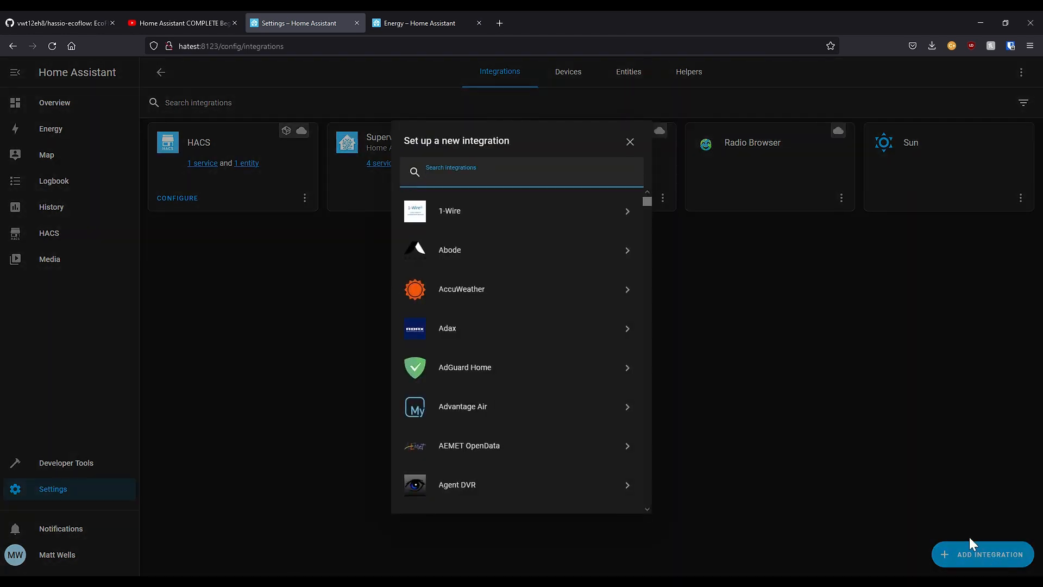
{"action": "type", "text": "ecof"}
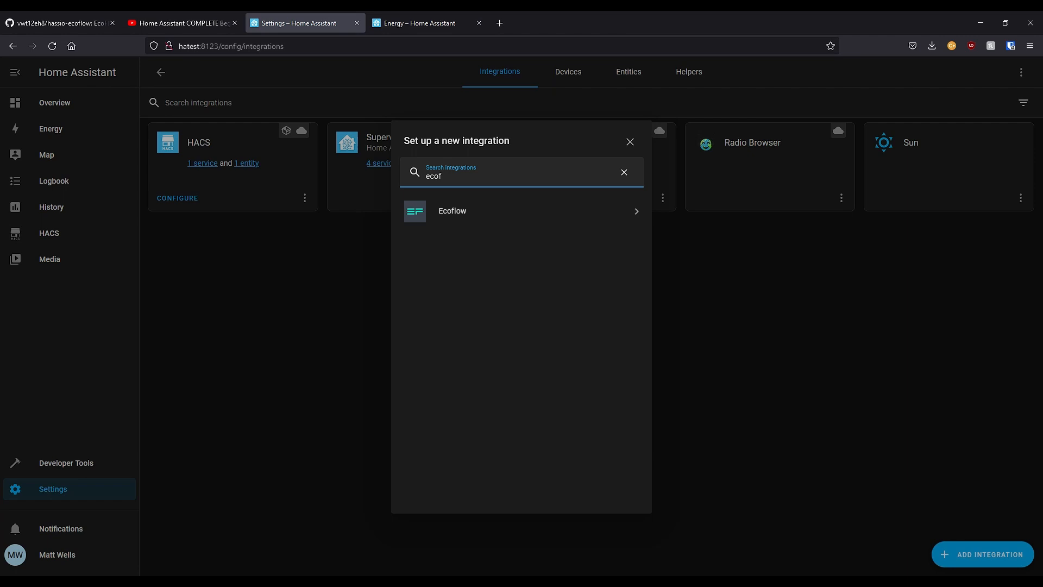
{"action": "mouse_move", "coordinate": [450, 220]}
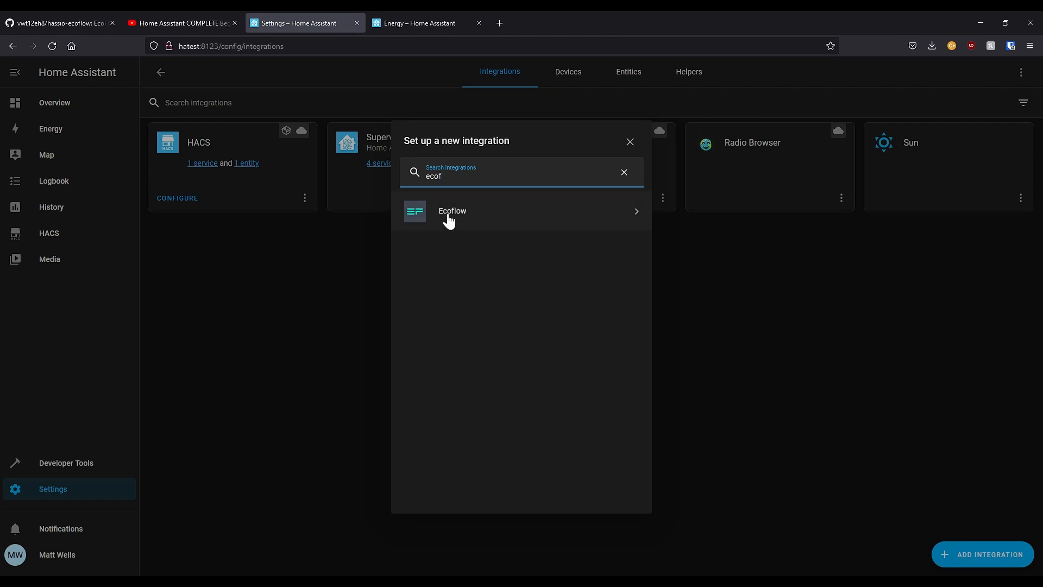
{"action": "left_click", "coordinate": [451, 210]}
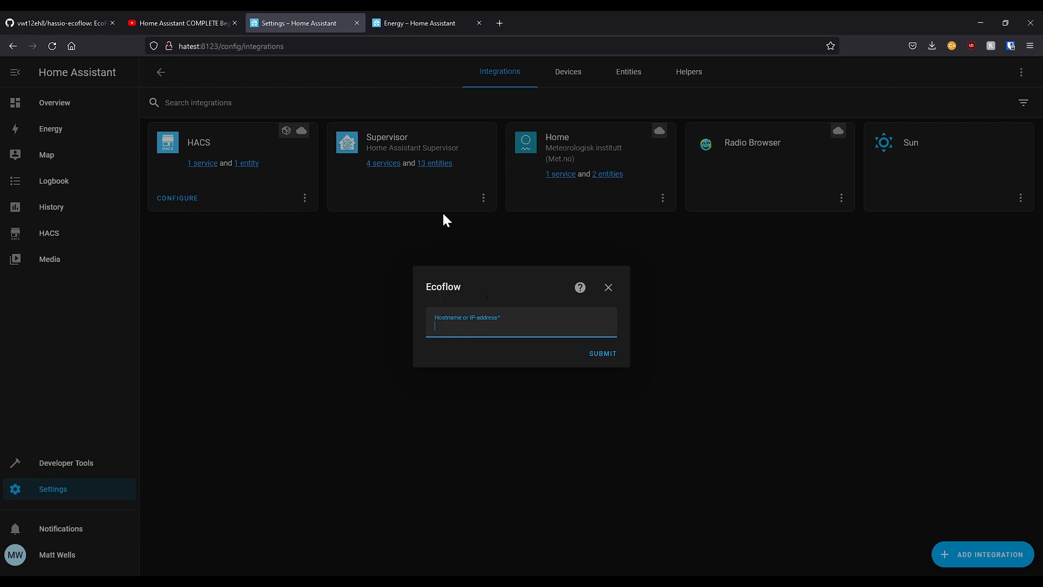
Step: Enter 192.168.1.160 as the Ecoflow device's hostname or IP address
{"action": "type", "text": "192.16"}
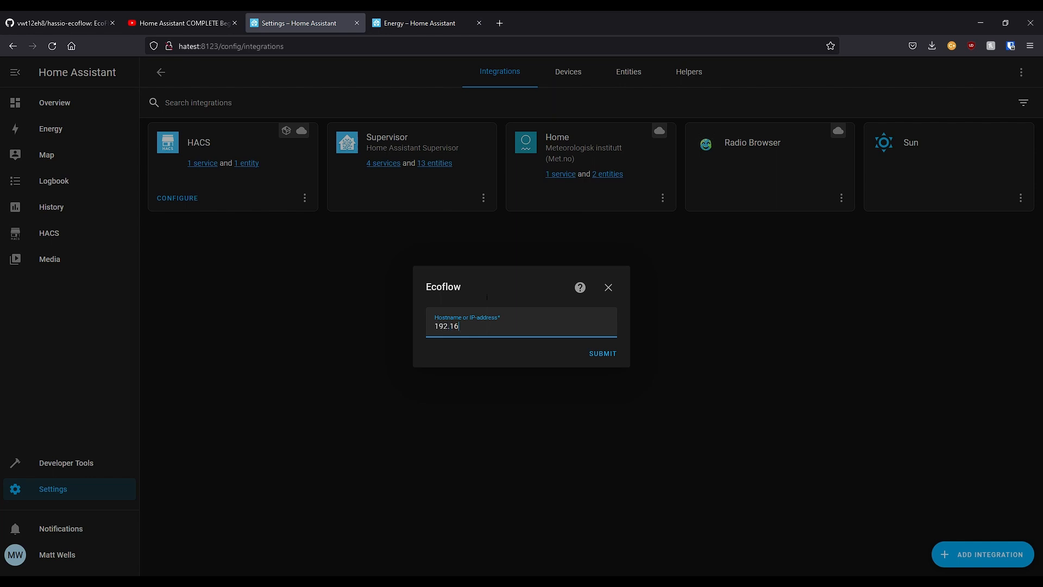
{"action": "type", "text": "8.1.16"}
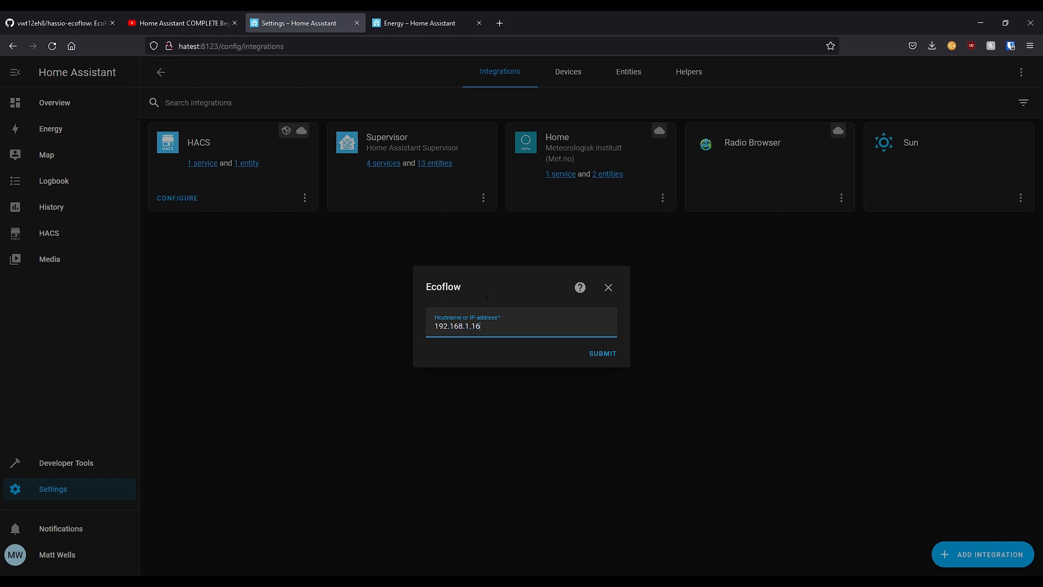
{"action": "type", "text": "0"}
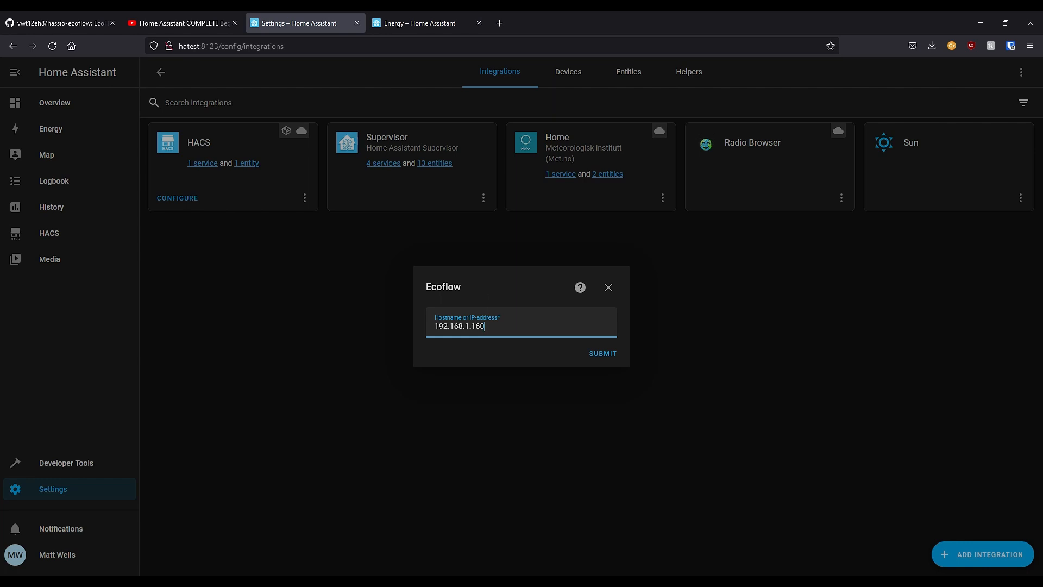
{"action": "mouse_move", "coordinate": [611, 356]}
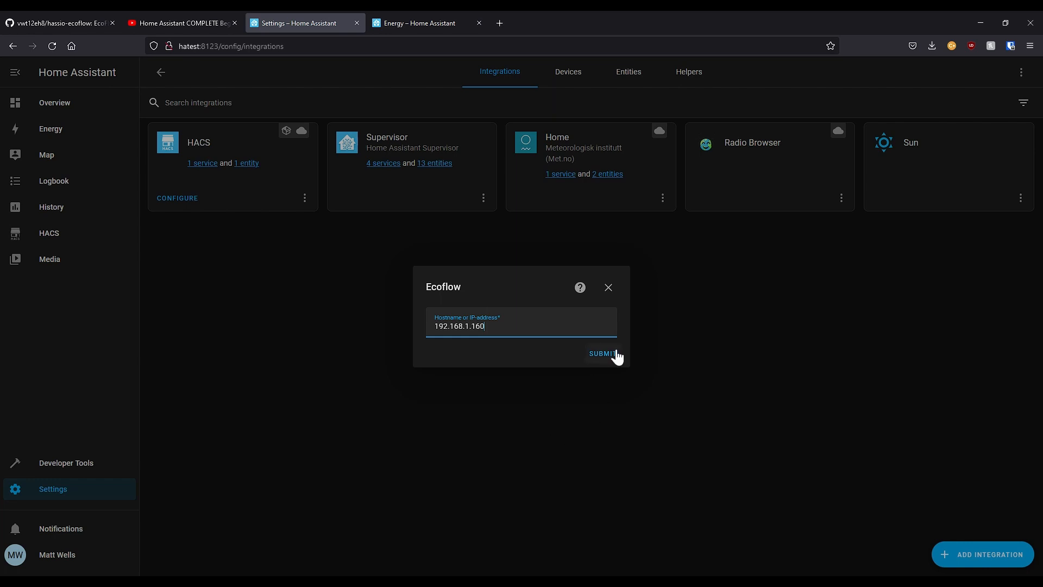
Step: Submit the IP address and assign the DELTA Pro to the Kitchen area
{"action": "left_click", "coordinate": [602, 353]}
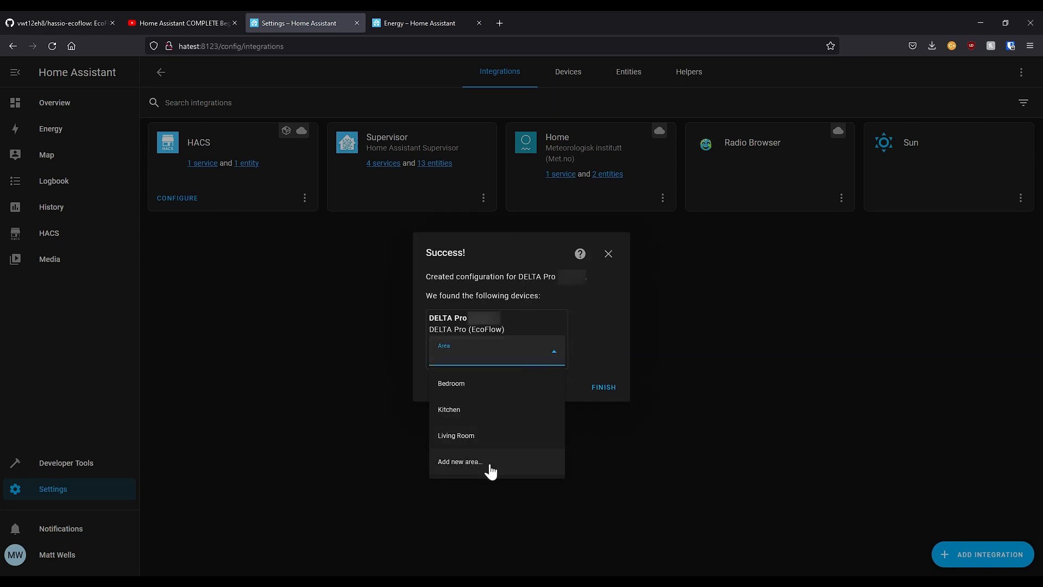
{"action": "mouse_move", "coordinate": [470, 411]}
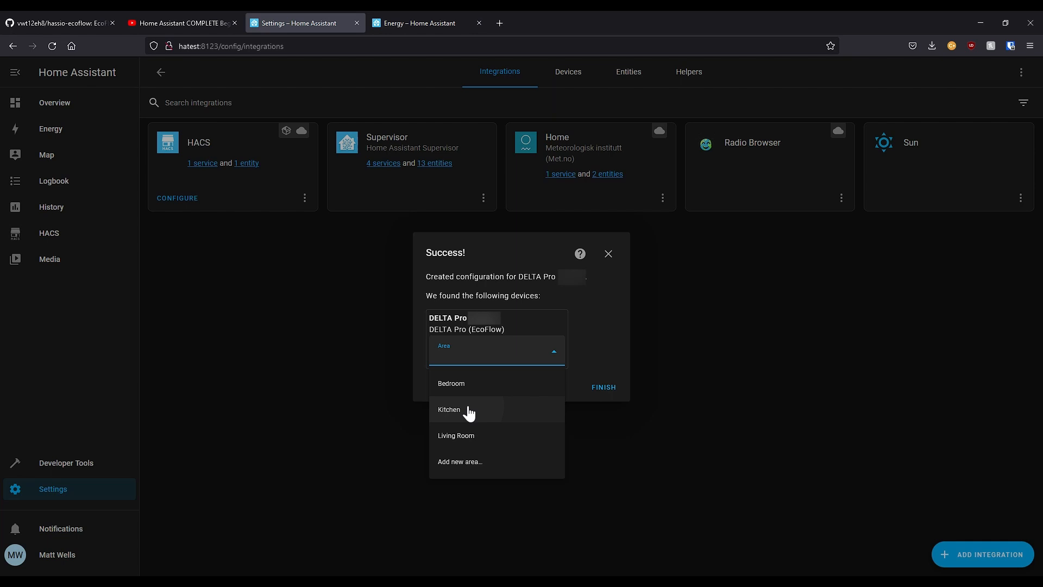
{"action": "left_click", "coordinate": [602, 386]}
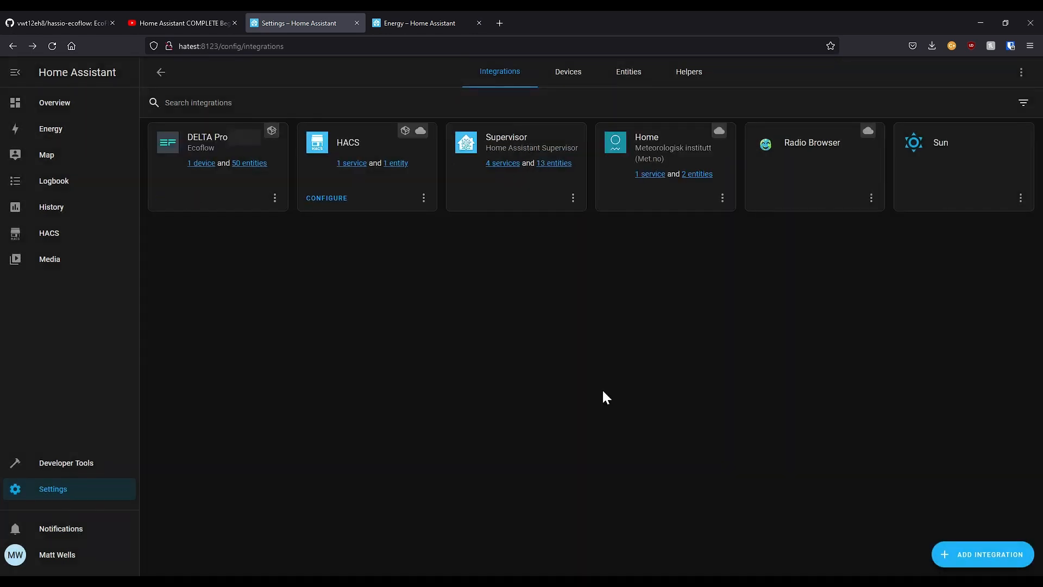
{"action": "mouse_move", "coordinate": [202, 163]}
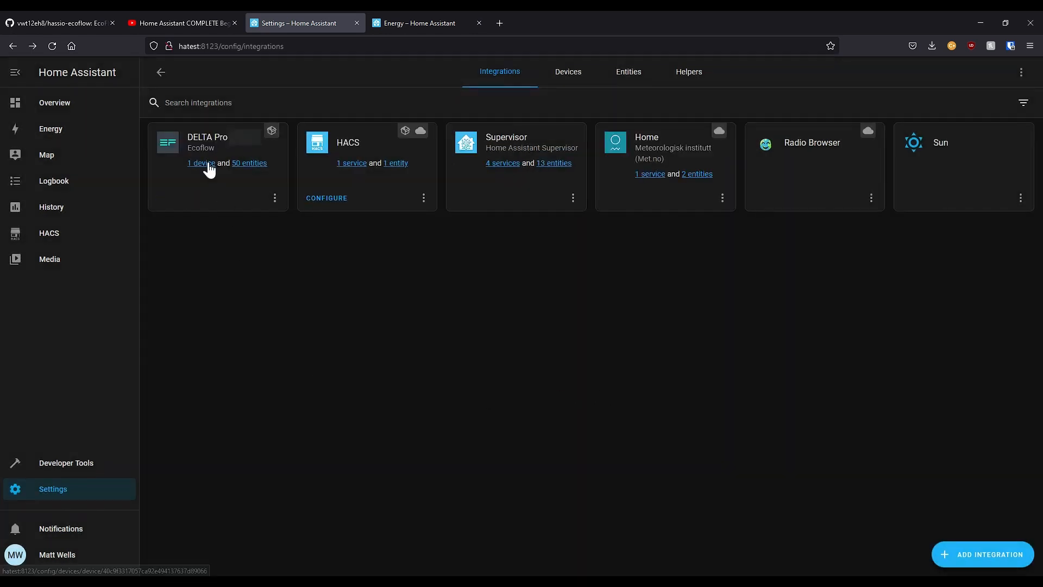
{"action": "left_click", "coordinate": [200, 163]}
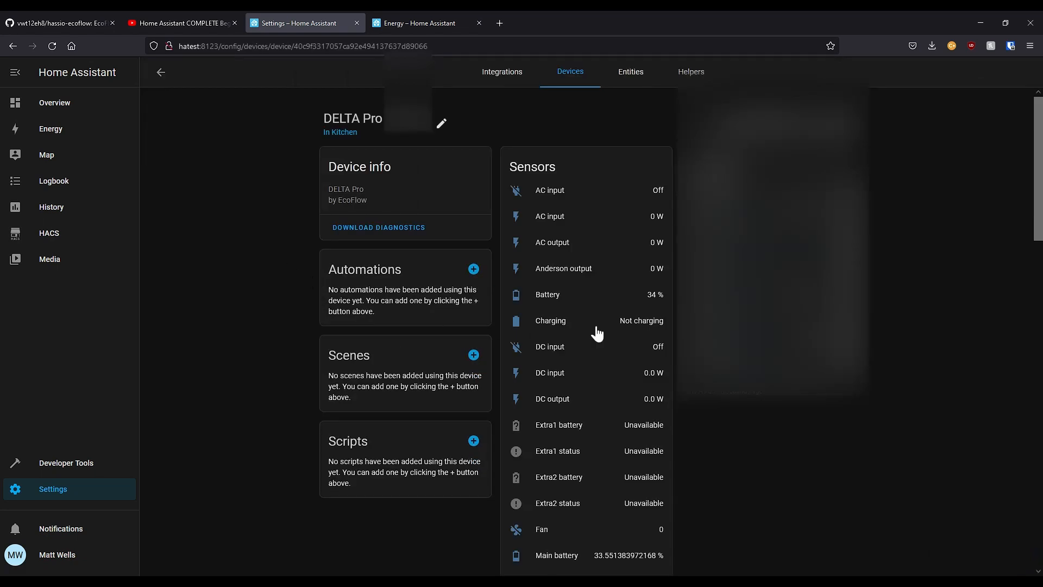
{"action": "scroll", "scroll_direction": "down", "scroll_amount": 3}
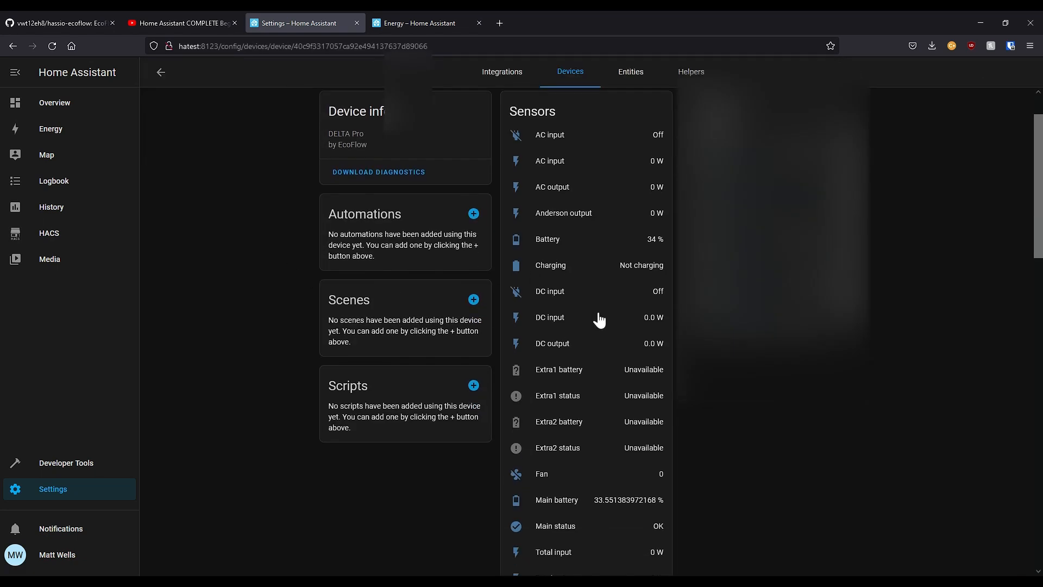
{"action": "scroll", "scroll_direction": "down", "scroll_amount": 3}
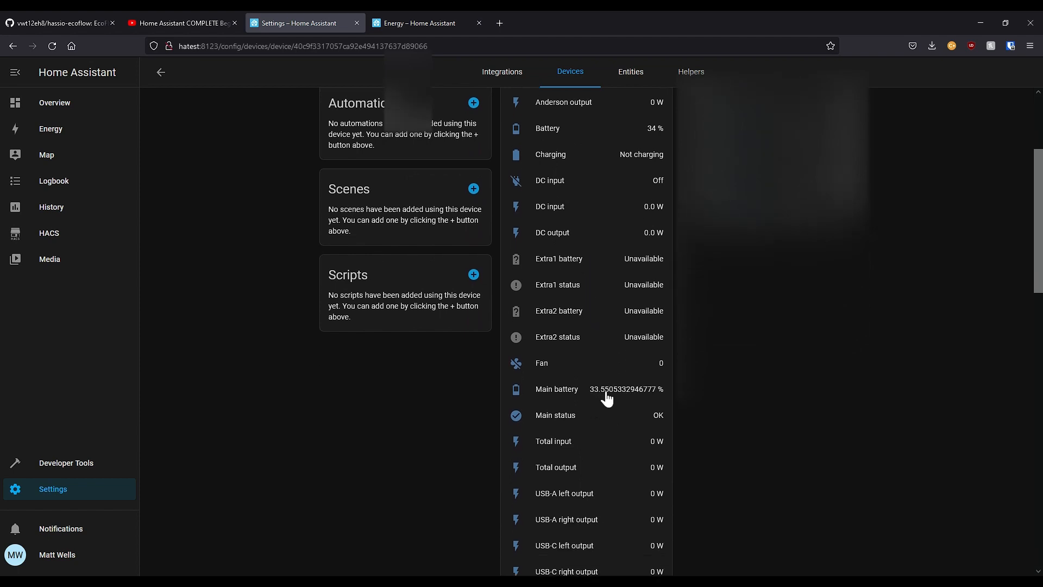
{"action": "scroll", "scroll_direction": "up", "scroll_amount": 3}
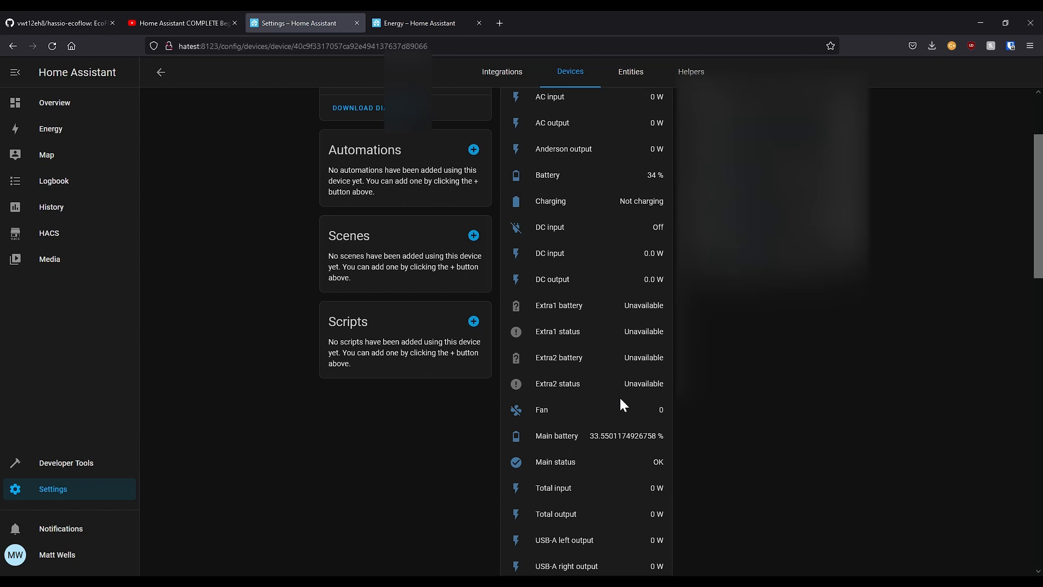
{"action": "scroll", "scroll_direction": "up", "scroll_amount": 3}
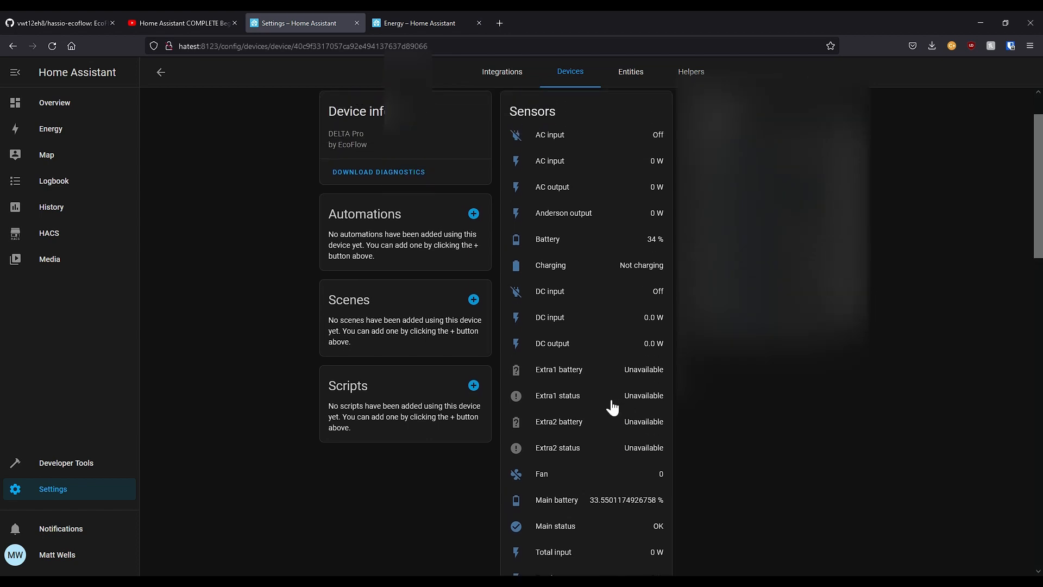
{"action": "scroll", "scroll_direction": "down", "scroll_amount": 3}
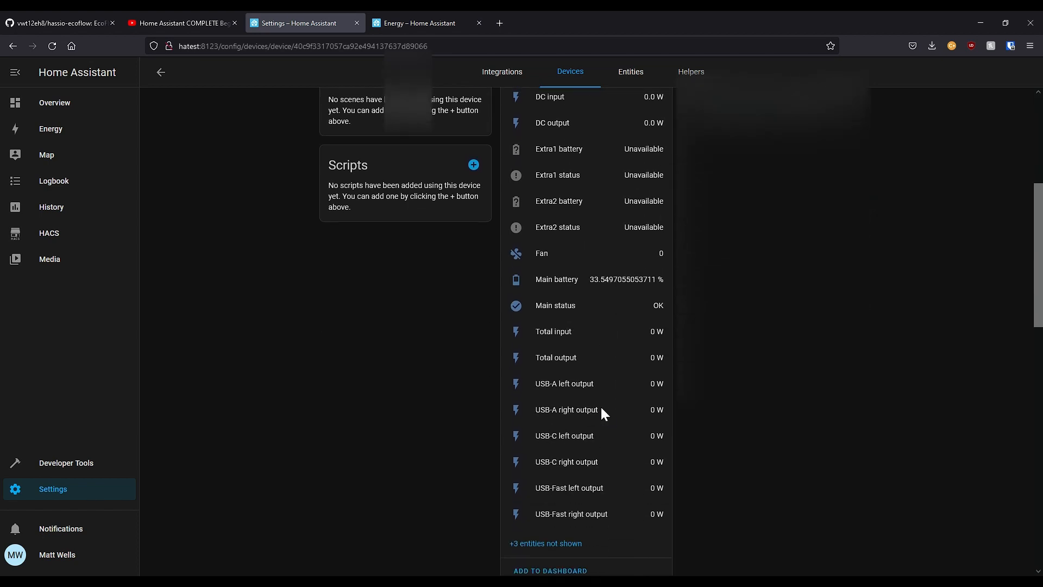
{"action": "scroll", "scroll_direction": "down", "scroll_amount": 3}
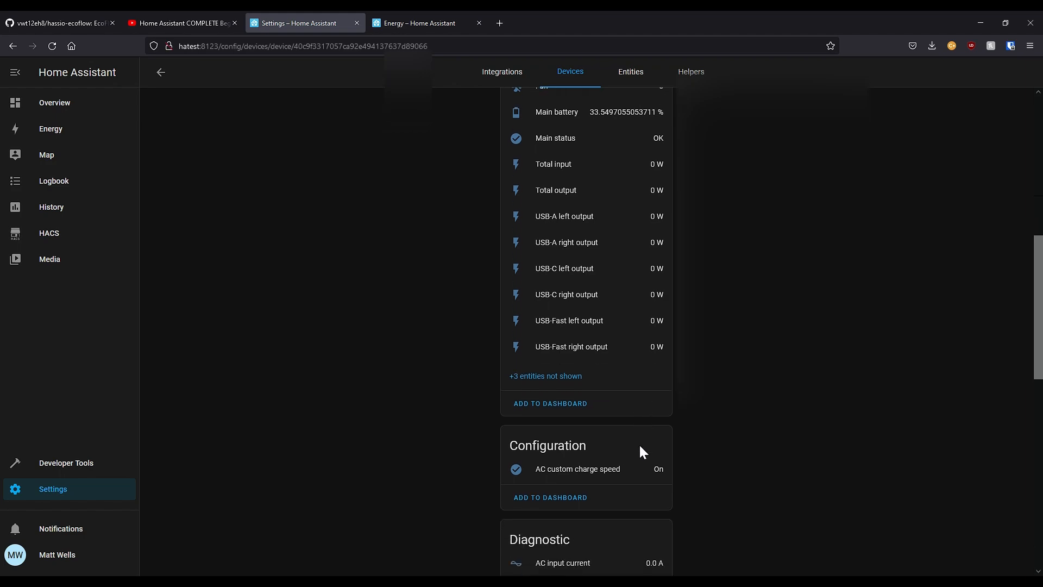
{"action": "scroll", "scroll_direction": "down", "scroll_amount": 3}
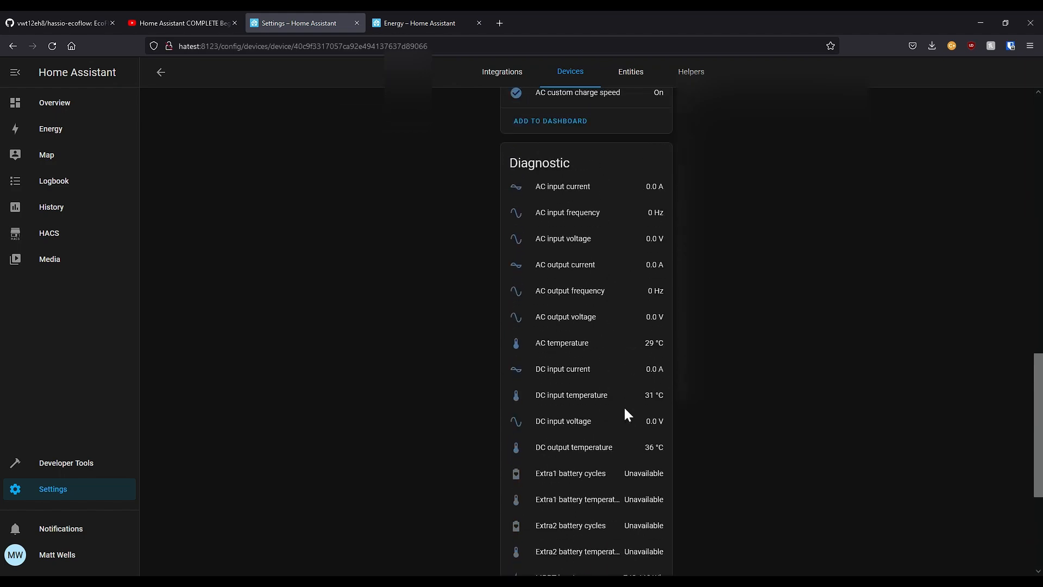
{"action": "scroll", "scroll_direction": "up", "scroll_amount": 3}
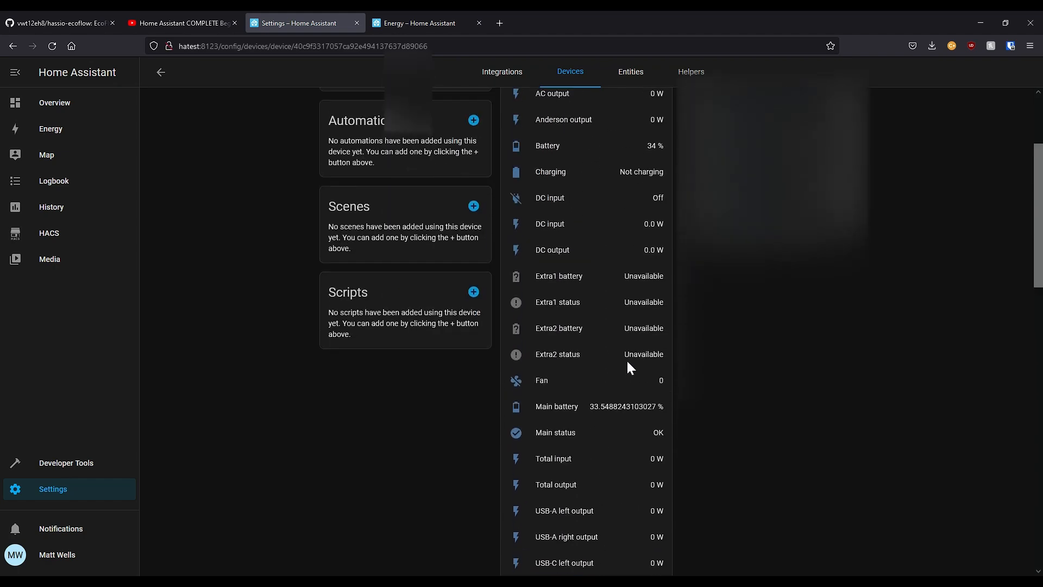
{"action": "scroll", "scroll_direction": "up", "scroll_amount": 3}
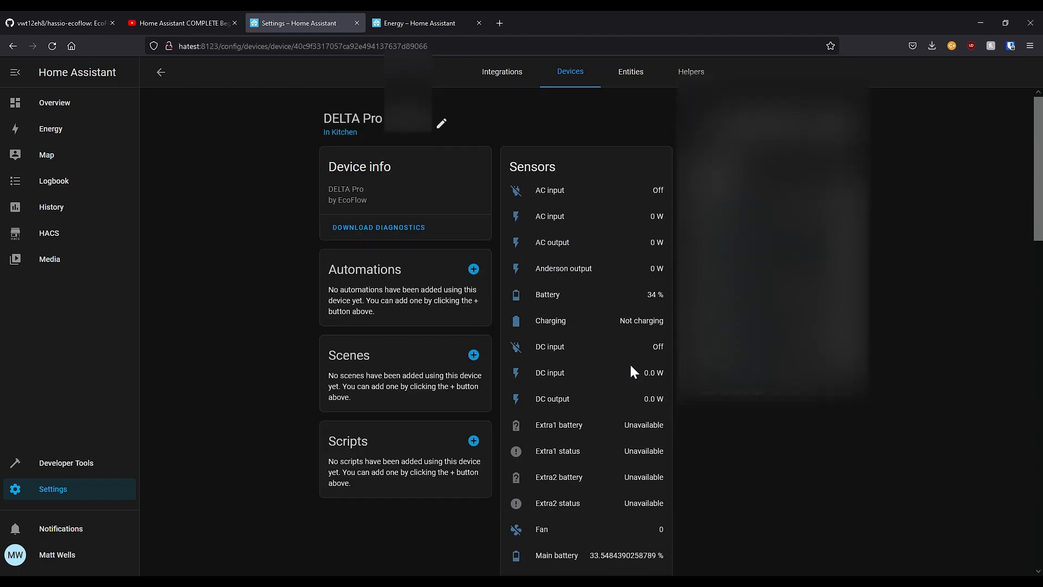
{"action": "scroll", "scroll_direction": "down", "scroll_amount": 3}
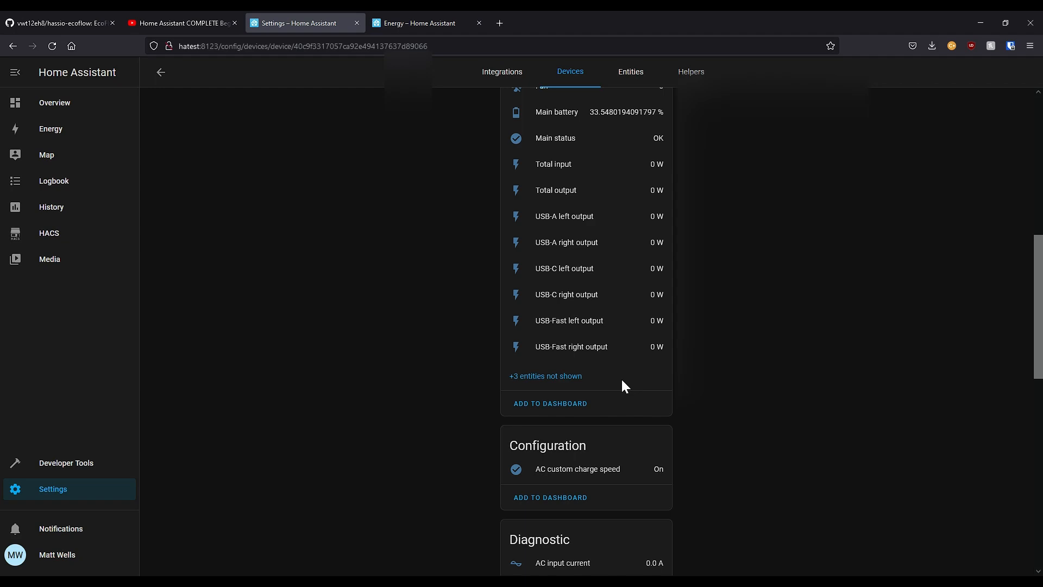
{"action": "scroll", "scroll_direction": "down", "scroll_amount": 3}
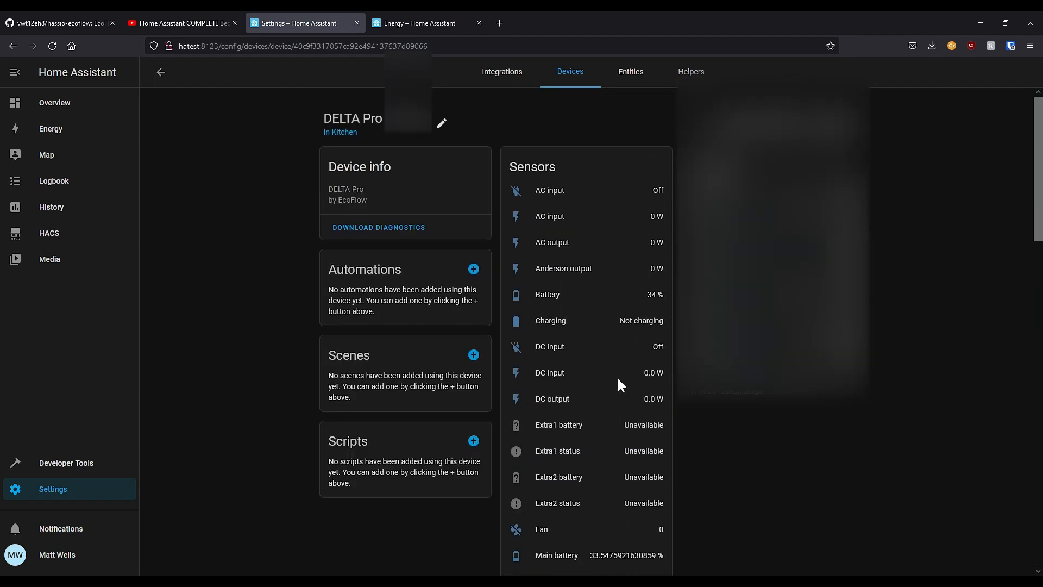
{"action": "mouse_move", "coordinate": [602, 226]}
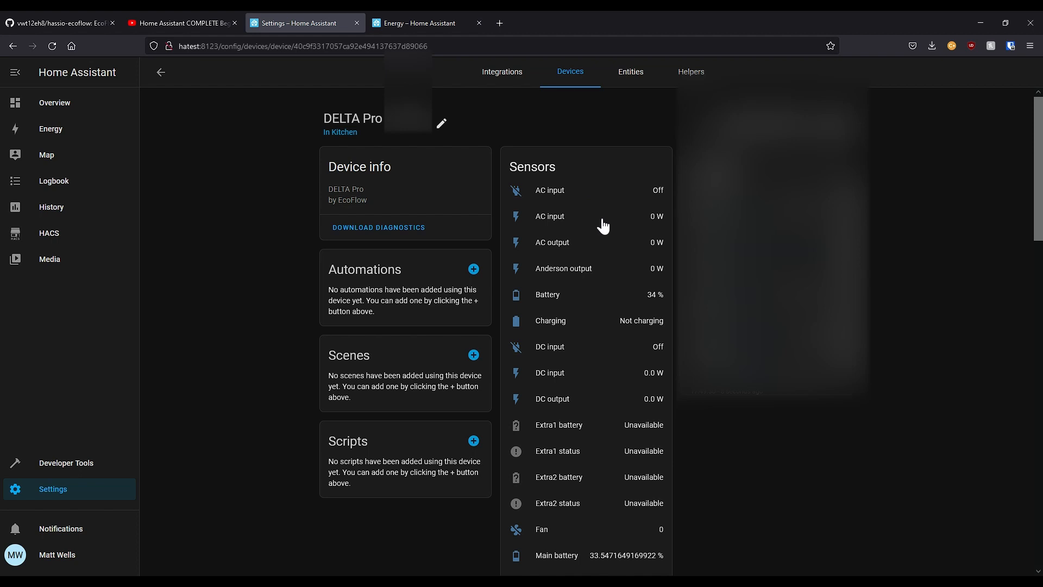
{"action": "mouse_move", "coordinate": [104, 180]}
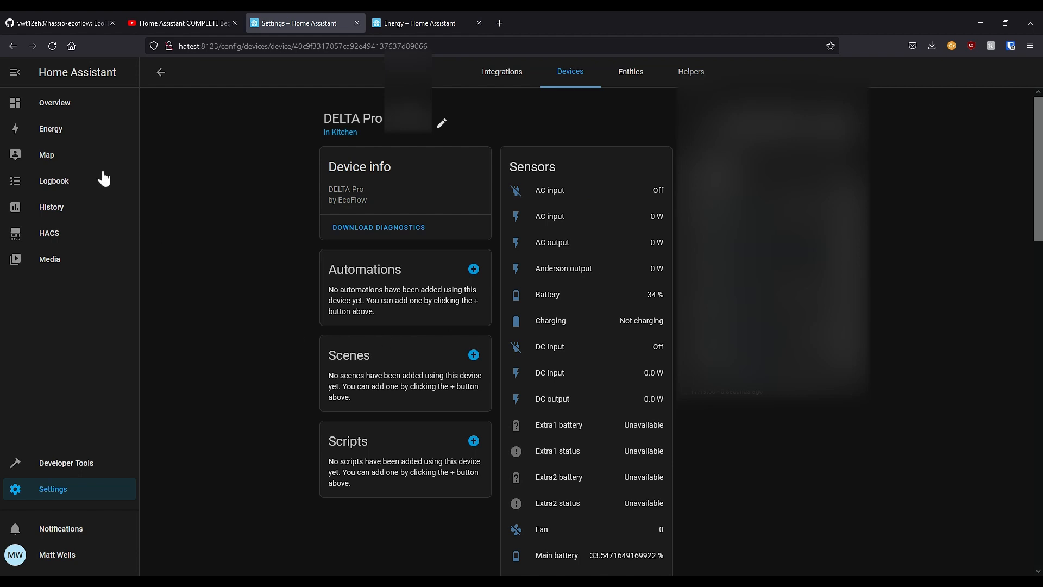
Step: Begin the Energy setup, skipping the grid step, and start adding a solar production source
{"action": "left_click", "coordinate": [51, 129]}
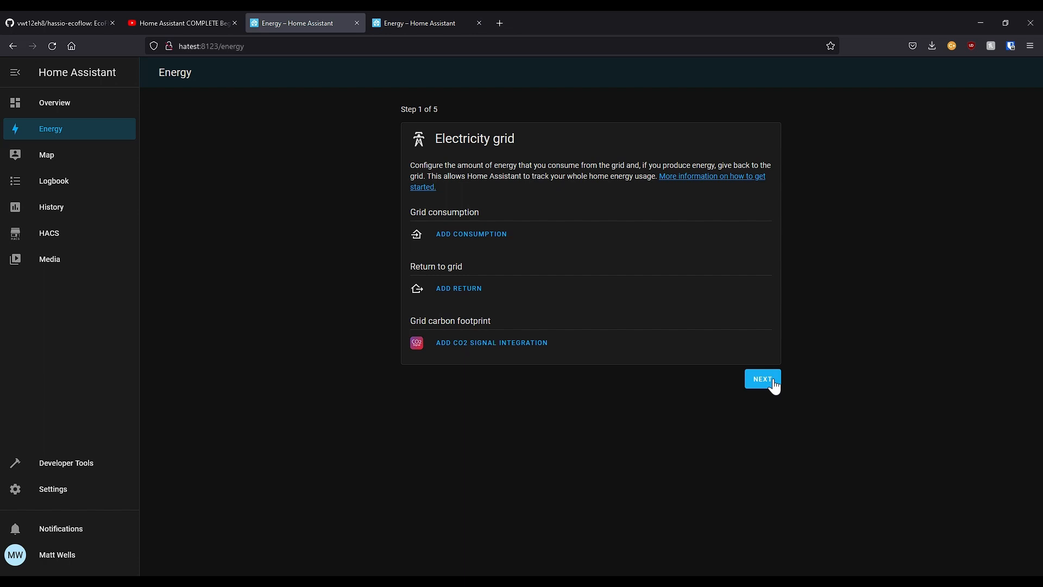
{"action": "left_click", "coordinate": [763, 379]}
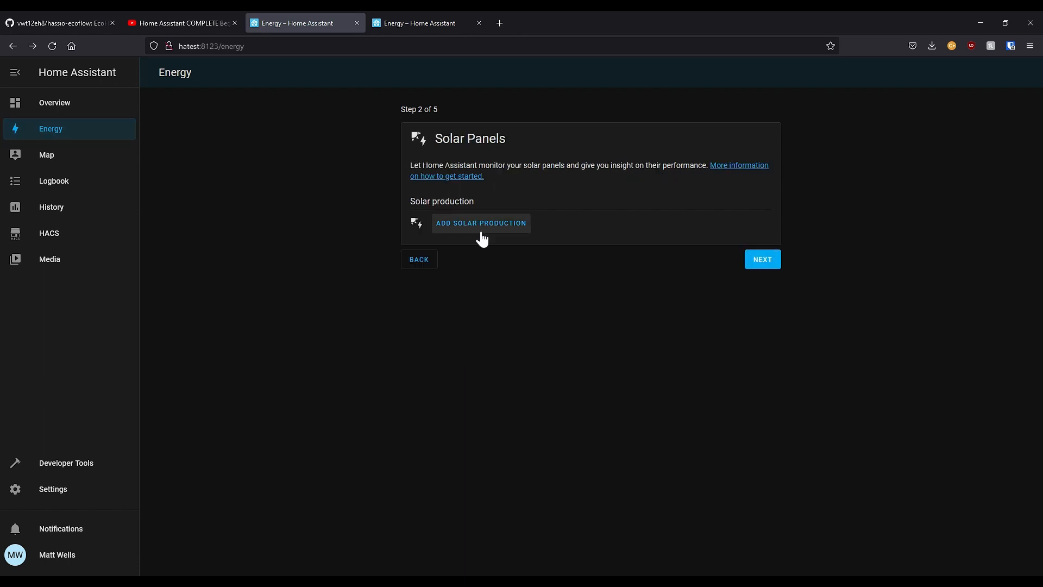
{"action": "mouse_move", "coordinate": [474, 230]}
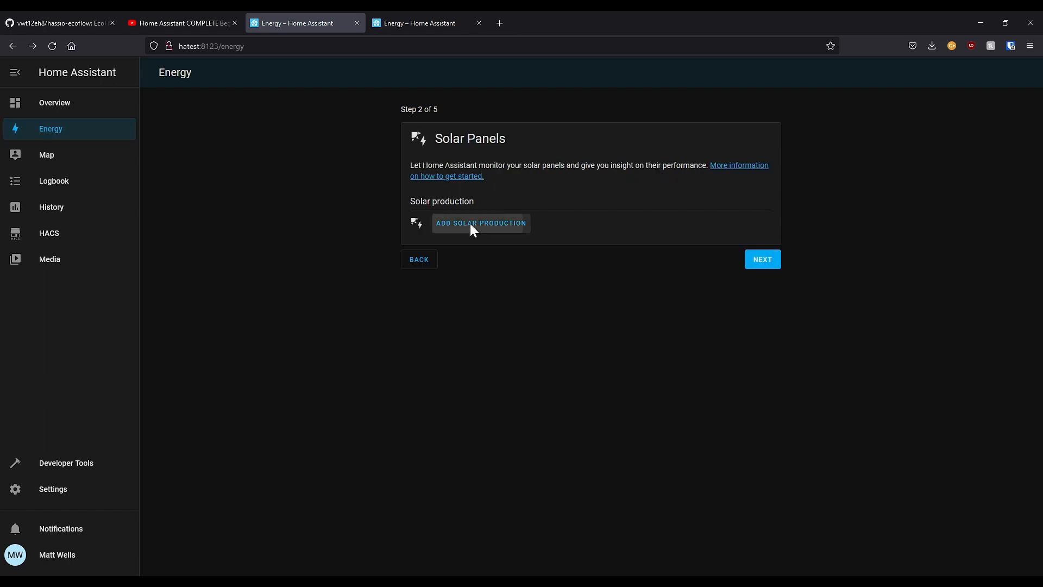
{"action": "left_click", "coordinate": [480, 223]}
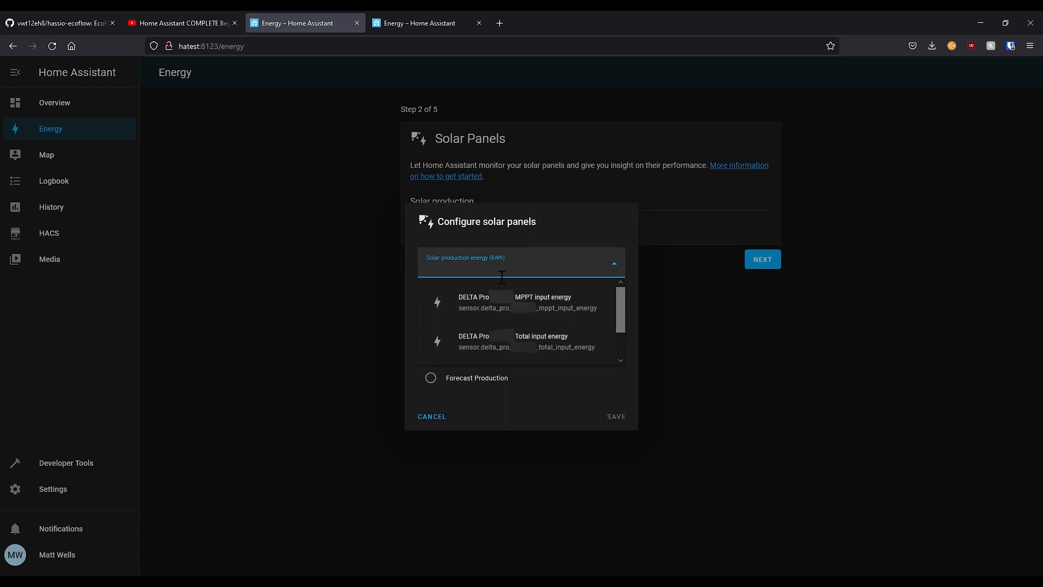
{"action": "mouse_move", "coordinate": [544, 307]}
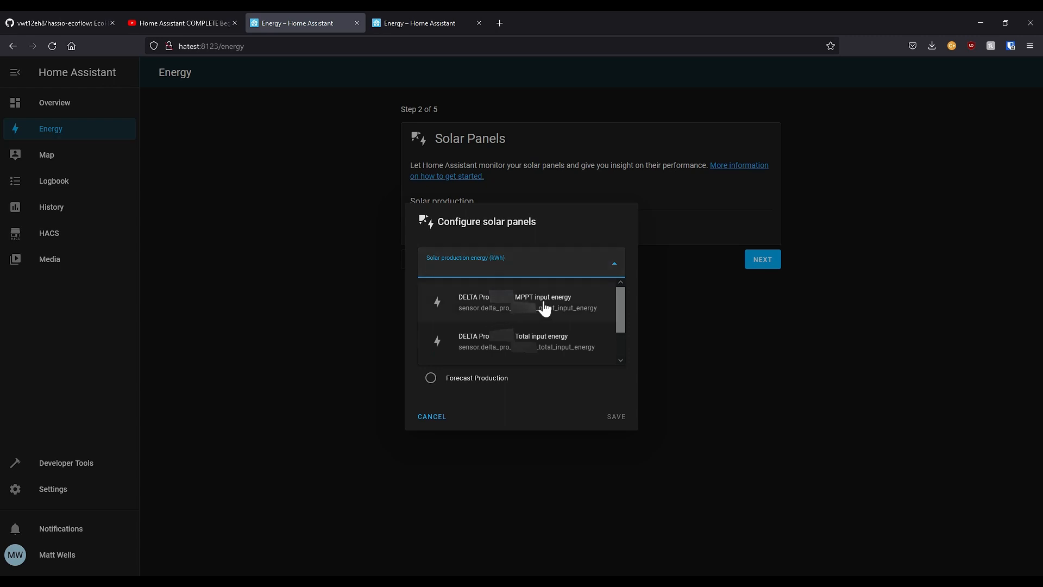
{"action": "mouse_move", "coordinate": [530, 357]}
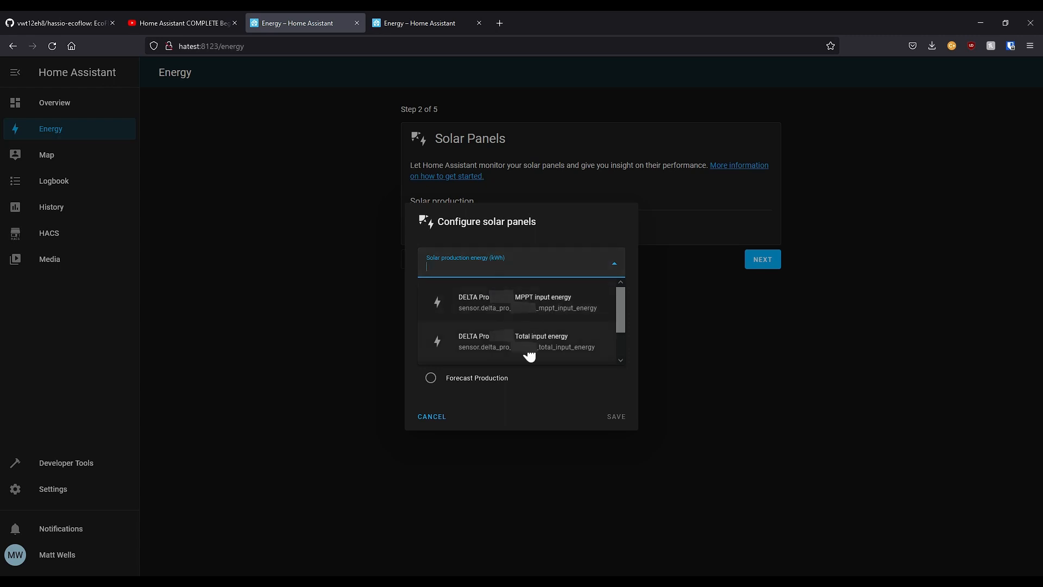
{"action": "mouse_move", "coordinate": [556, 344]}
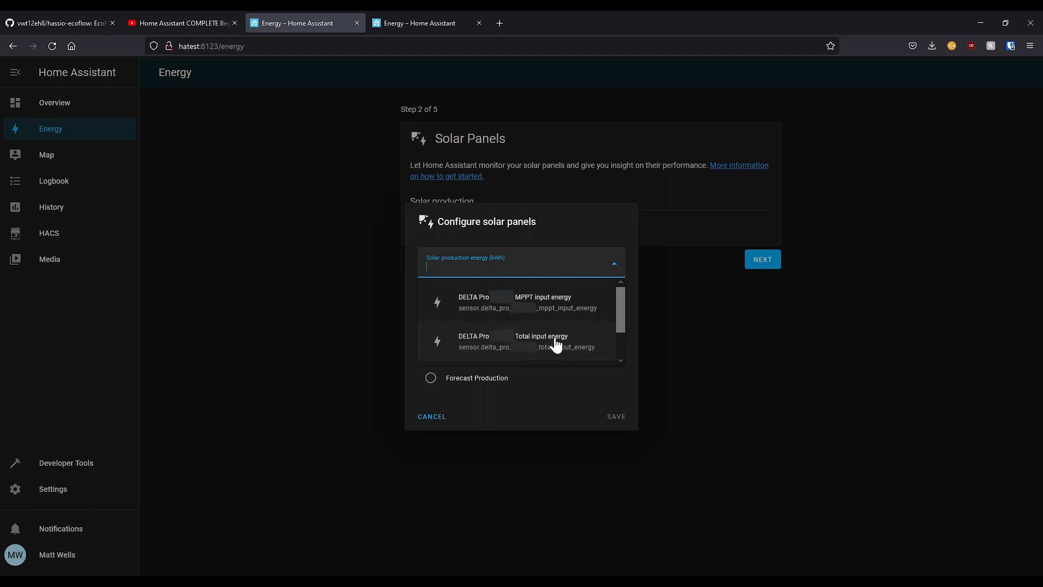
{"action": "mouse_move", "coordinate": [541, 308]}
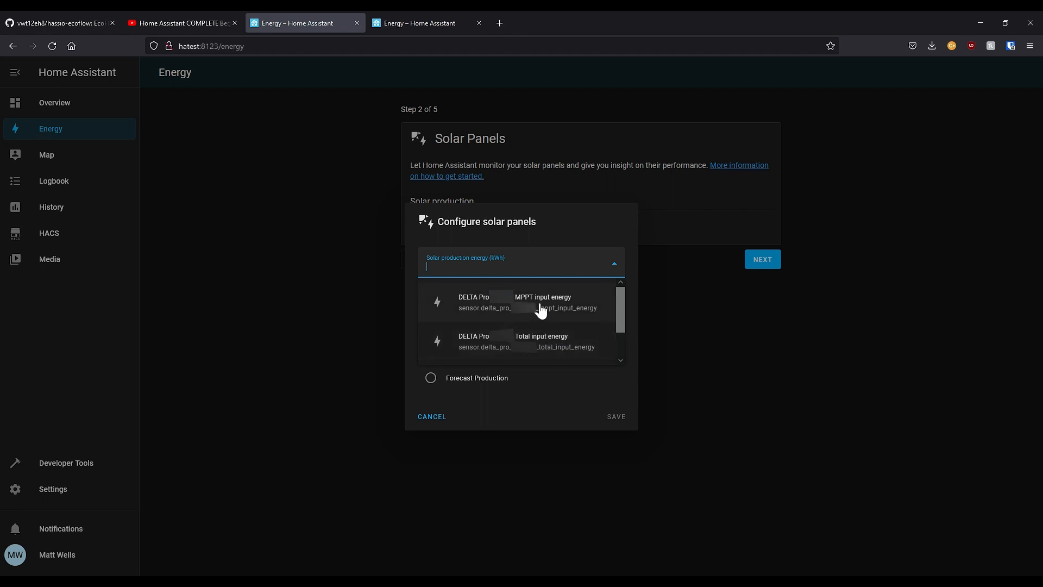
{"action": "mouse_move", "coordinate": [532, 313]}
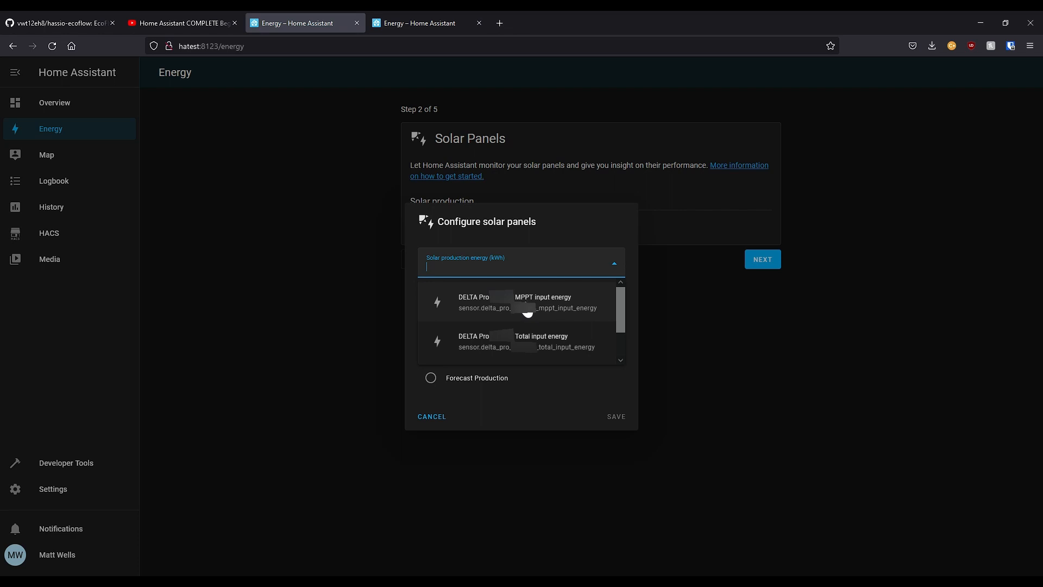
Step: Save DELTA Pro MPPT input energy as solar production with forecasting on, and continue to battery storage
{"action": "left_click", "coordinate": [526, 303]}
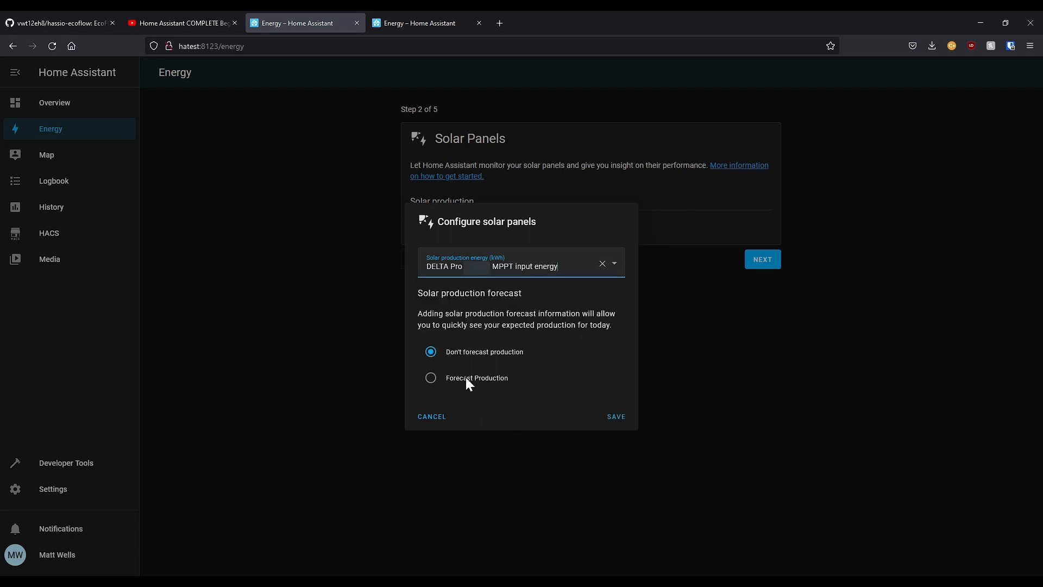
{"action": "left_click", "coordinate": [430, 378]}
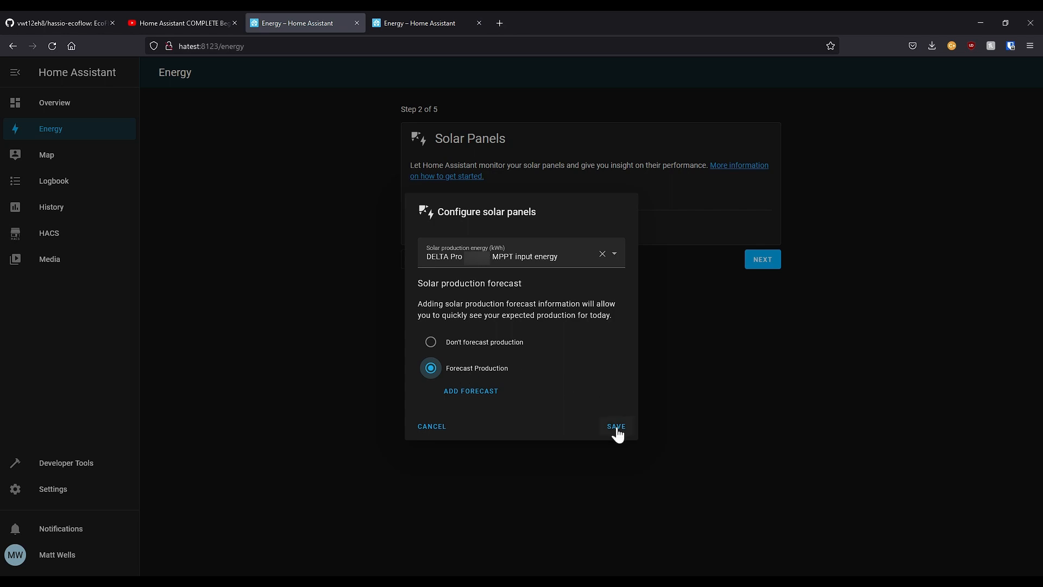
{"action": "left_click", "coordinate": [615, 426]}
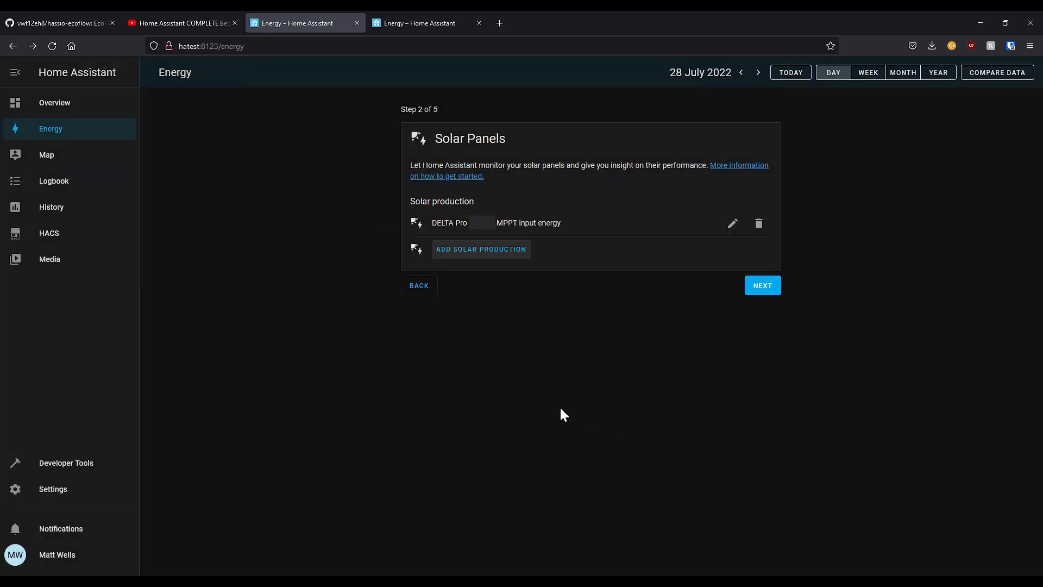
{"action": "left_click", "coordinate": [761, 285]}
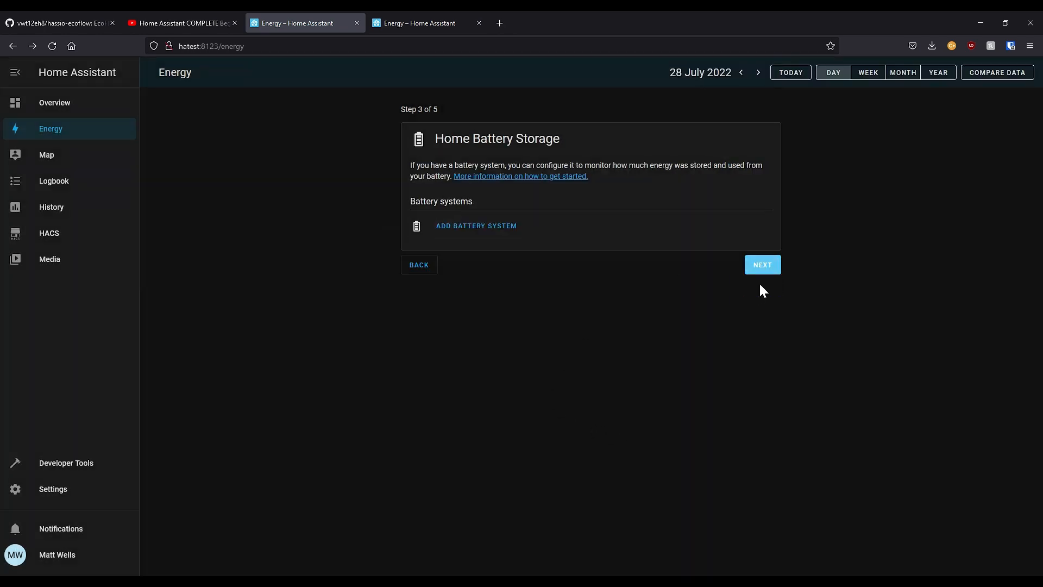
{"action": "mouse_move", "coordinate": [476, 226]}
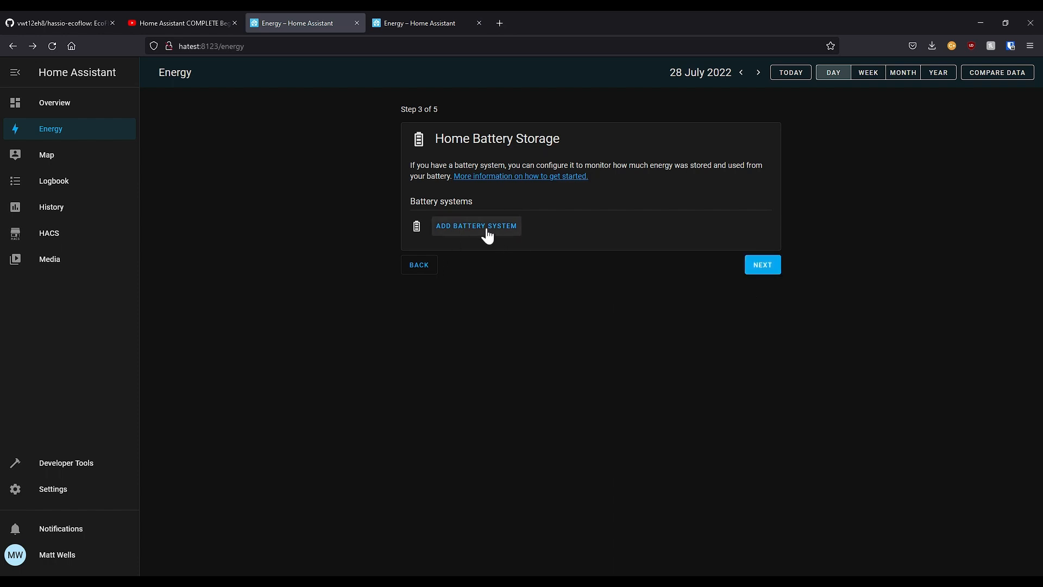
Step: Save a battery system with Total input energy going in and Total output energy coming out
{"action": "left_click", "coordinate": [476, 227]}
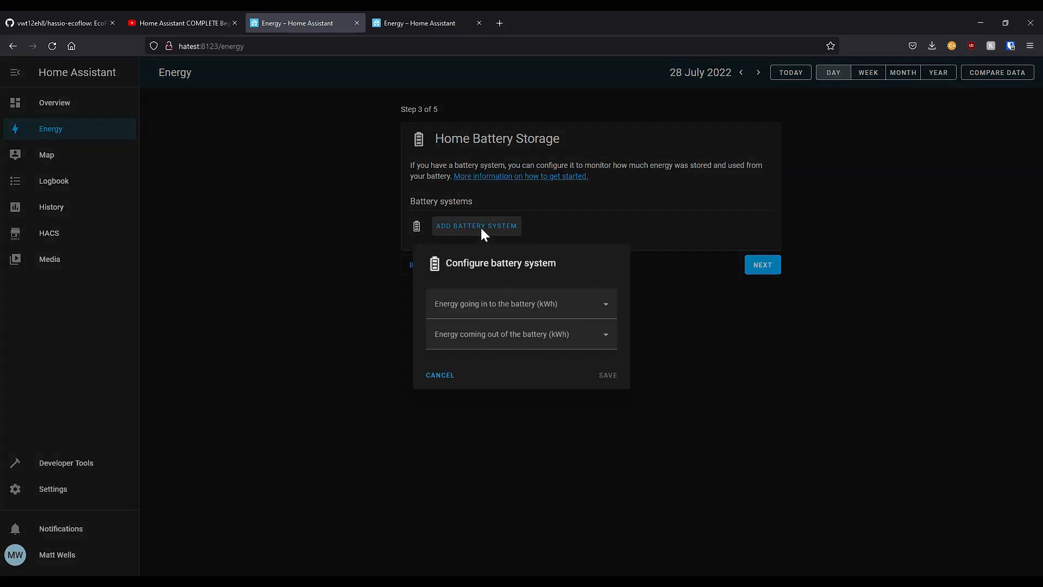
{"action": "left_click", "coordinate": [521, 303]}
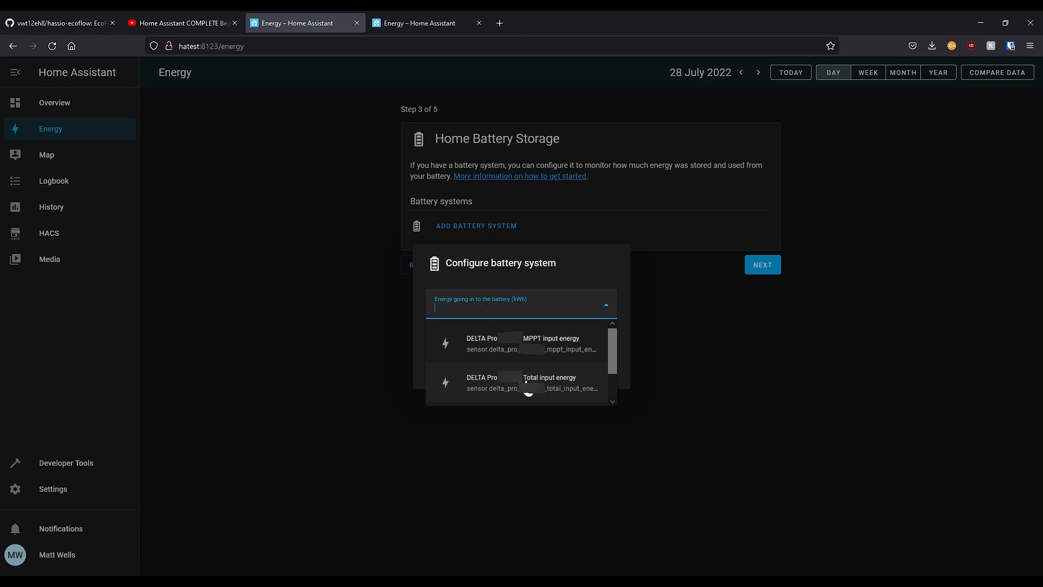
{"action": "left_click", "coordinate": [549, 382]}
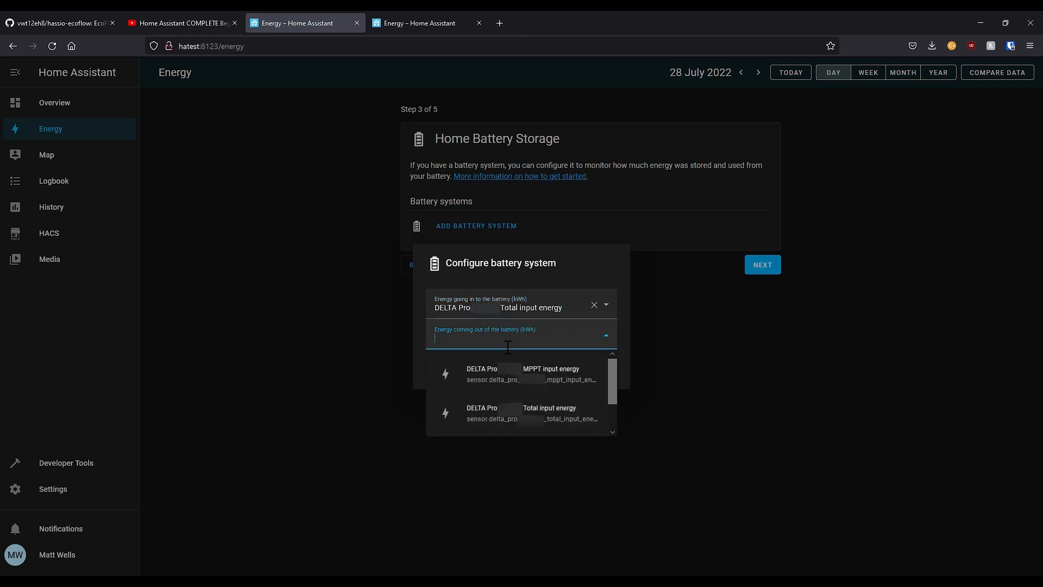
{"action": "mouse_move", "coordinate": [522, 421]}
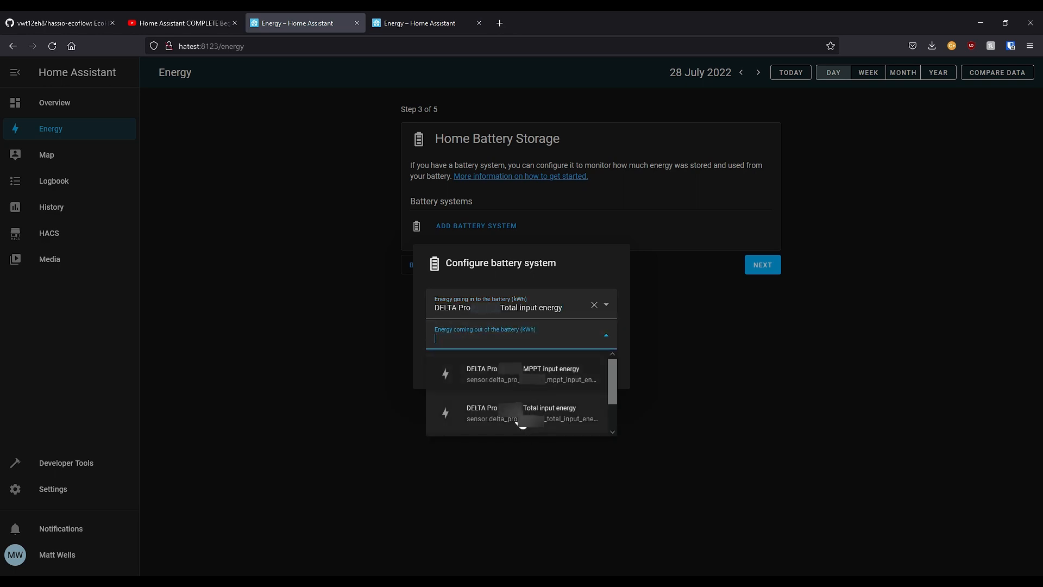
{"action": "scroll", "scroll_direction": "down", "scroll_amount": 3}
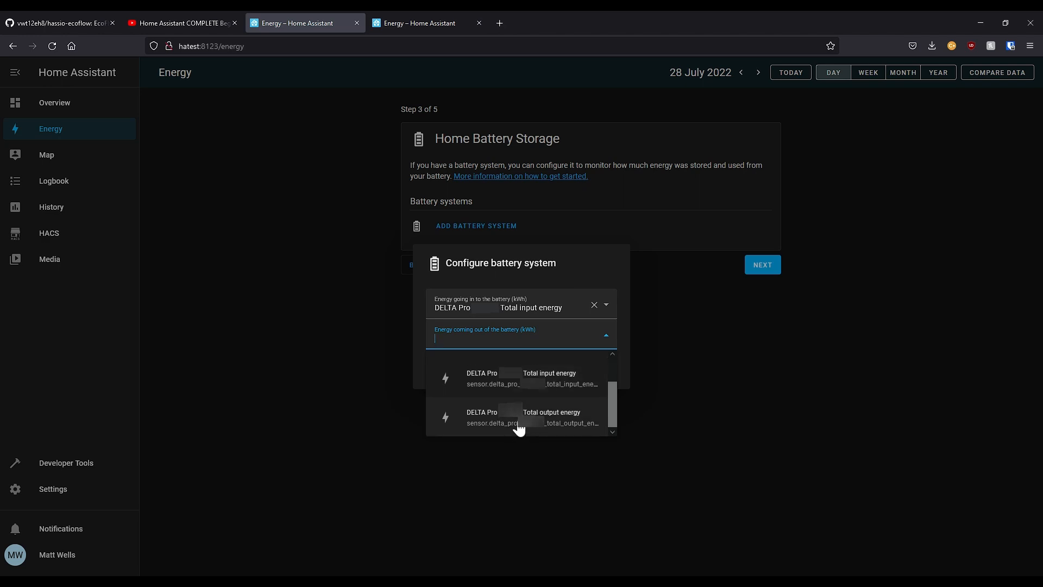
{"action": "left_click", "coordinate": [523, 417]}
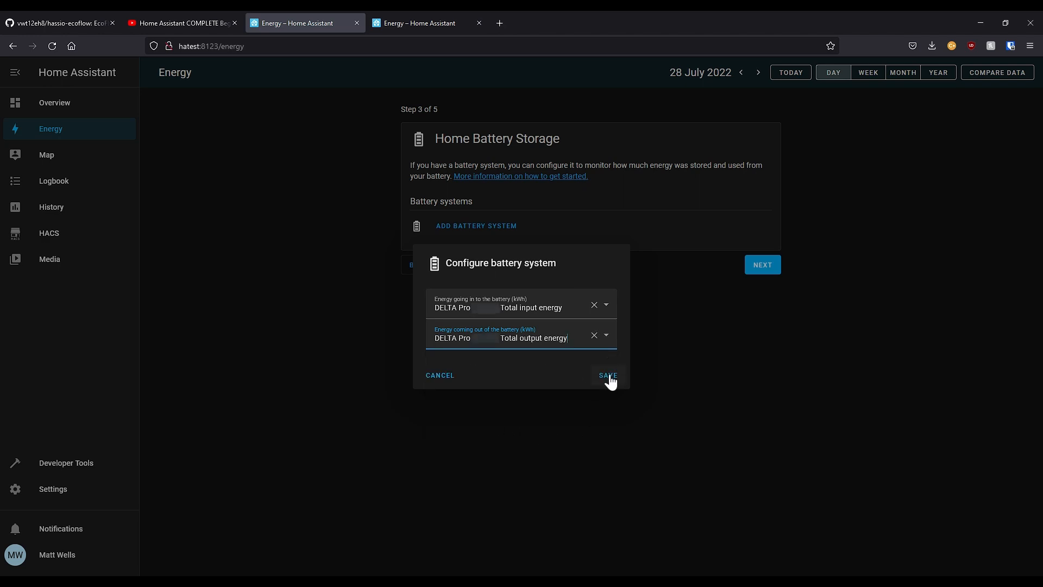
{"action": "left_click", "coordinate": [607, 375]}
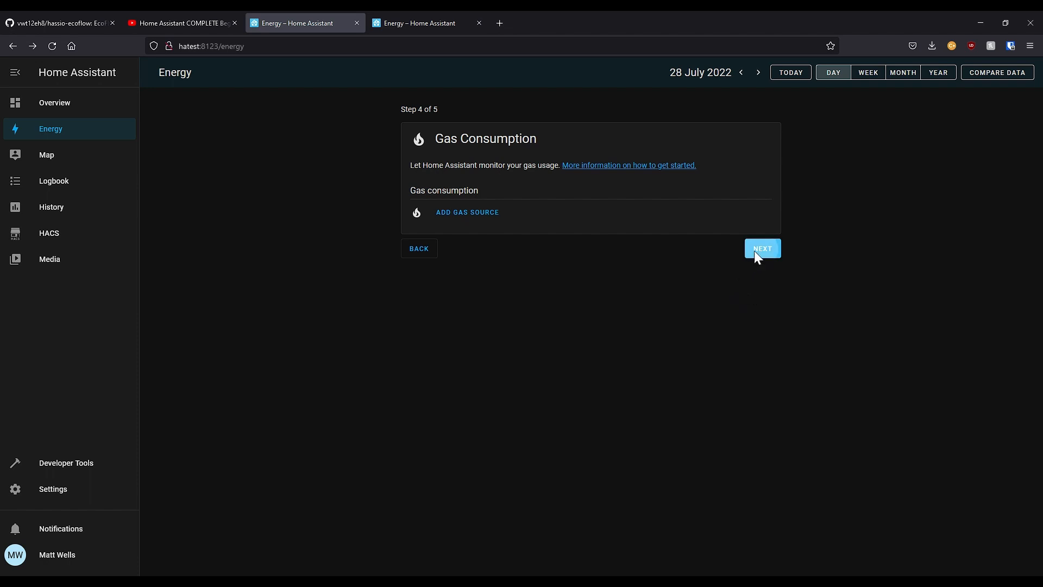
Step: Skip gas consumption and finish the wizard to show the Energy dashboard
{"action": "left_click", "coordinate": [762, 248]}
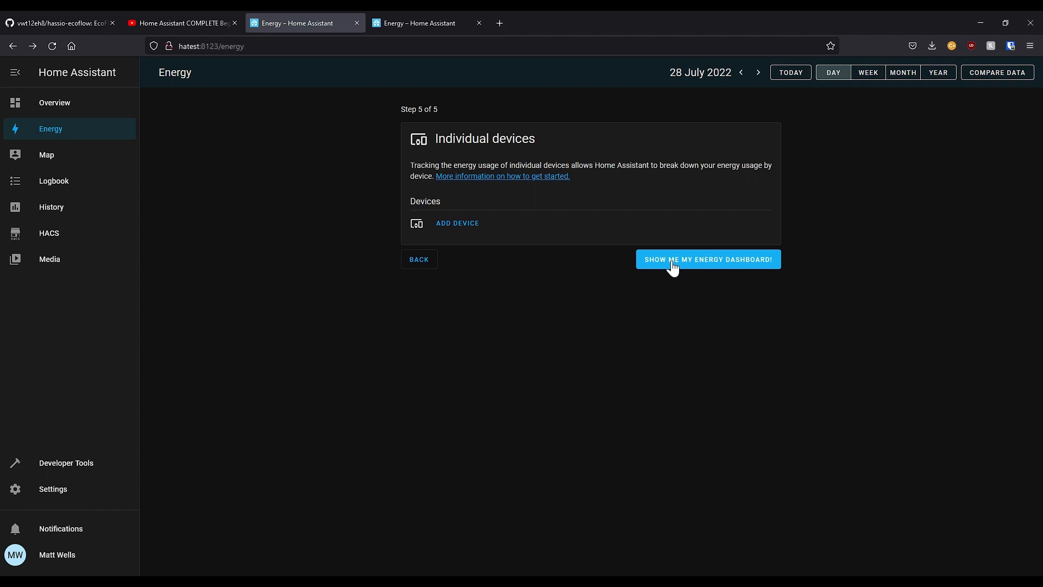
{"action": "left_click", "coordinate": [707, 258]}
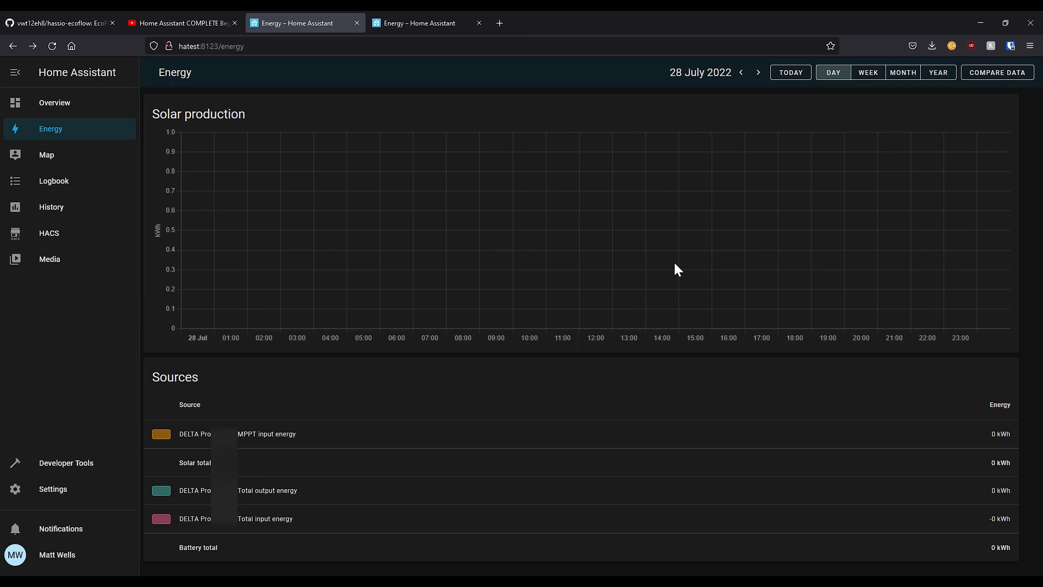
{"action": "mouse_move", "coordinate": [426, 143]}
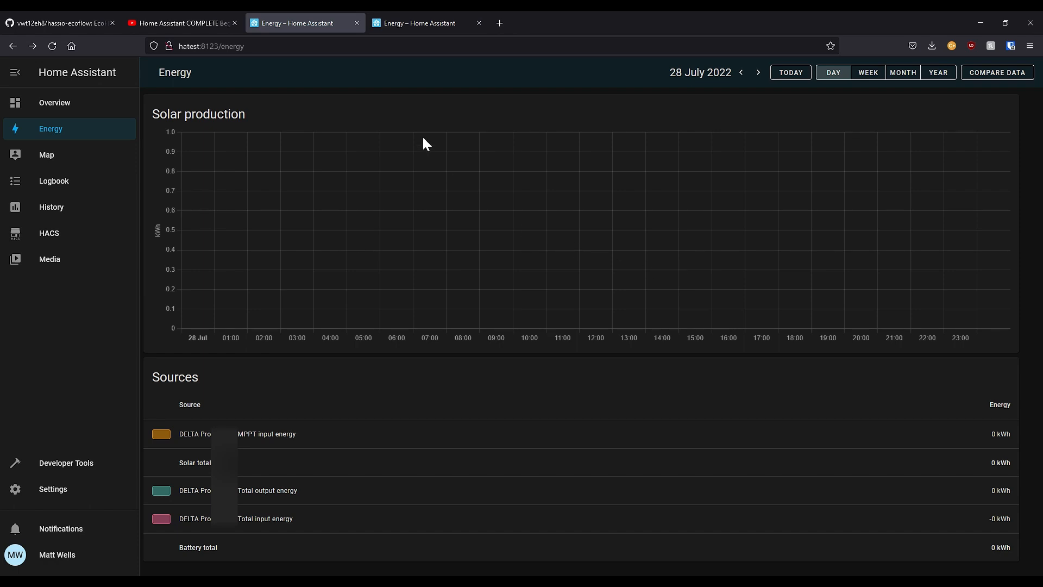
{"action": "left_click", "coordinate": [426, 23]}
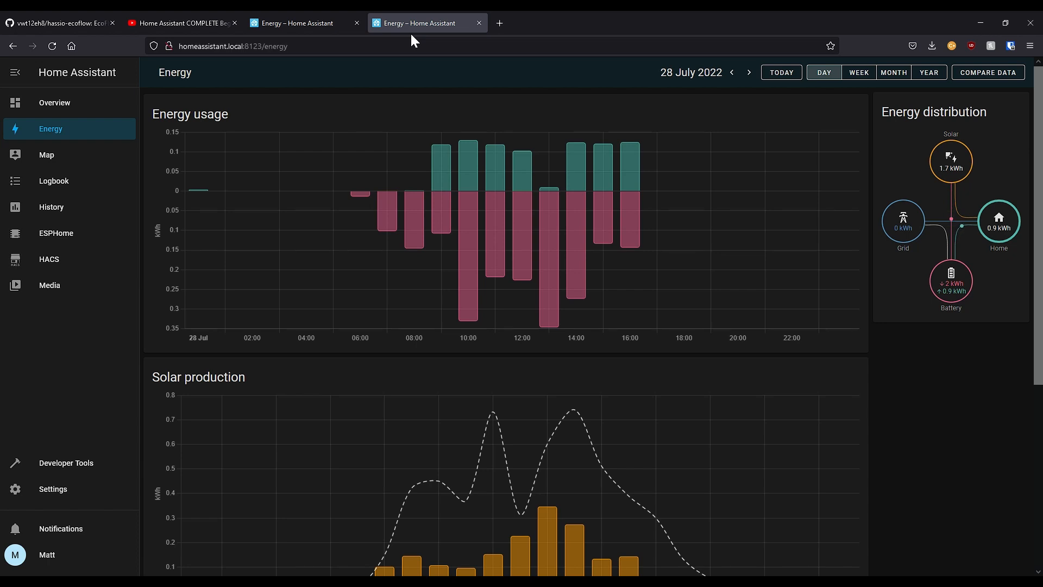
{"action": "scroll", "scroll_direction": "down", "scroll_amount": 3}
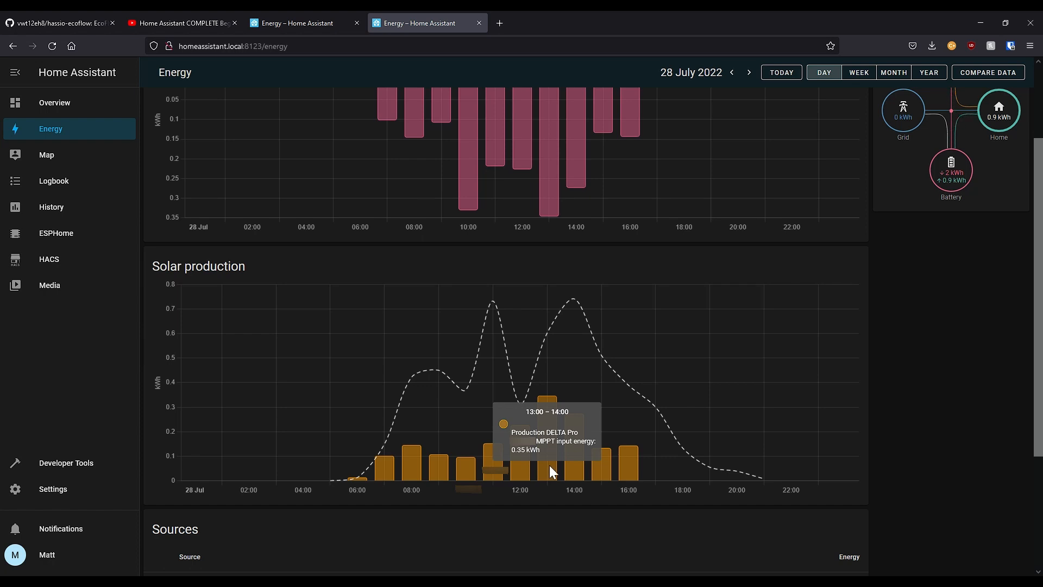
{"action": "mouse_move", "coordinate": [566, 375]}
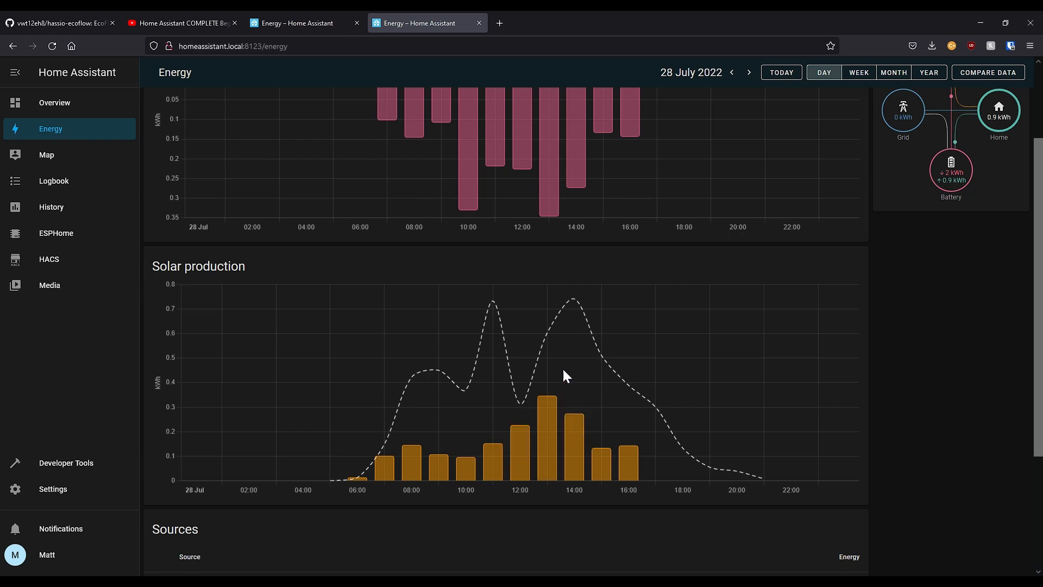
{"action": "mouse_move", "coordinate": [559, 368]}
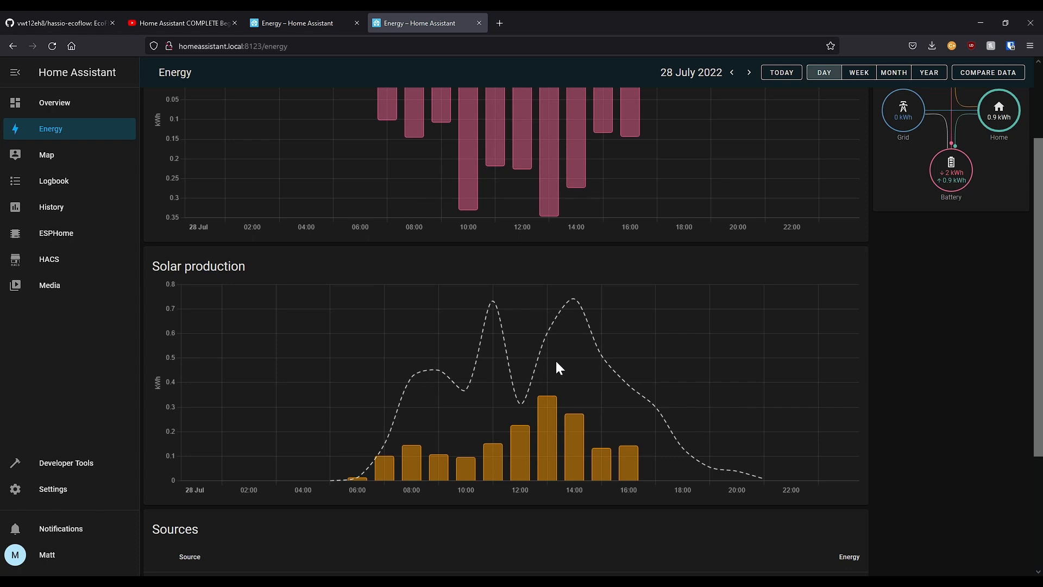
{"action": "scroll", "scroll_direction": "up", "scroll_amount": 3}
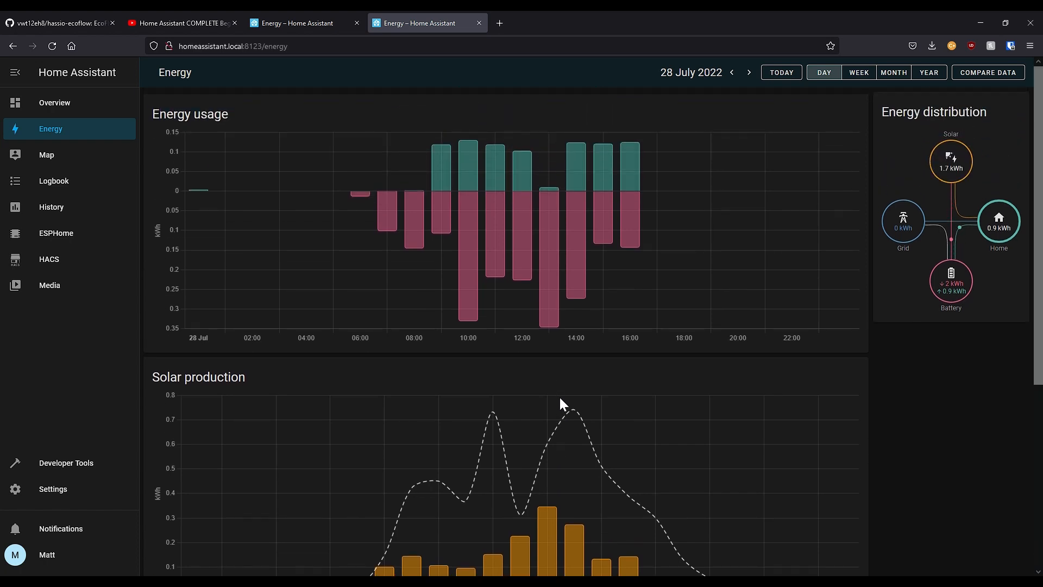
{"action": "mouse_move", "coordinate": [495, 180]}
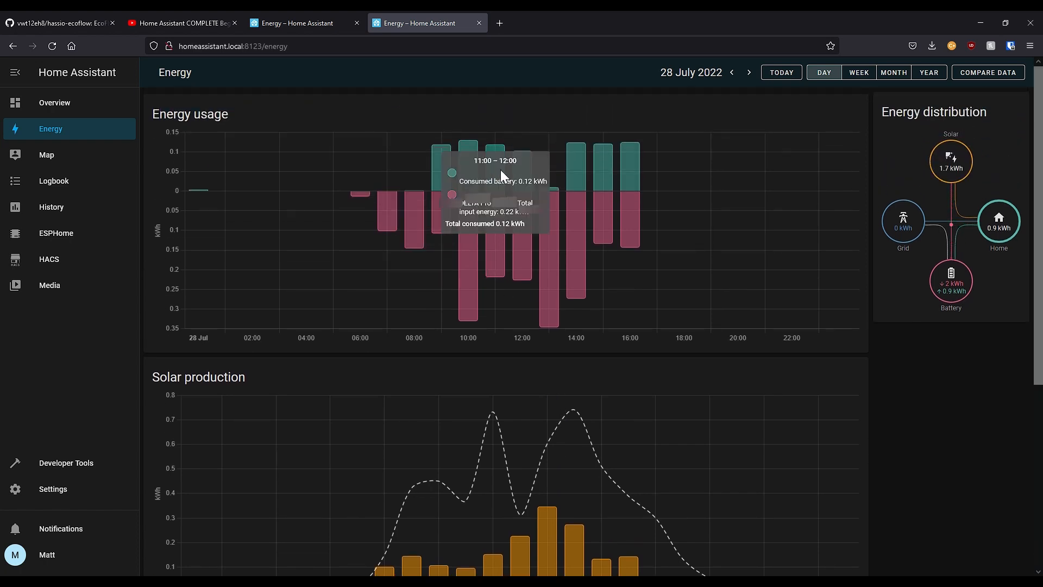
{"action": "mouse_move", "coordinate": [444, 171]}
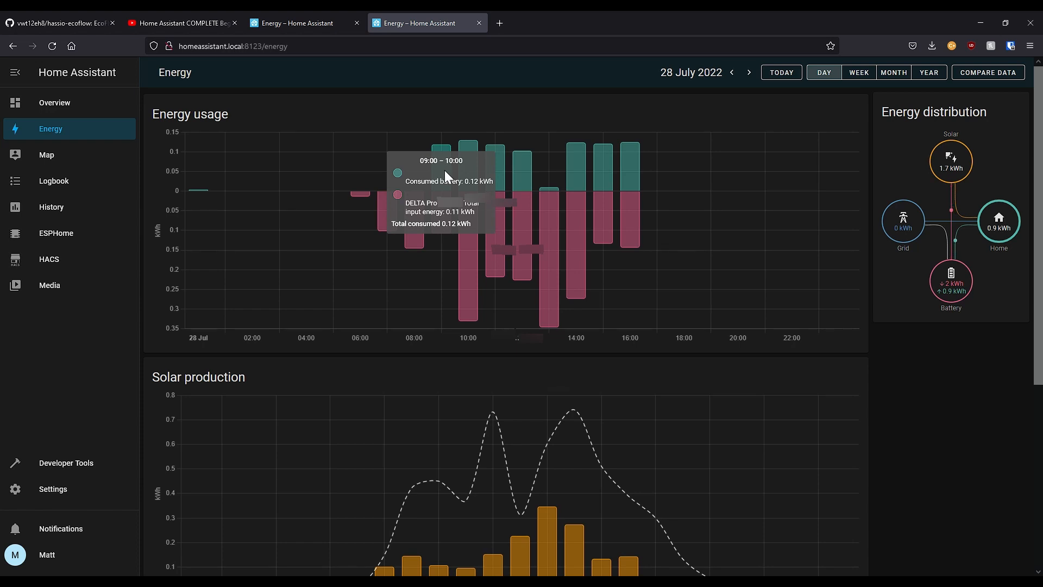
{"action": "mouse_move", "coordinate": [523, 238]}
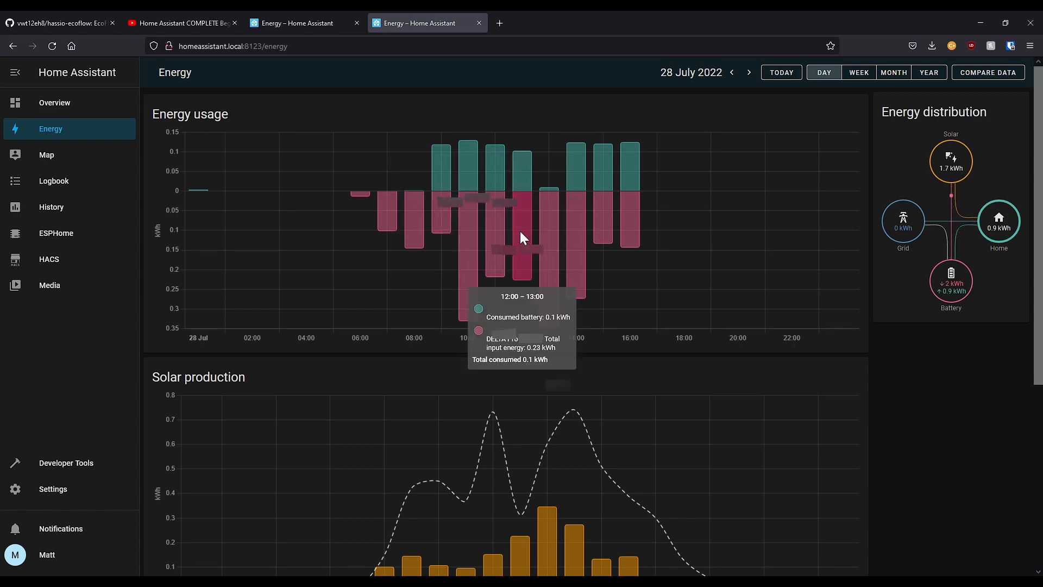
{"action": "mouse_move", "coordinate": [573, 304]}
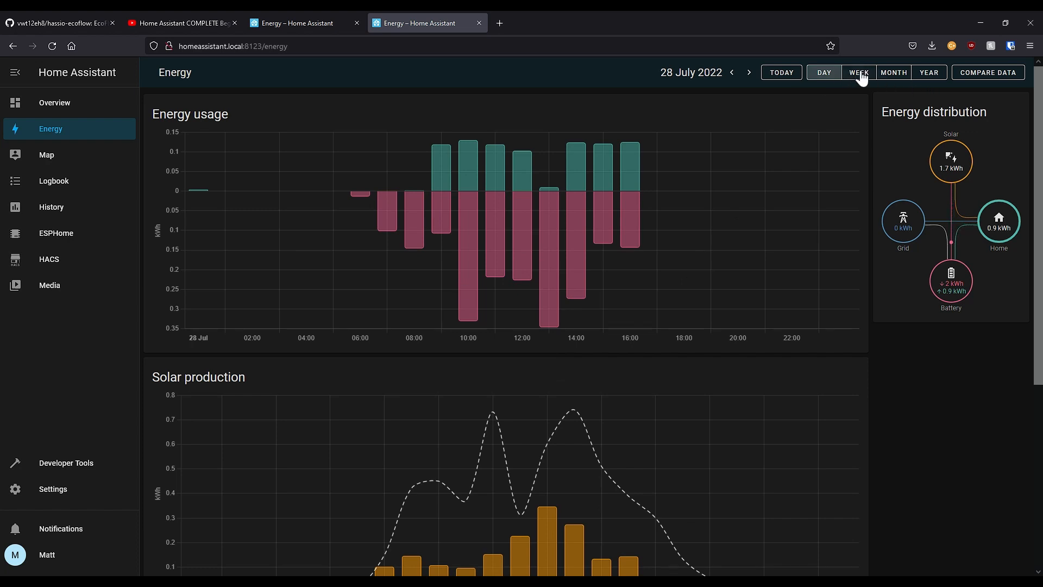
{"action": "left_click", "coordinate": [857, 72]}
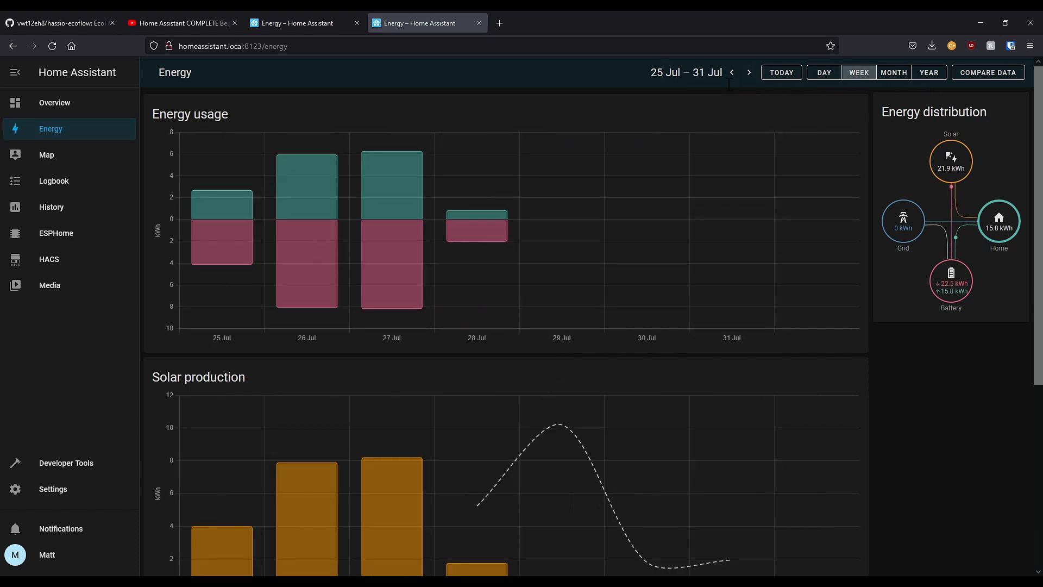
{"action": "left_click", "coordinate": [732, 72]}
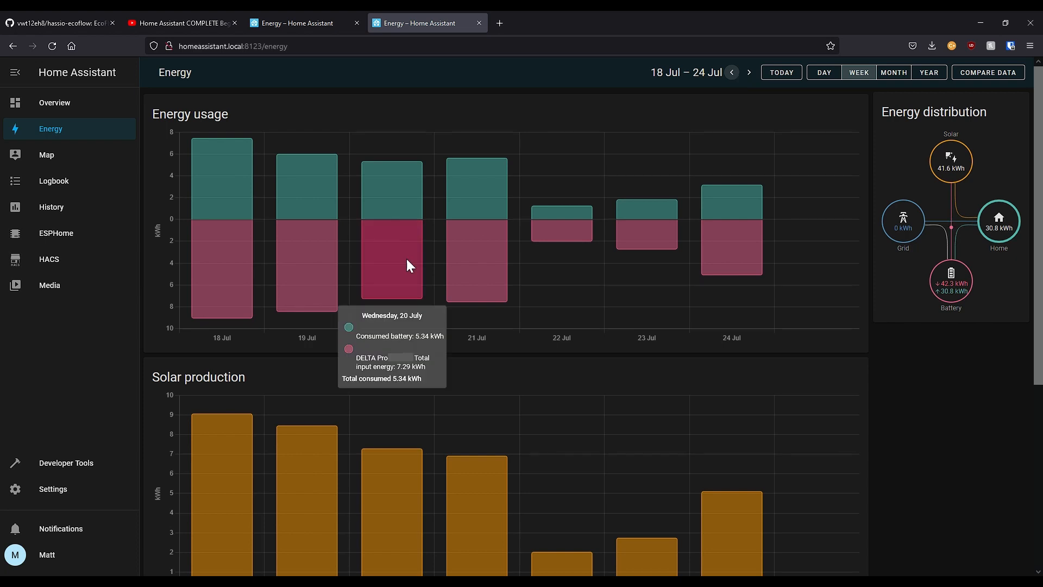
{"action": "left_click", "coordinate": [893, 73]}
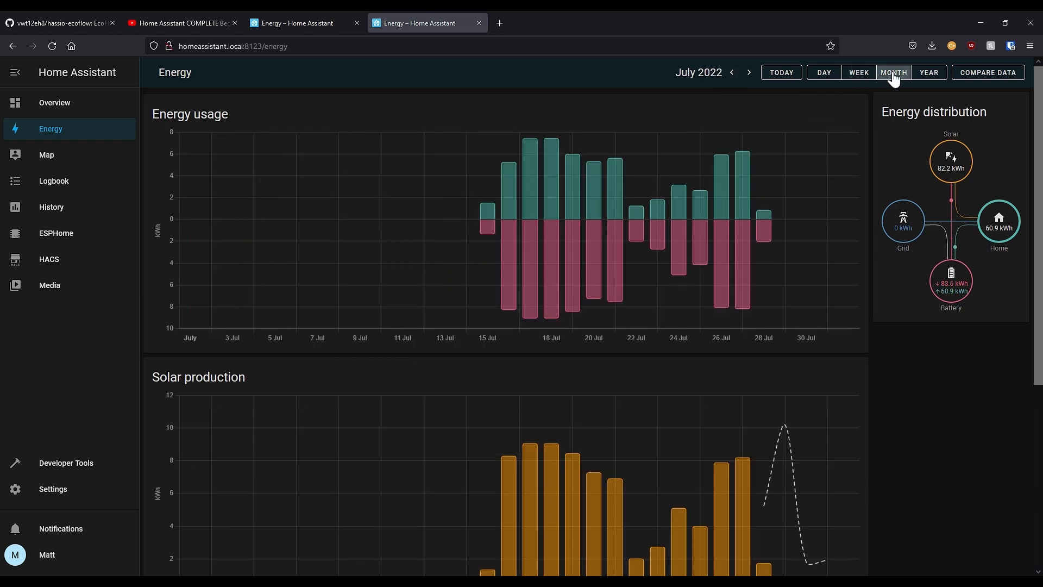
{"action": "mouse_move", "coordinate": [797, 259]}
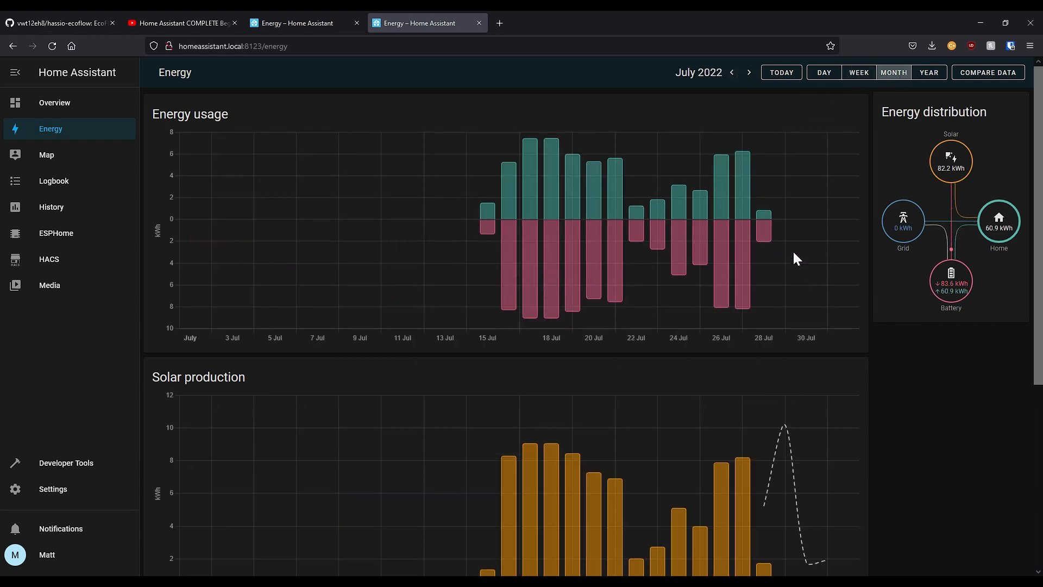
{"action": "mouse_move", "coordinate": [824, 71]}
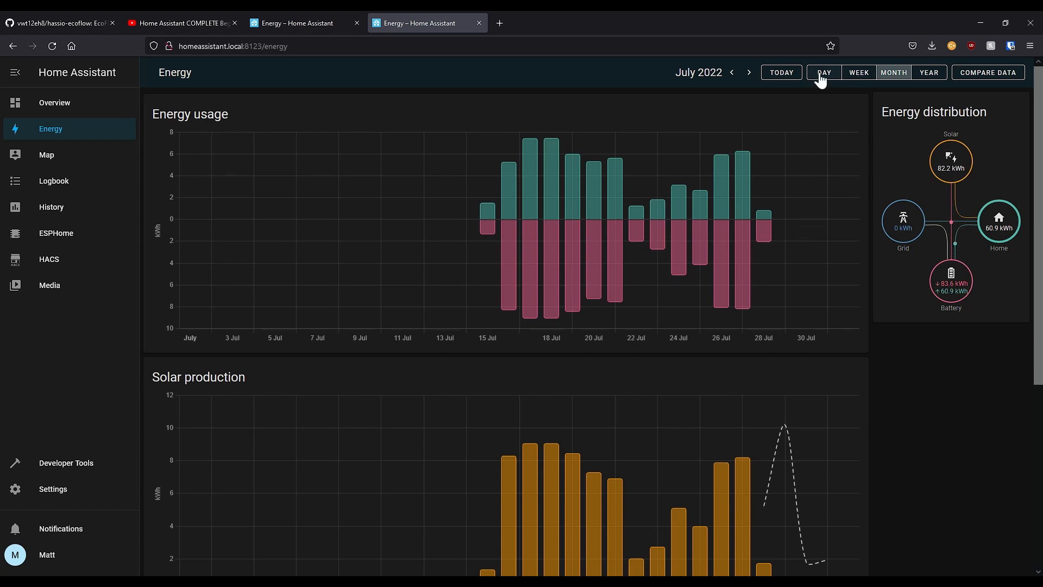
{"action": "left_click", "coordinate": [824, 71]}
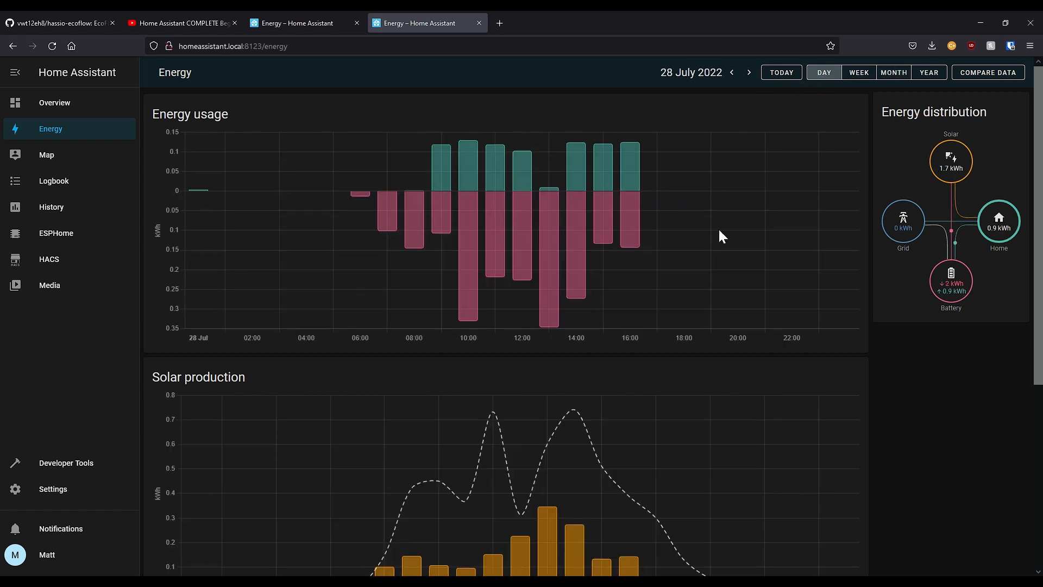
{"action": "scroll", "scroll_direction": "down", "scroll_amount": 3}
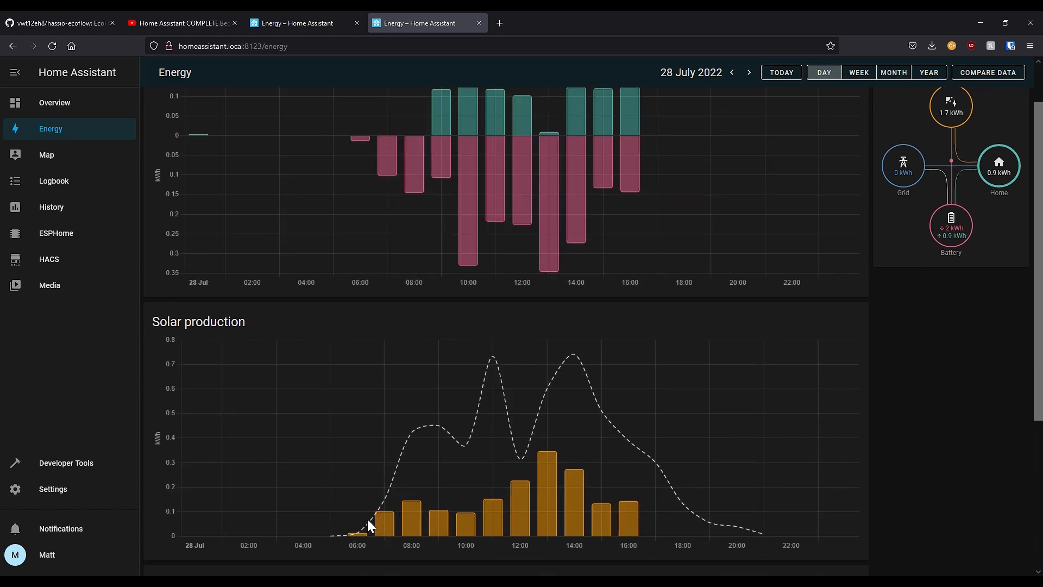
{"action": "mouse_move", "coordinate": [489, 370]}
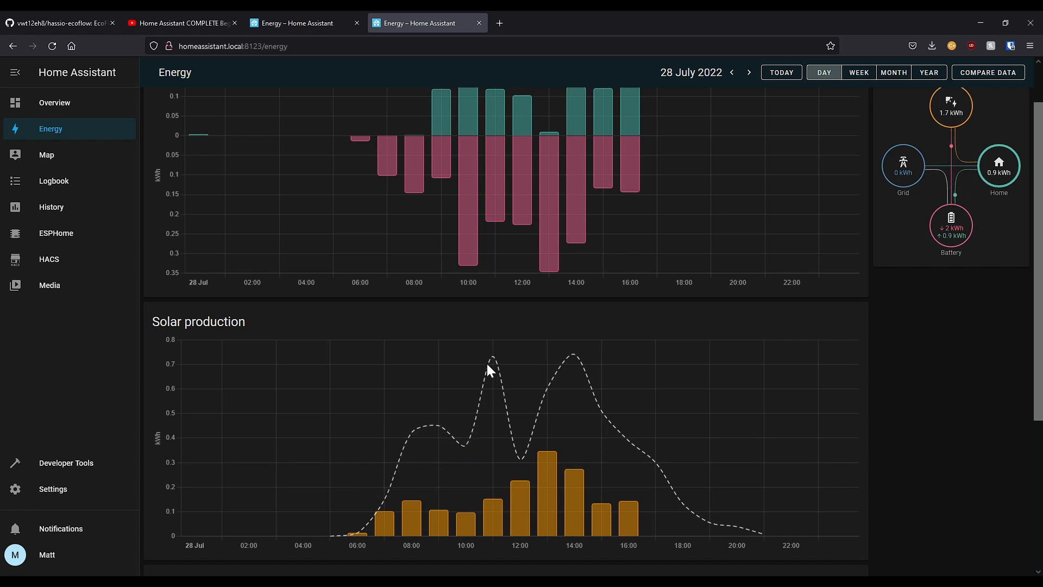
{"action": "mouse_move", "coordinate": [629, 443]}
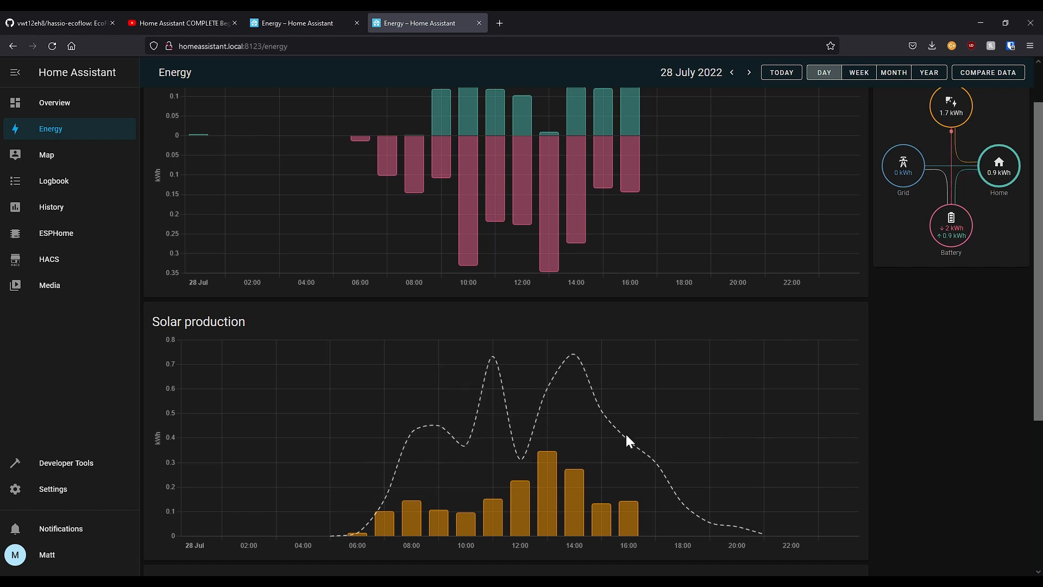
{"action": "left_click", "coordinate": [732, 71]}
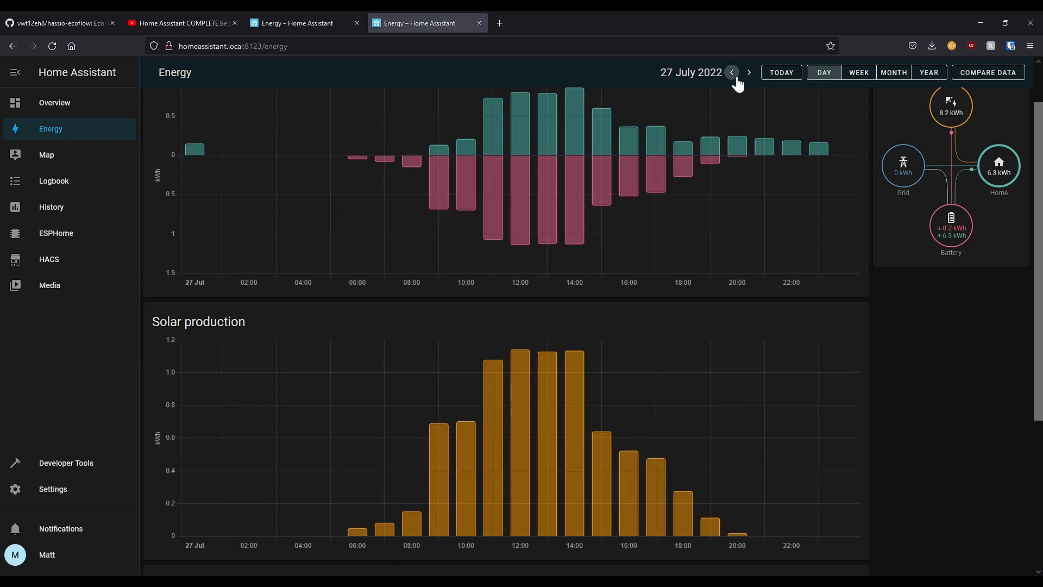
{"action": "mouse_move", "coordinate": [743, 511]}
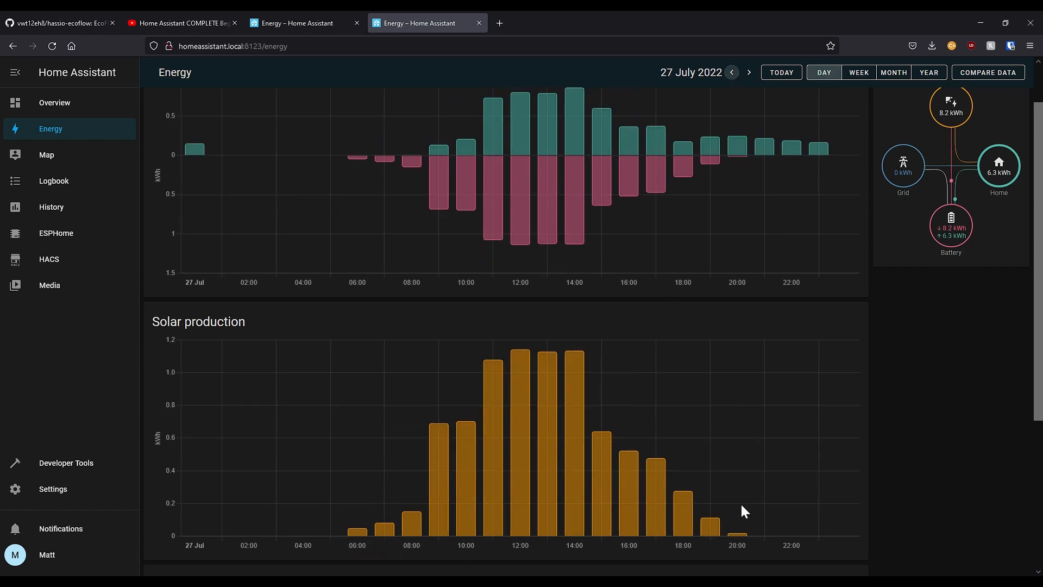
{"action": "mouse_move", "coordinate": [394, 526]}
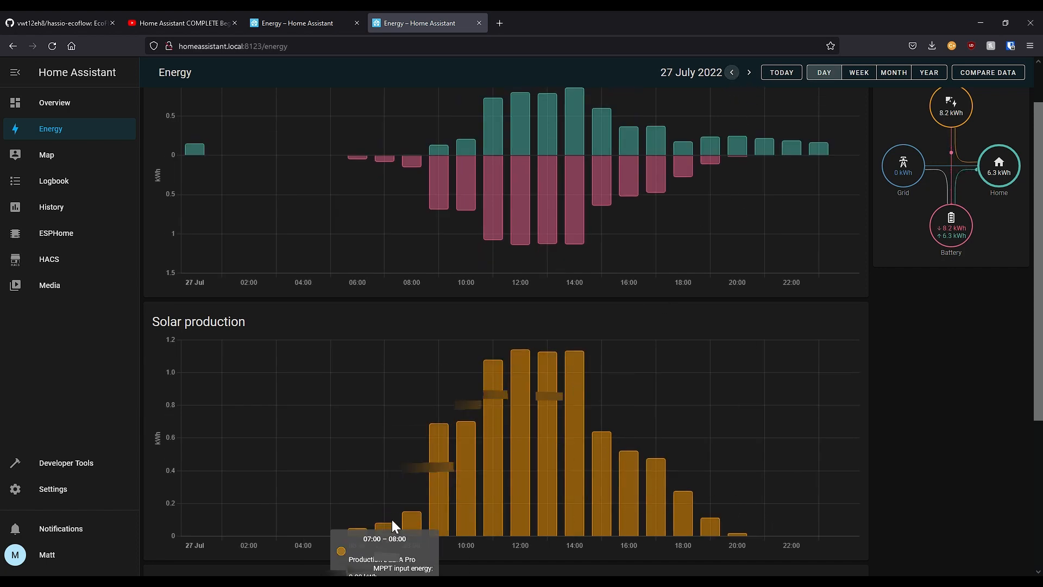
{"action": "left_click", "coordinate": [748, 72]}
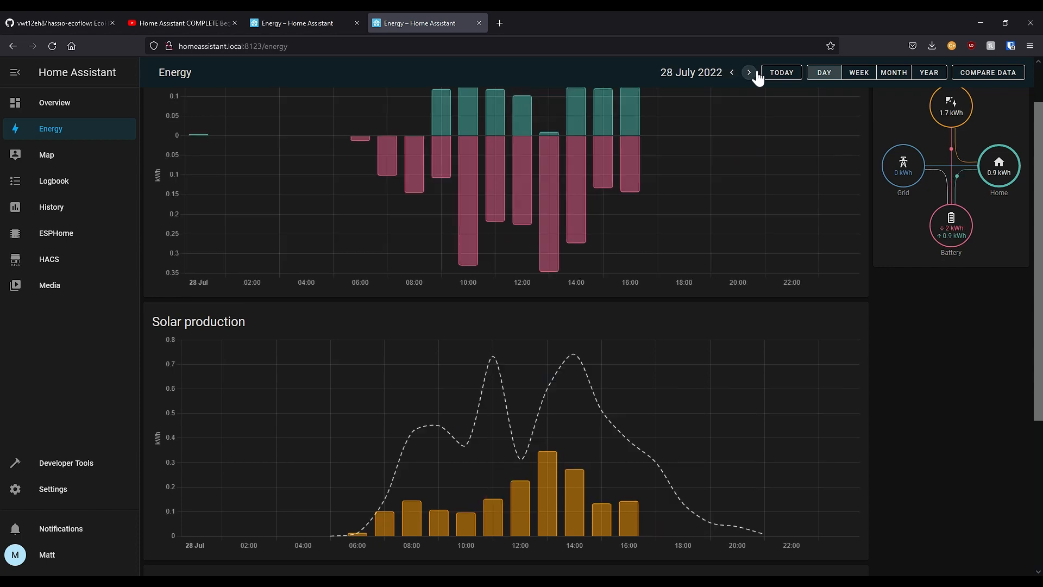
{"action": "left_click", "coordinate": [748, 72]}
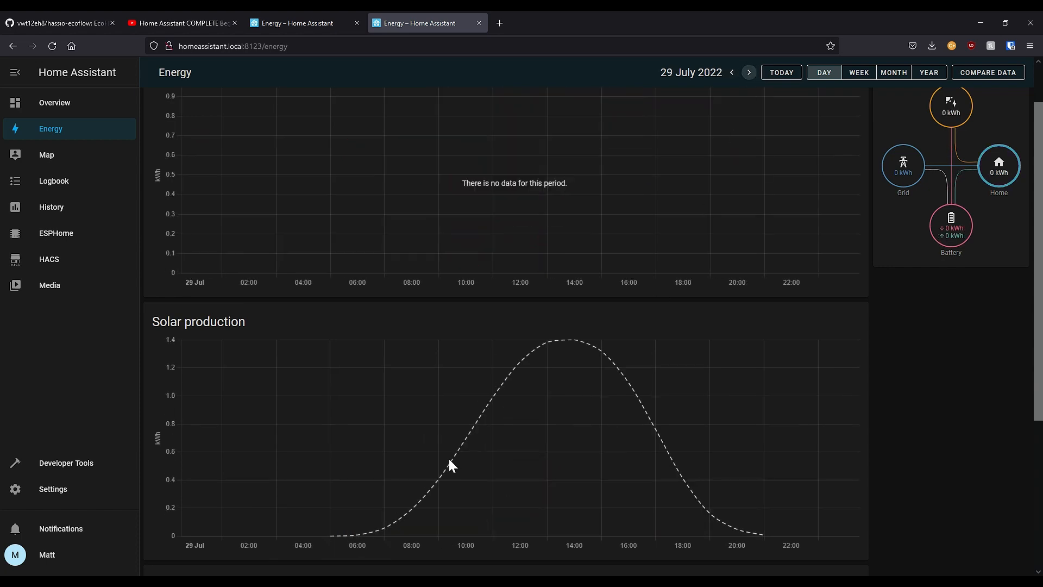
{"action": "mouse_move", "coordinate": [558, 348]}
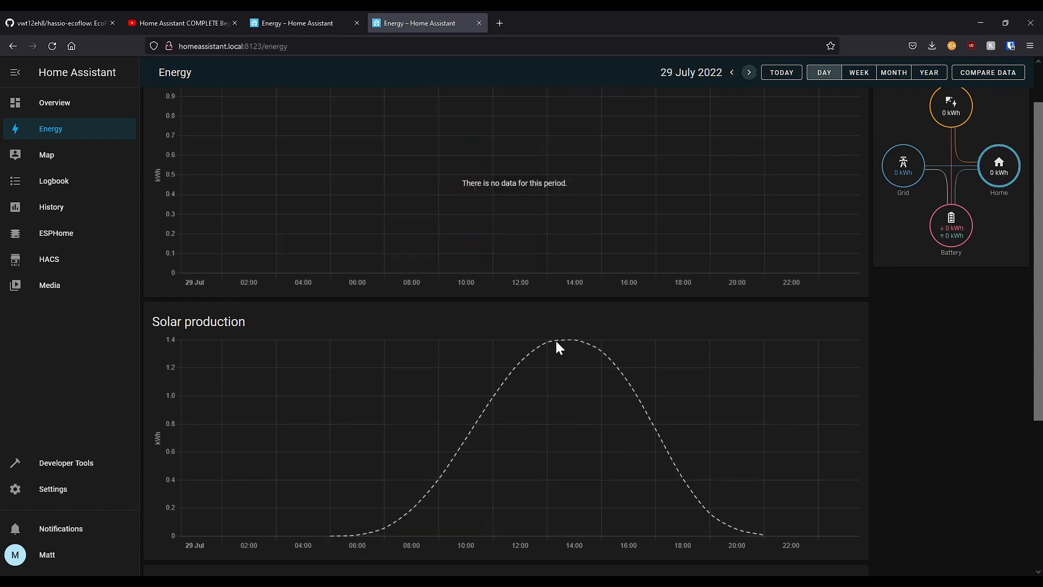
{"action": "mouse_move", "coordinate": [565, 414]}
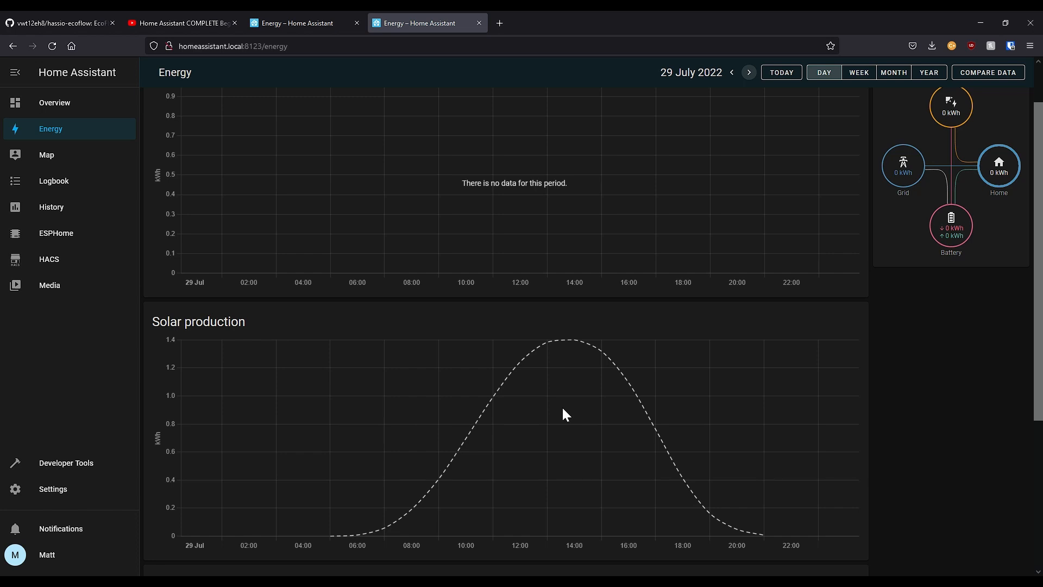
{"action": "left_click", "coordinate": [731, 72]}
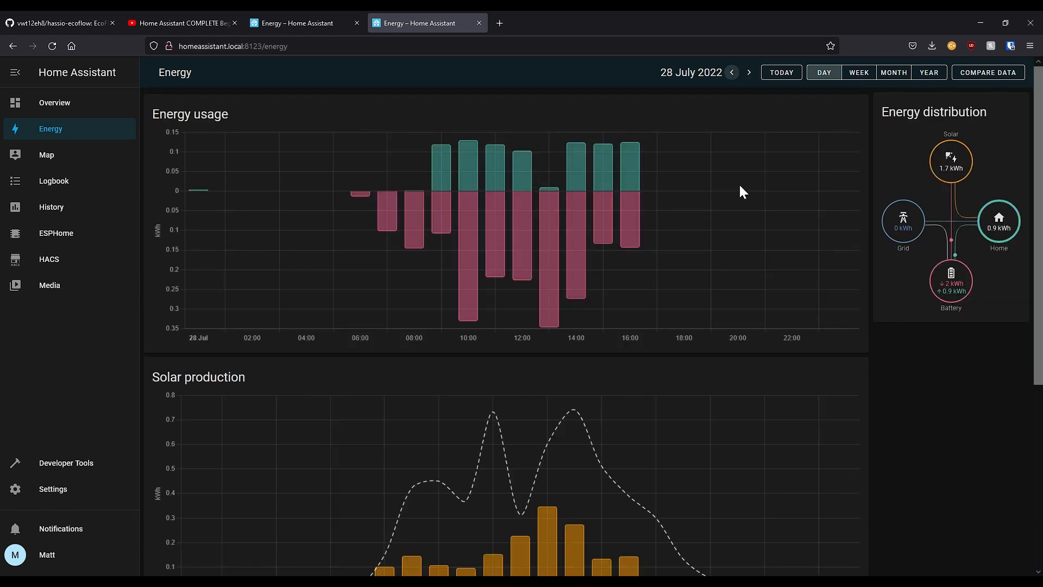